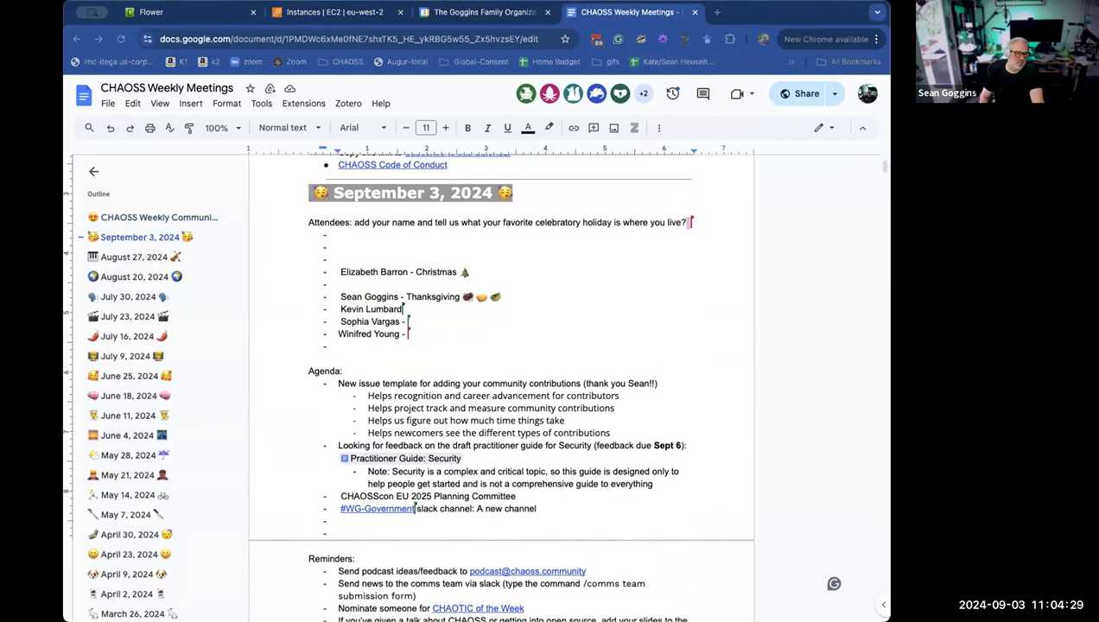
# Add 'Christmas' after an attendee and a new 'Eliz... - Christmas' entry in the September 3 list.
pyautogui.write('Christmas')
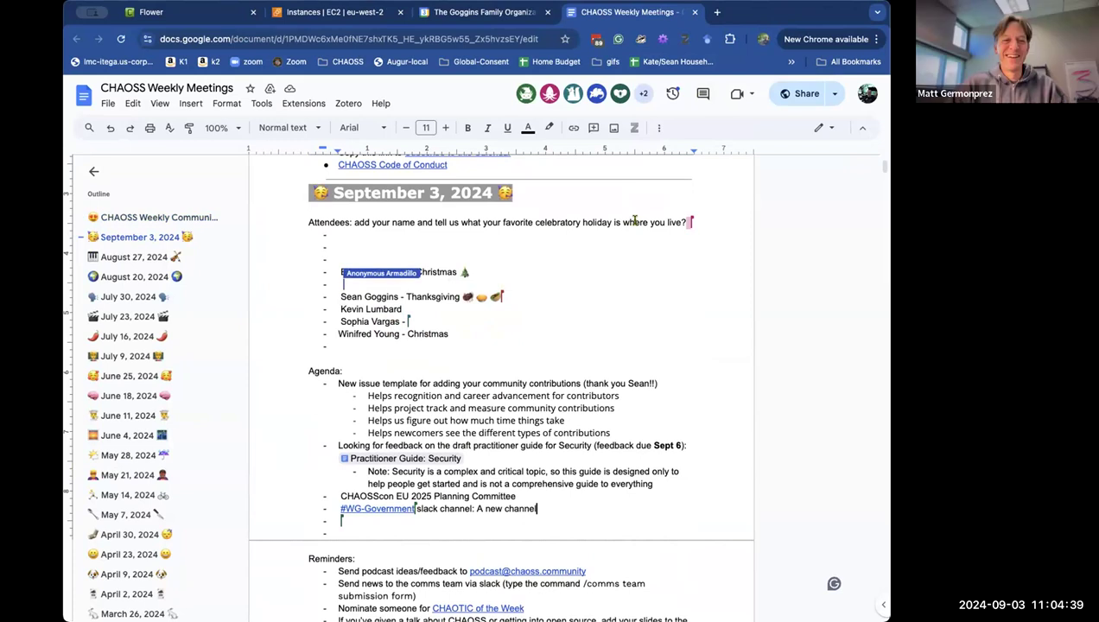
pyautogui.write('Elizabeth Ba')
pyautogui.write('Ruth Ikegah')
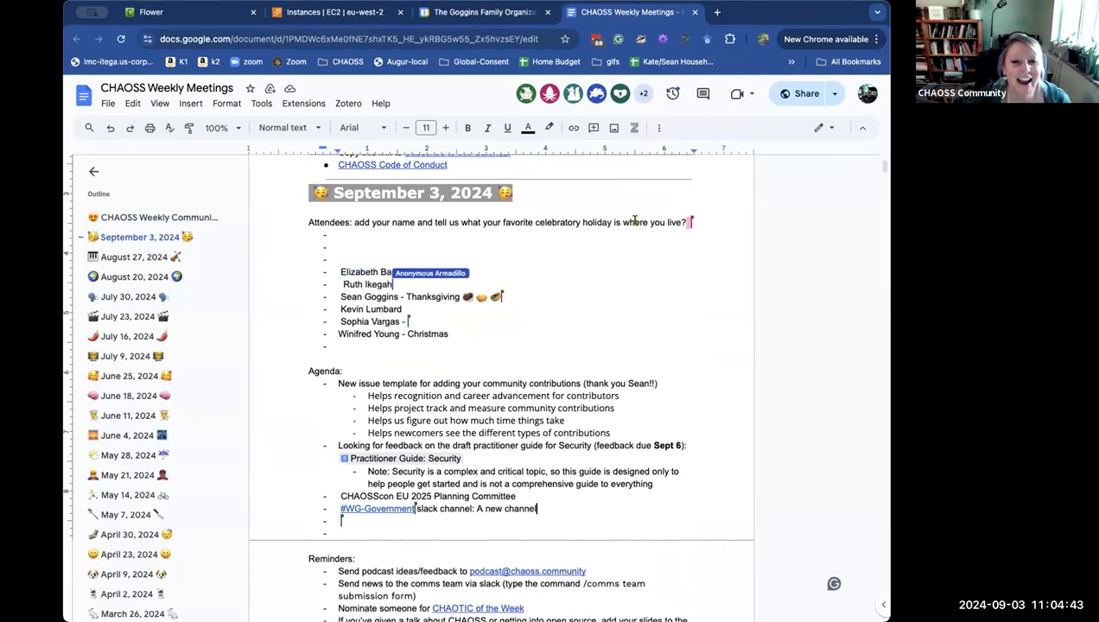
pyautogui.write('Chris')
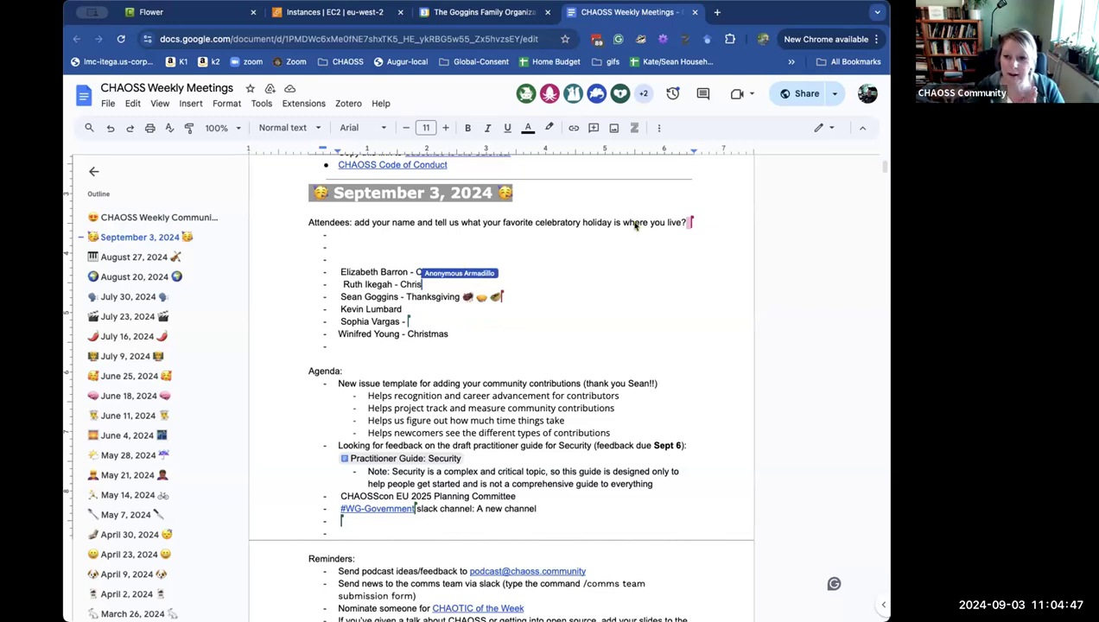
pyautogui.write('mas')
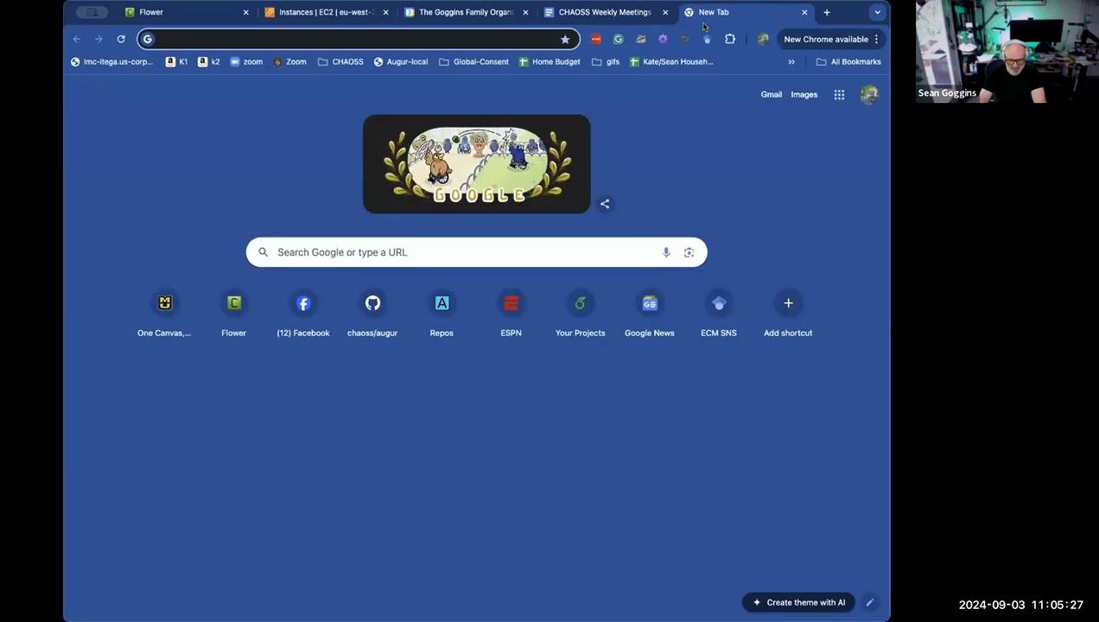
# Go to the chaoss community repo and view community-contributions.md with its contributions table.
pyautogui.write('github.com/chaoss/augur')
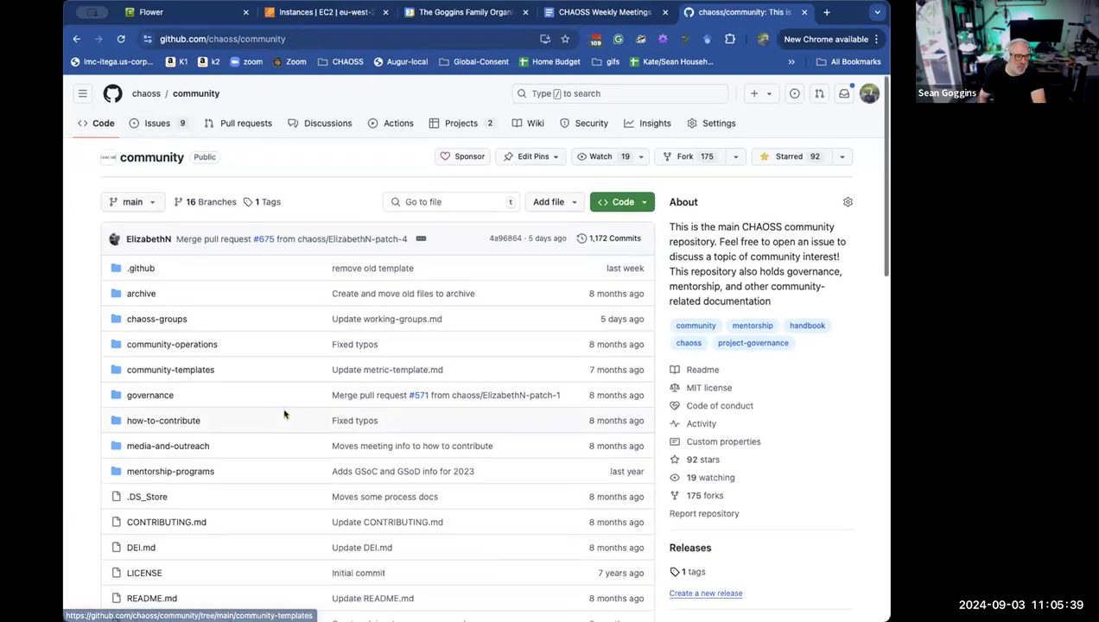
pyautogui.scroll(-3)
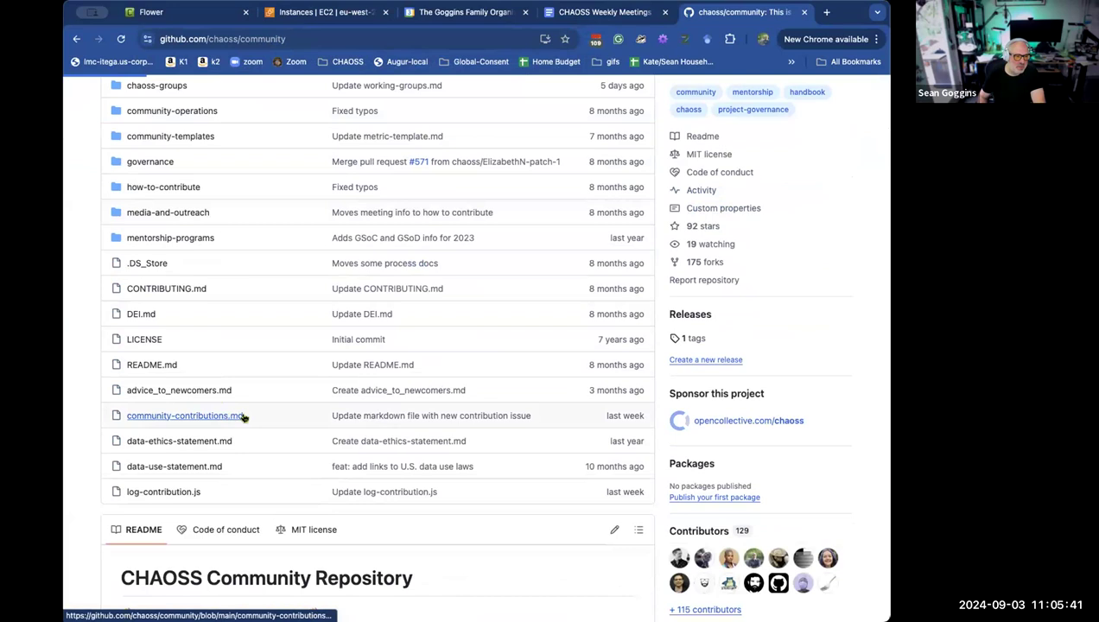
pyautogui.click(183, 414)
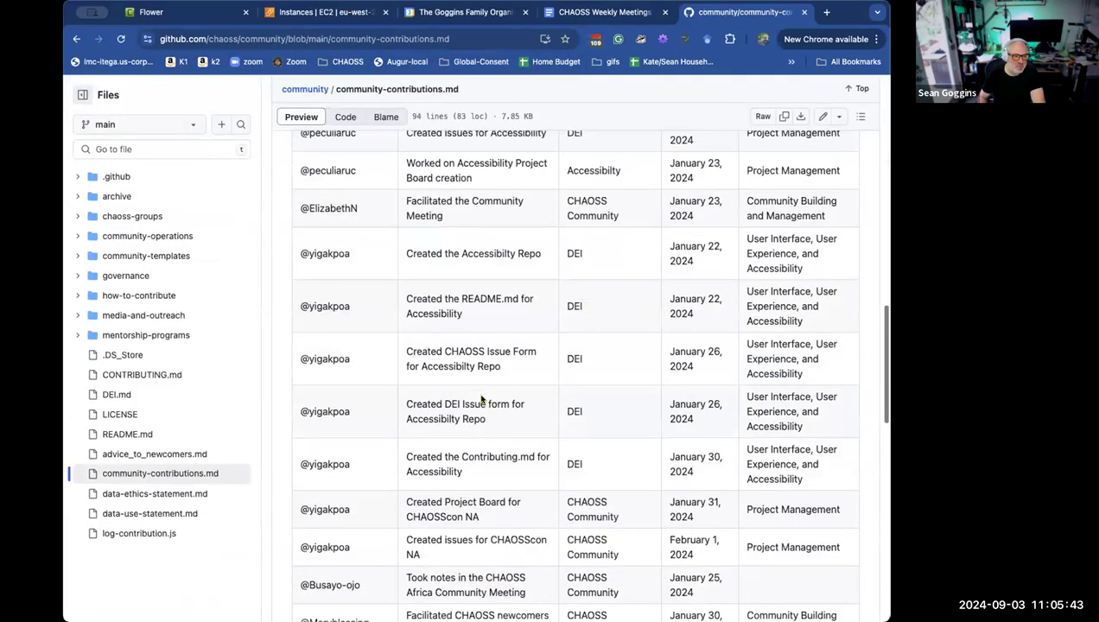
pyautogui.scroll(-3)
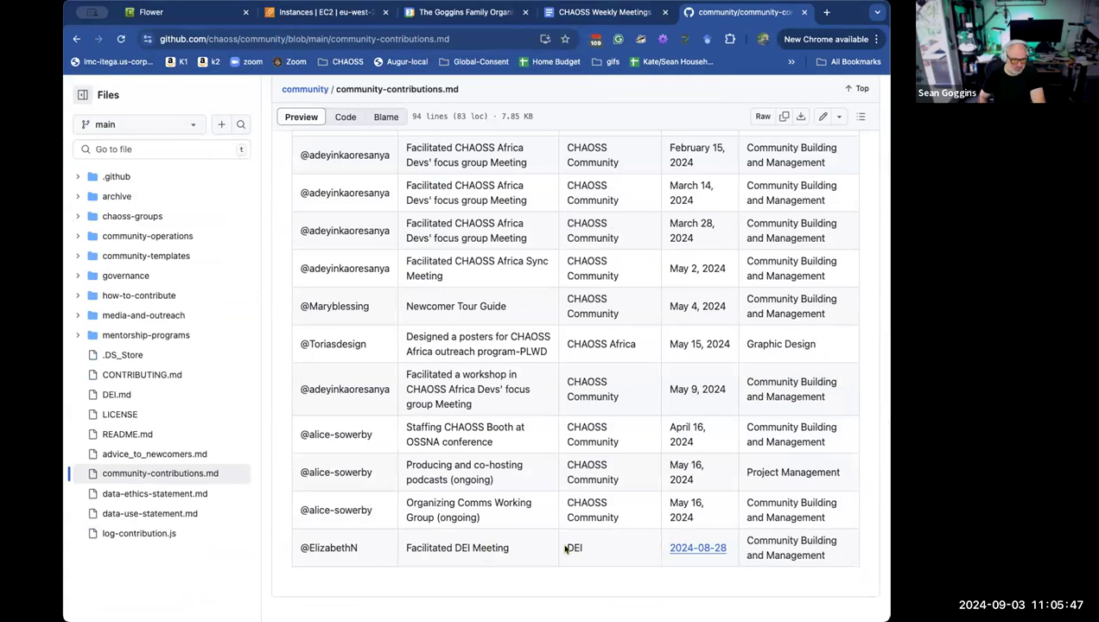
pyautogui.scroll(-3)
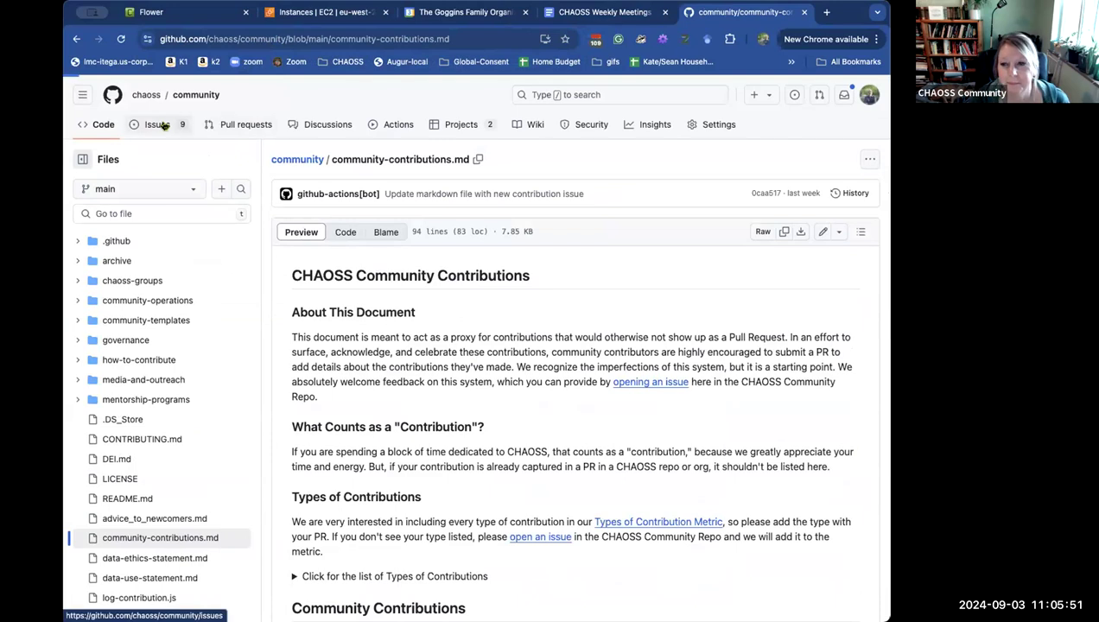
# Start a new issue from the repository's Issues tab, reaching the template chooser.
pyautogui.click(156, 124)
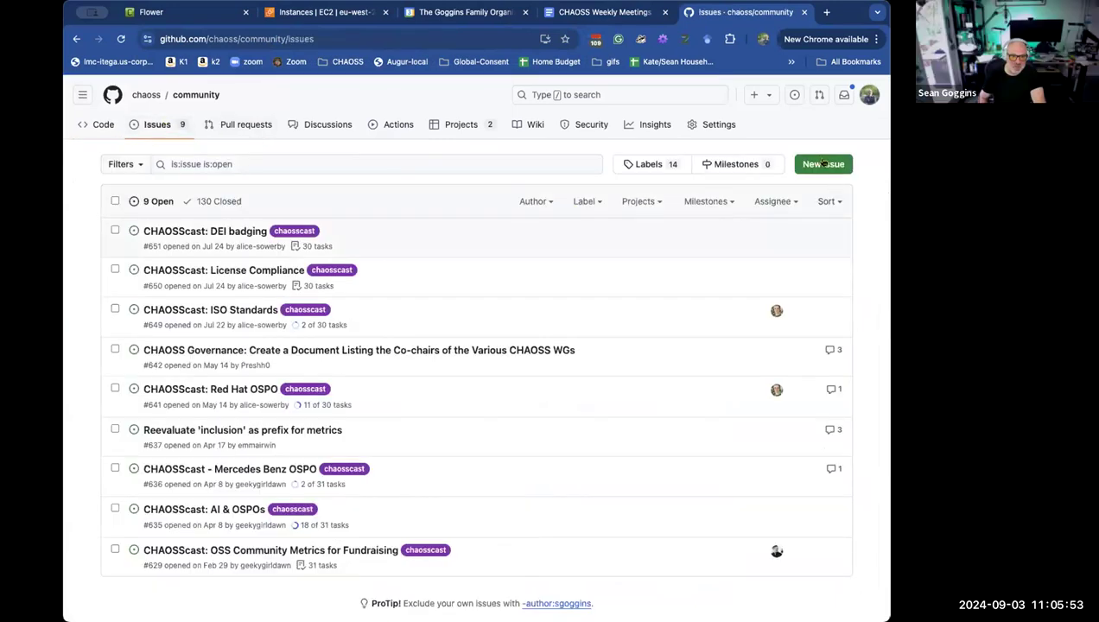
pyautogui.click(822, 164)
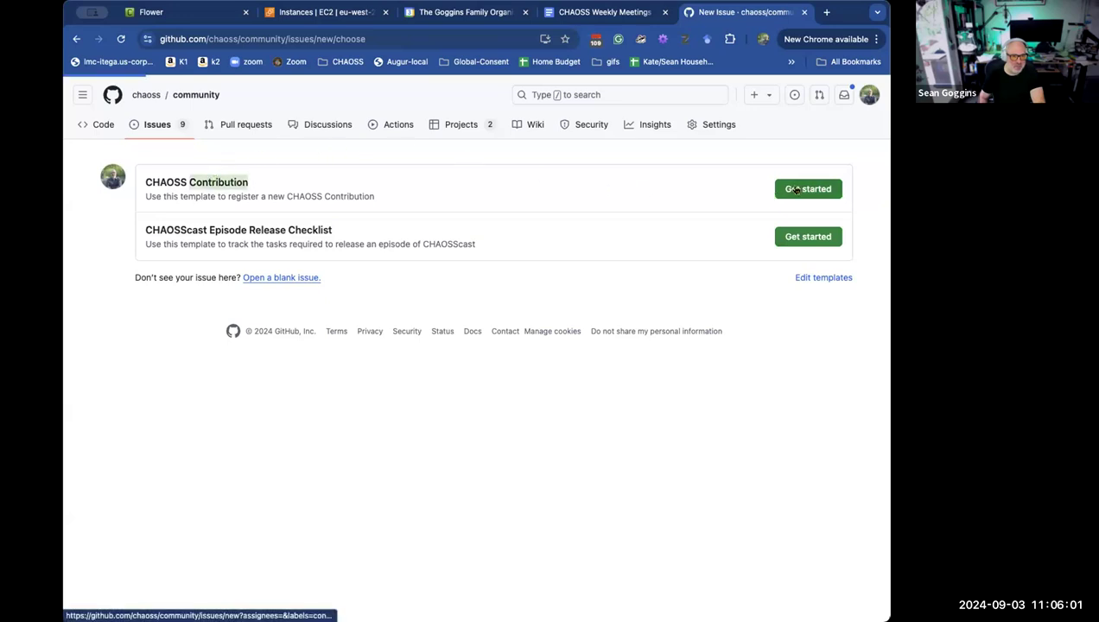
# Start a CHAOSS Contribution issue titled 'Facilitated wg-Science Meeting' with area 'OSS Science'.
pyautogui.click(807, 188)
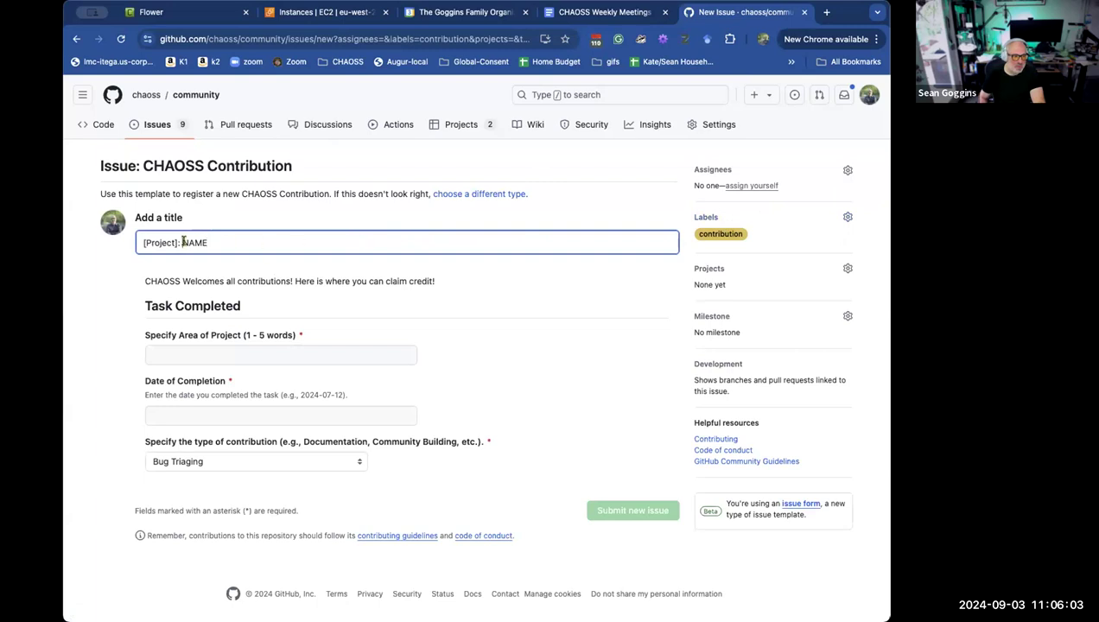
pyautogui.doubleClick(194, 242)
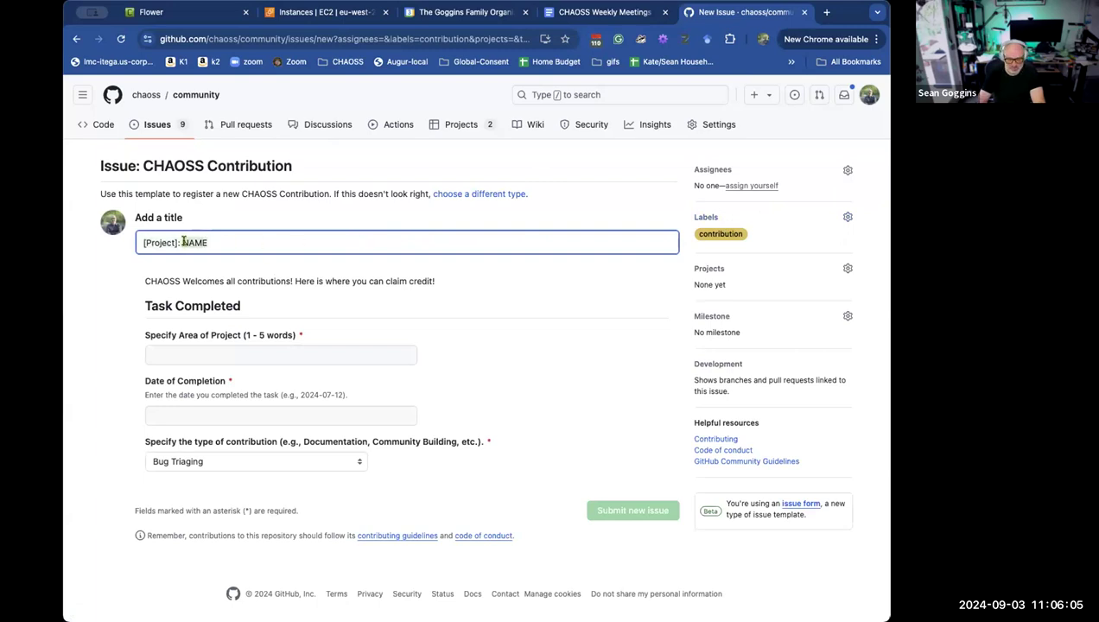
pyautogui.write('Facilitated')
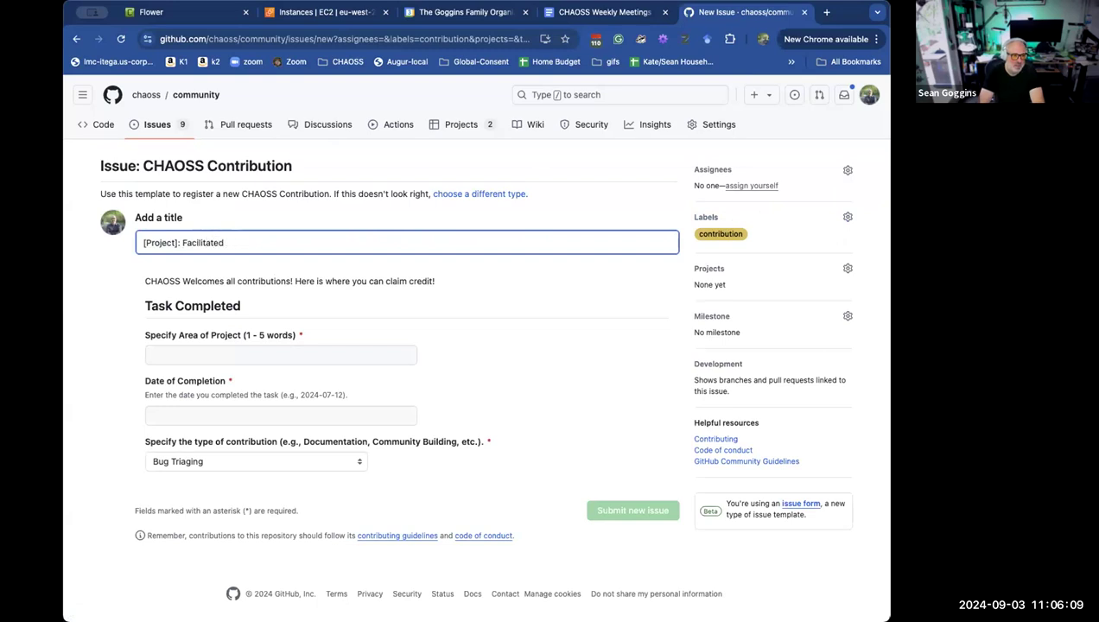
pyautogui.write('wg-Science Meeting')
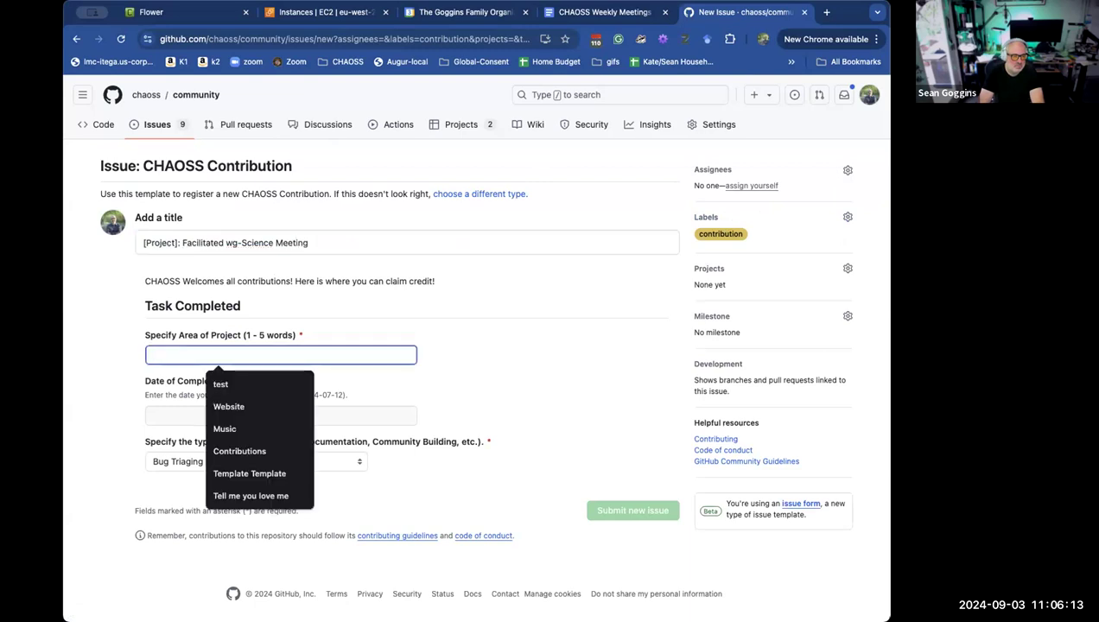
pyautogui.write('OS')
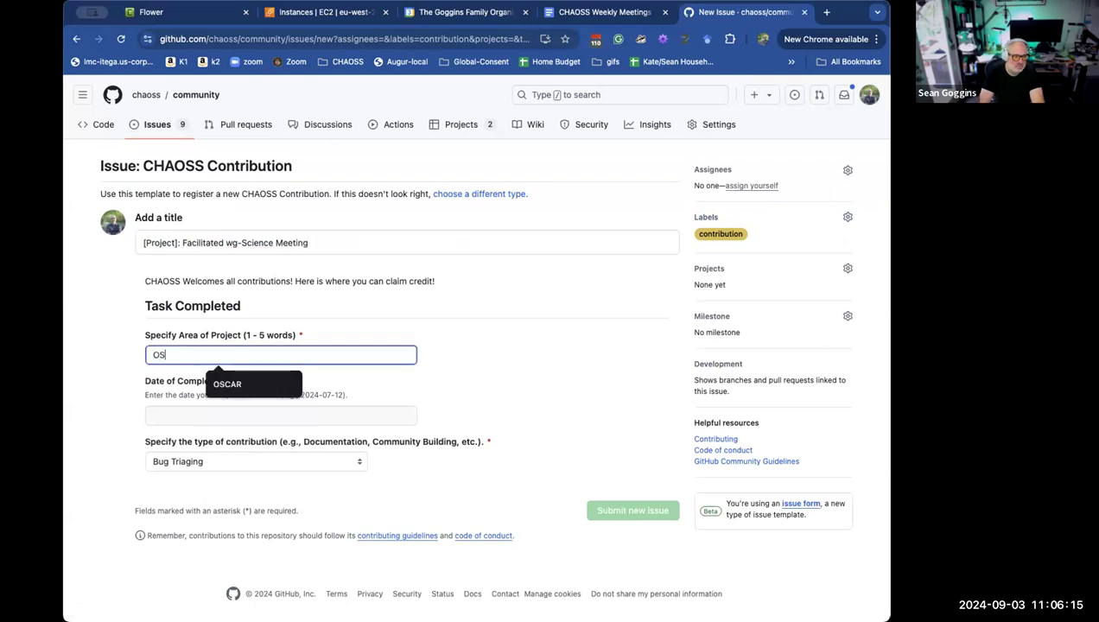
# Set the completion date to 2024-08-19 and the type to Community Building and Management.
pyautogui.click(282, 414)
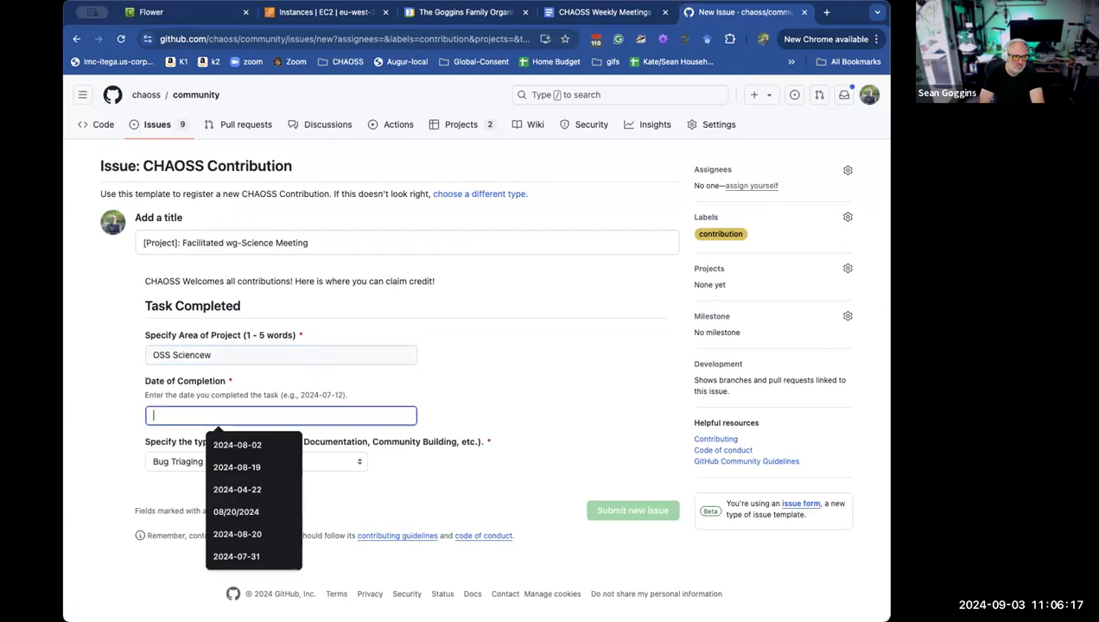
pyautogui.click(235, 511)
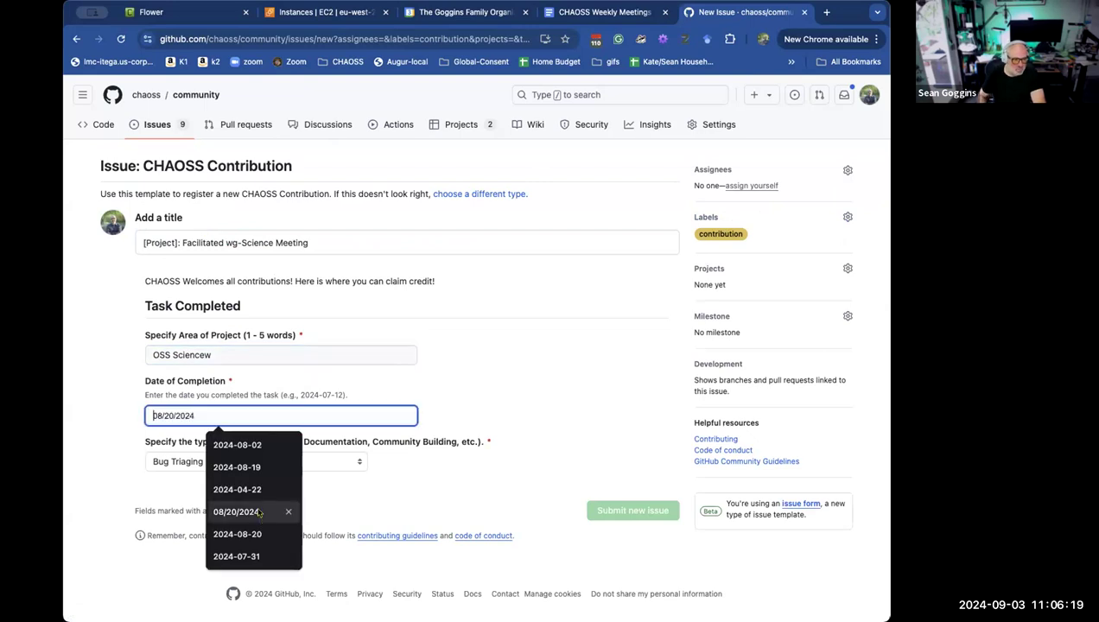
pyautogui.click(237, 467)
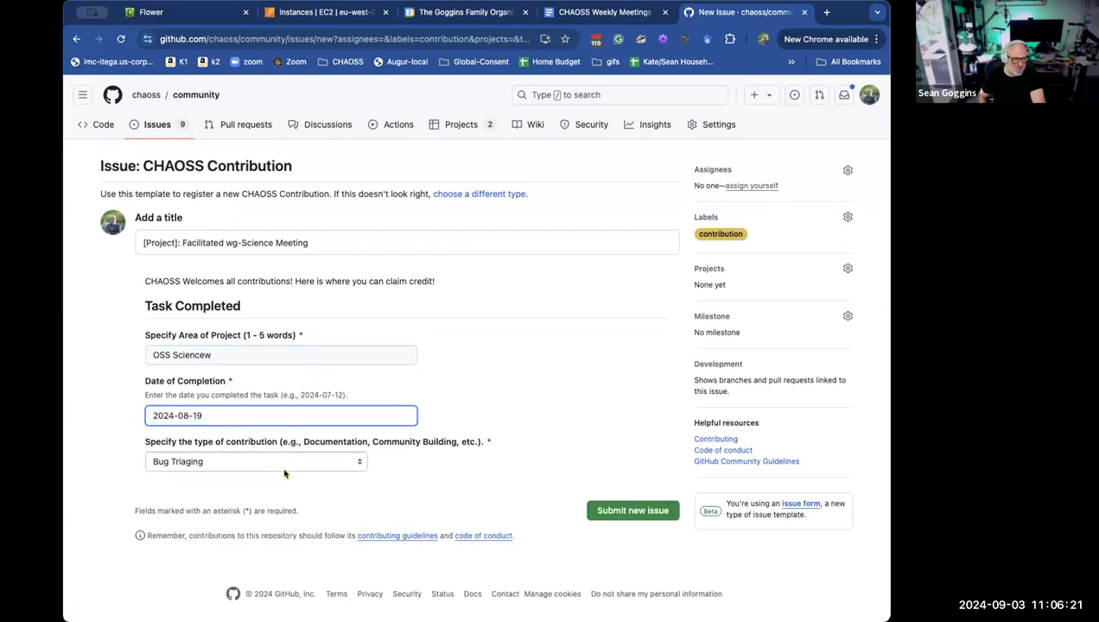
pyautogui.click(256, 460)
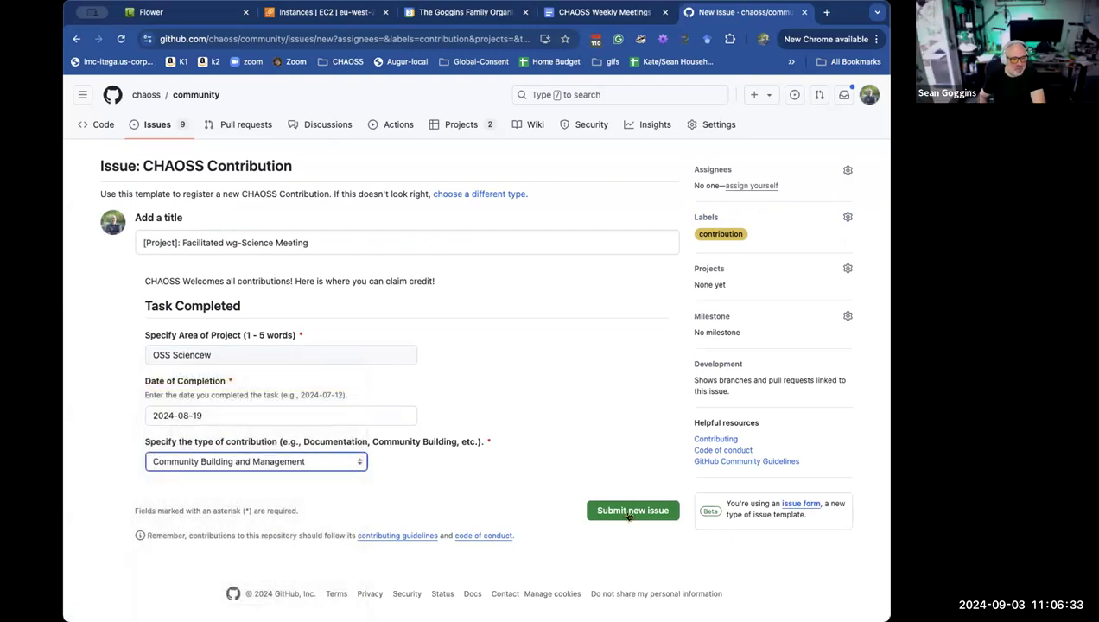
pyautogui.click(633, 510)
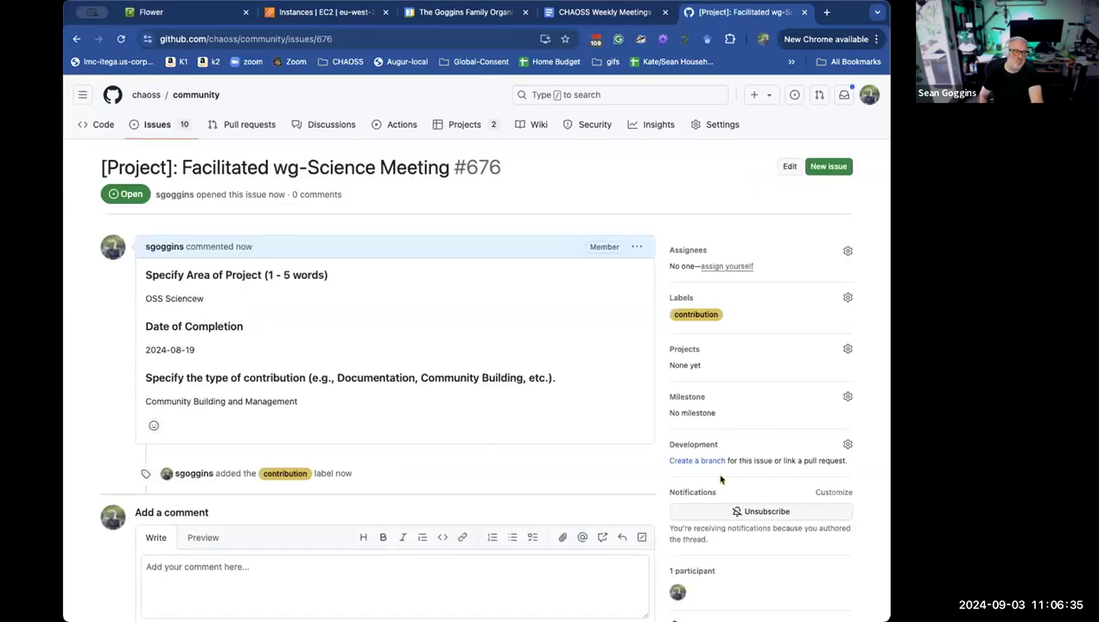
pyautogui.moveTo(439, 257)
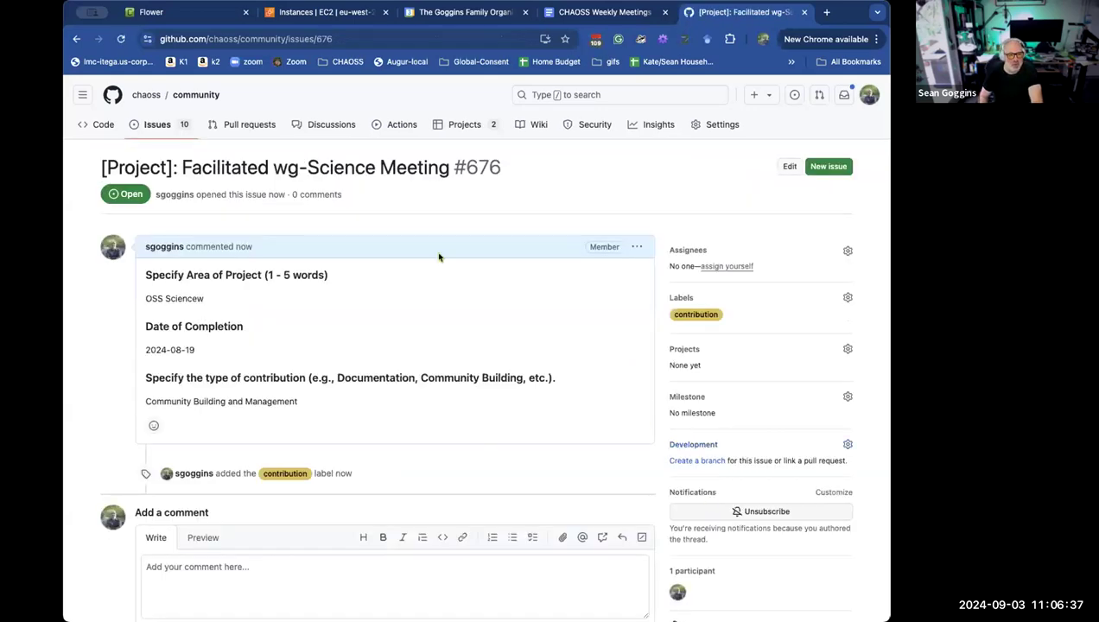
pyautogui.moveTo(508, 239)
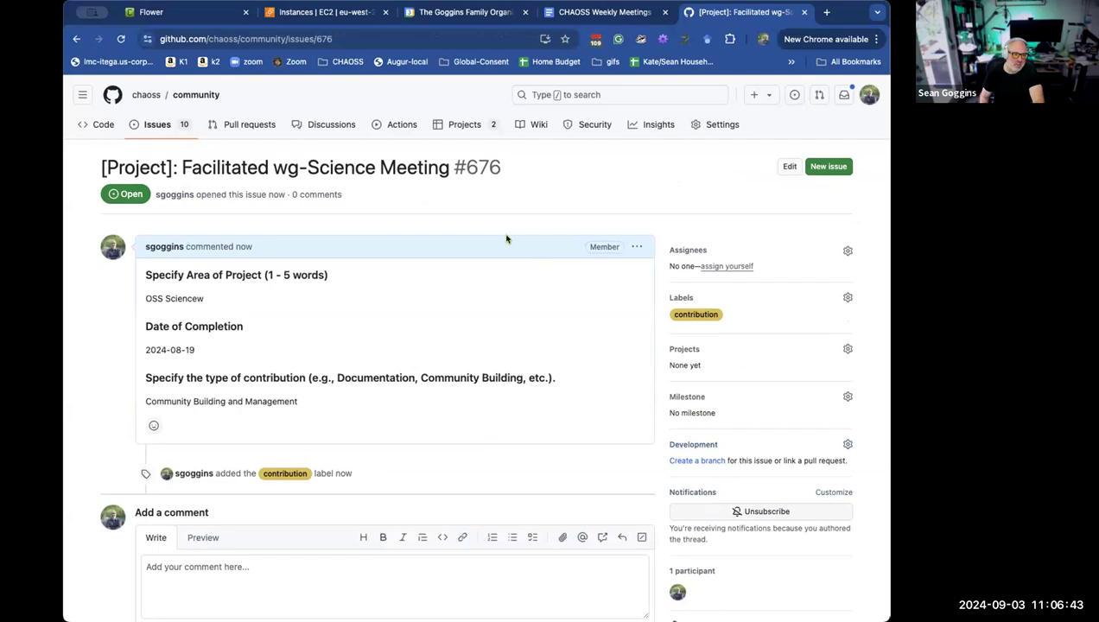
pyautogui.moveTo(439, 263)
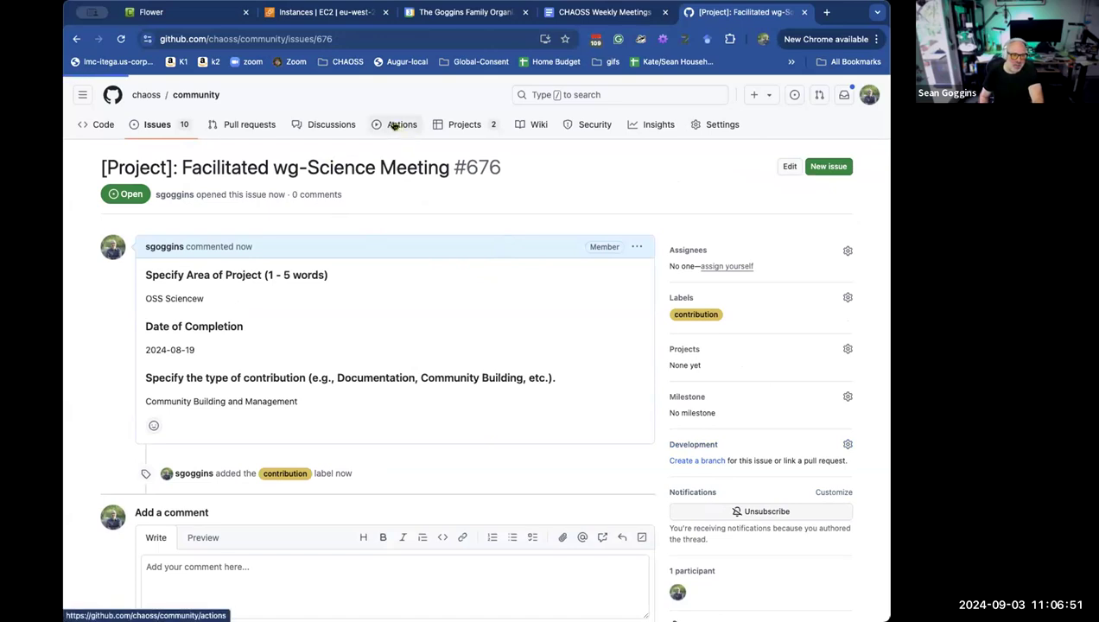
# Check the Actions workflow runs, then return to the community repository's file list.
pyautogui.click(401, 125)
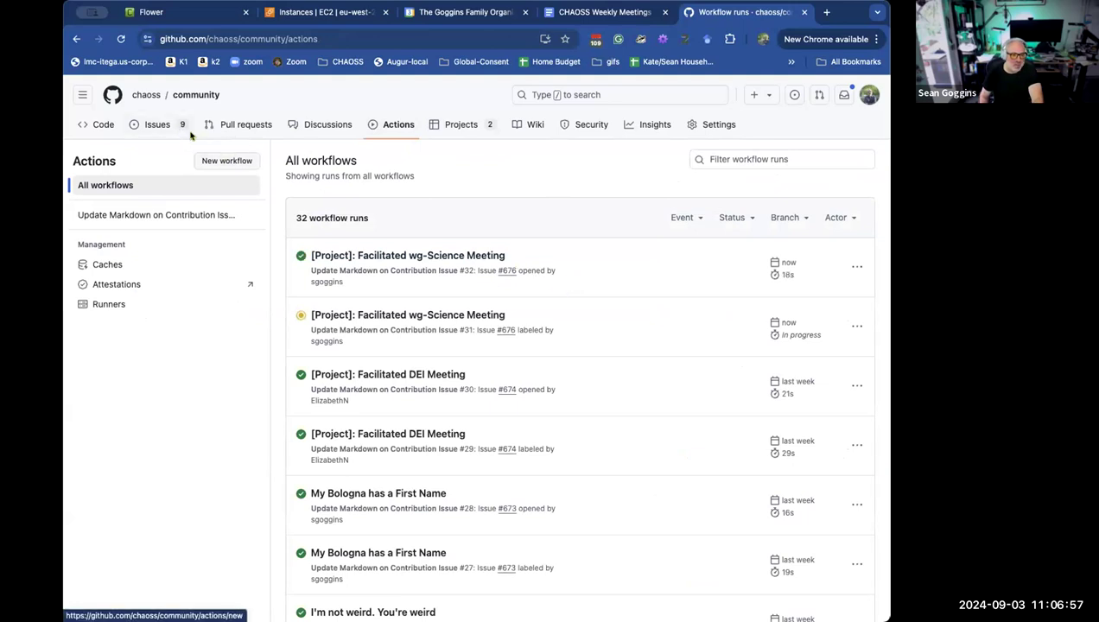
pyautogui.click(155, 125)
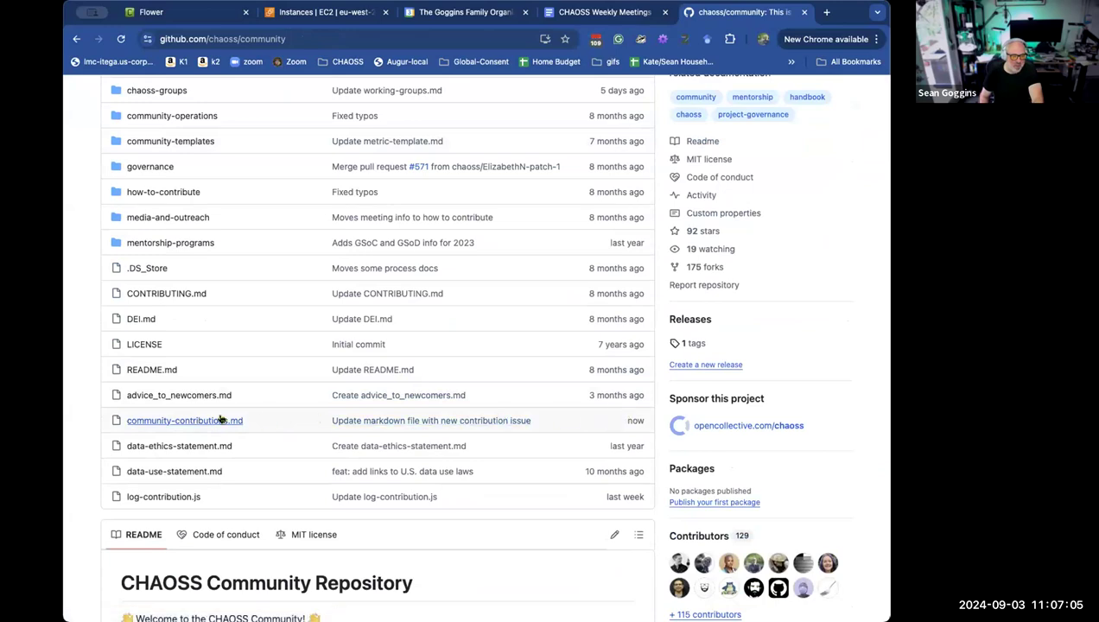
# Verify the new wg-Science Meeting row dated 2024-08-19 in community-contributions.md, then return to the meeting doc.
pyautogui.click(183, 420)
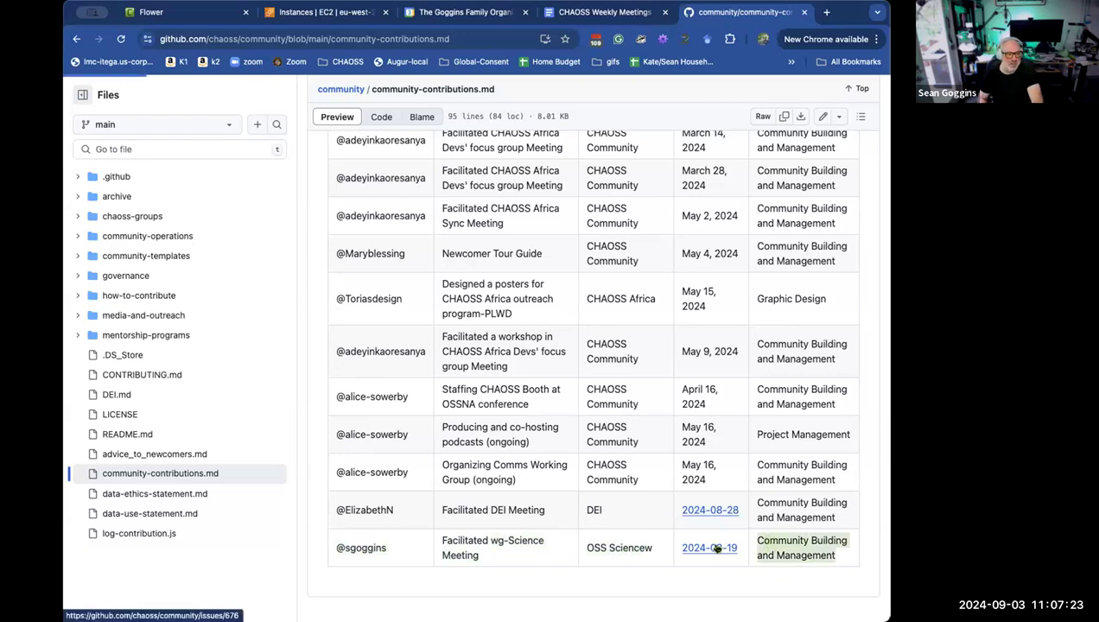
pyautogui.click(710, 548)
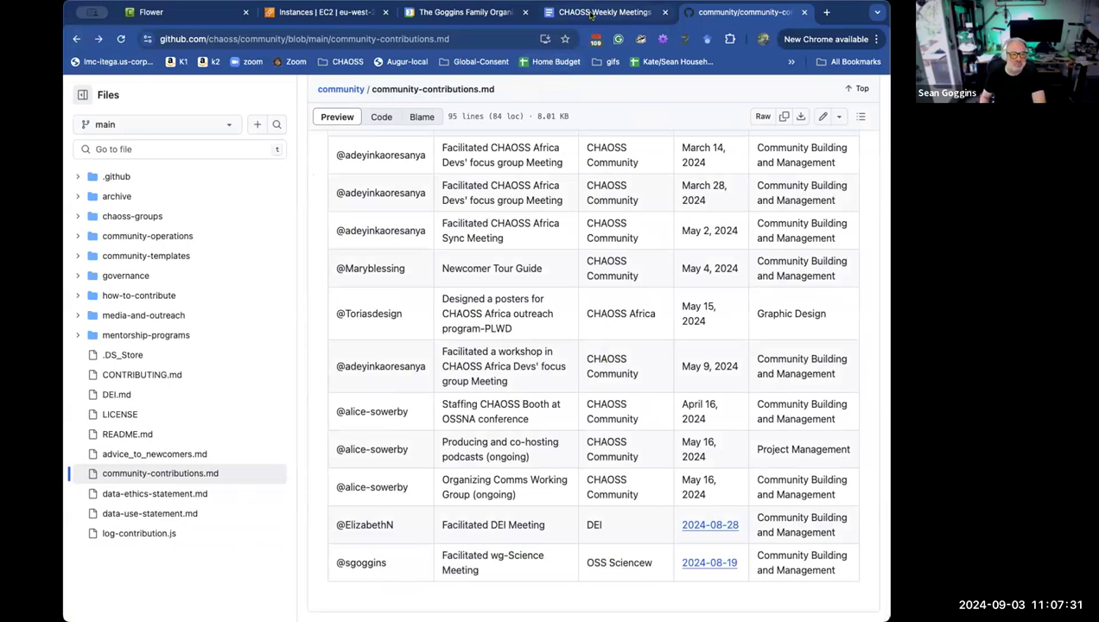
pyautogui.click(601, 12)
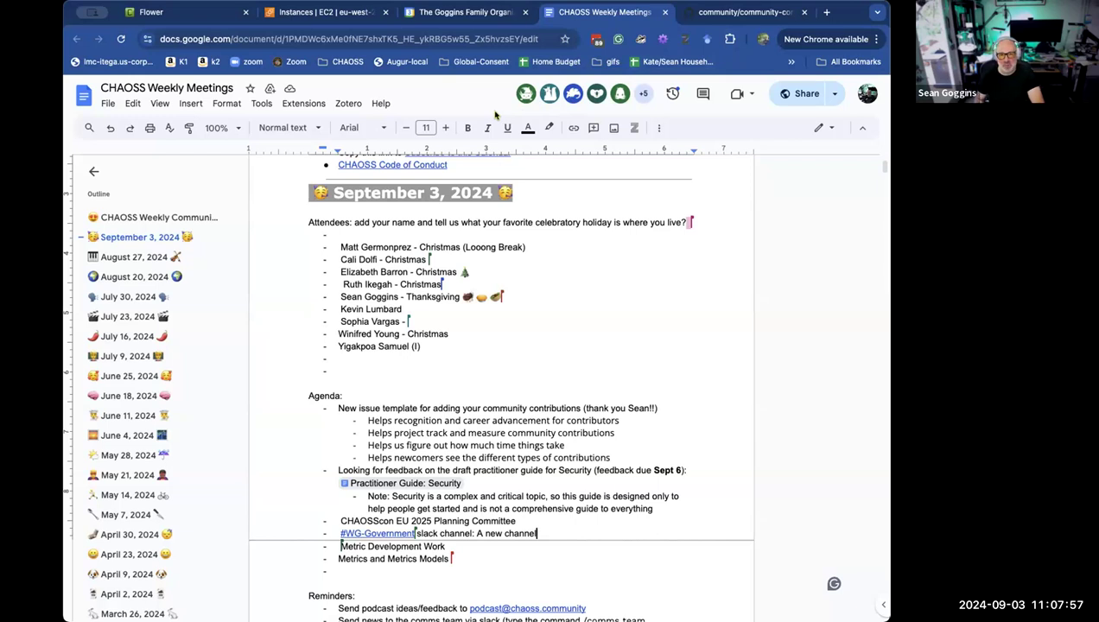
pyautogui.moveTo(495, 118)
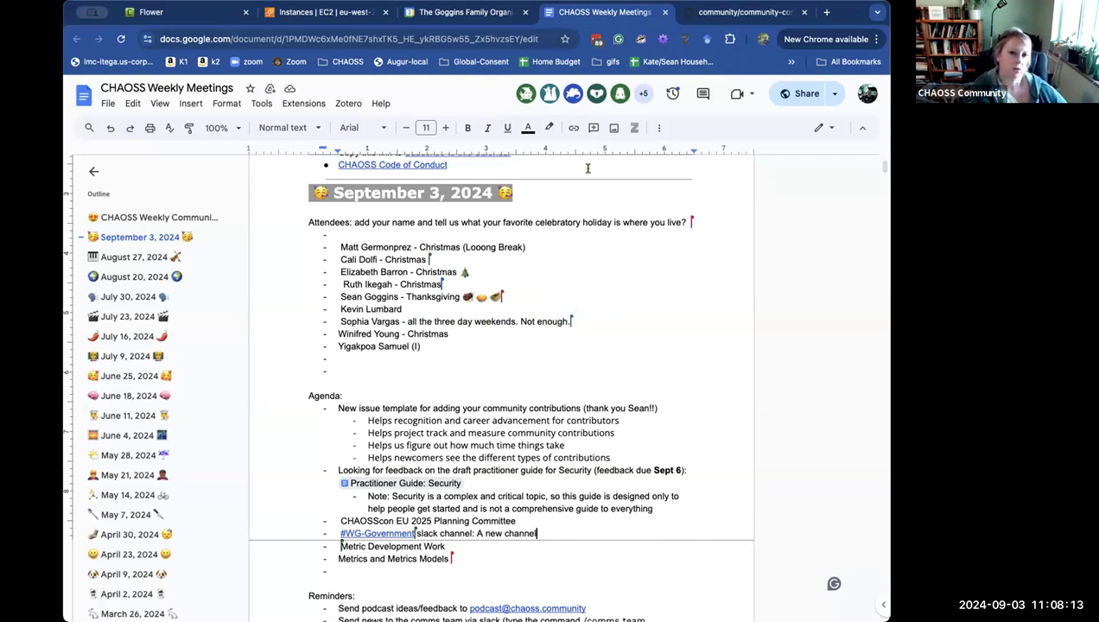
# Switch back to the community-contributions.md tab after reviewing the September 3 notes.
pyautogui.click(743, 12)
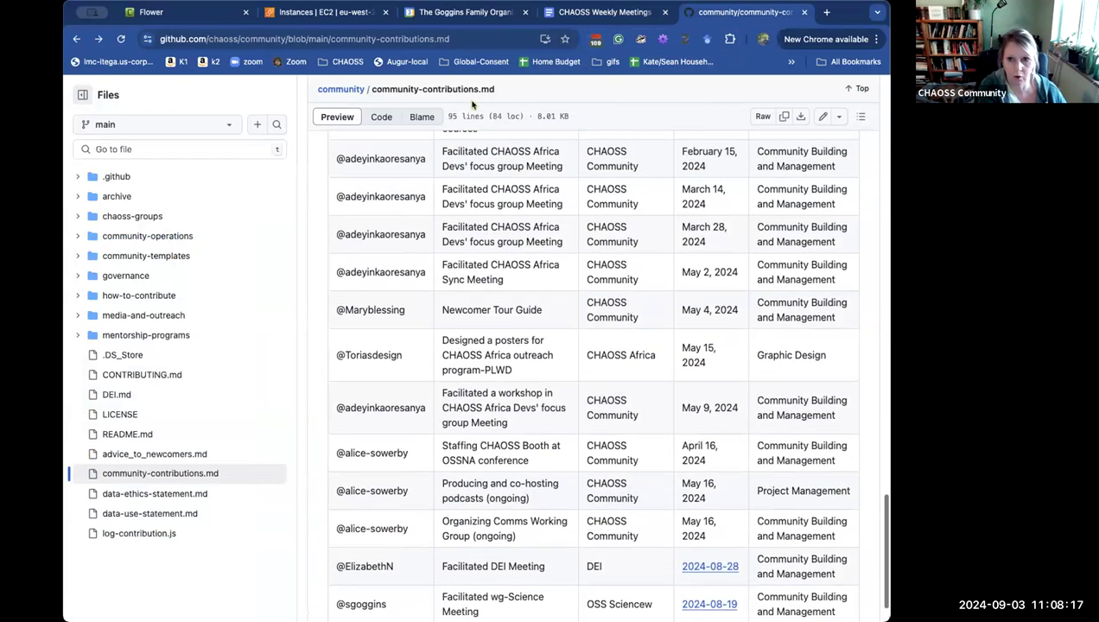
# Return to the CHAOSS Weekly Meetings doc.
pyautogui.click(601, 12)
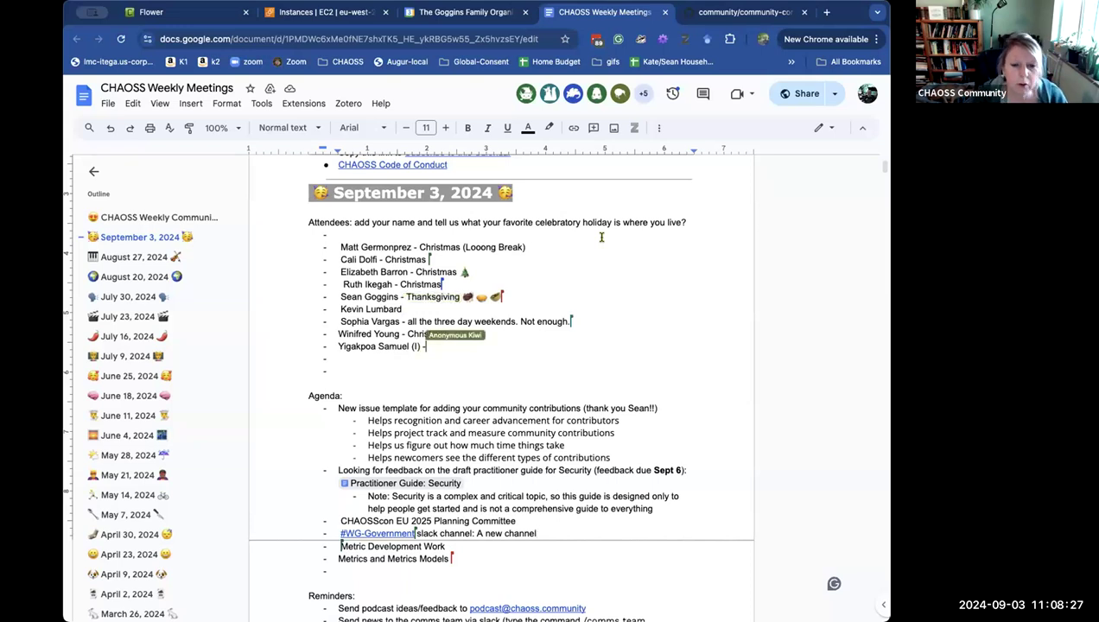
pyautogui.write('Christ')
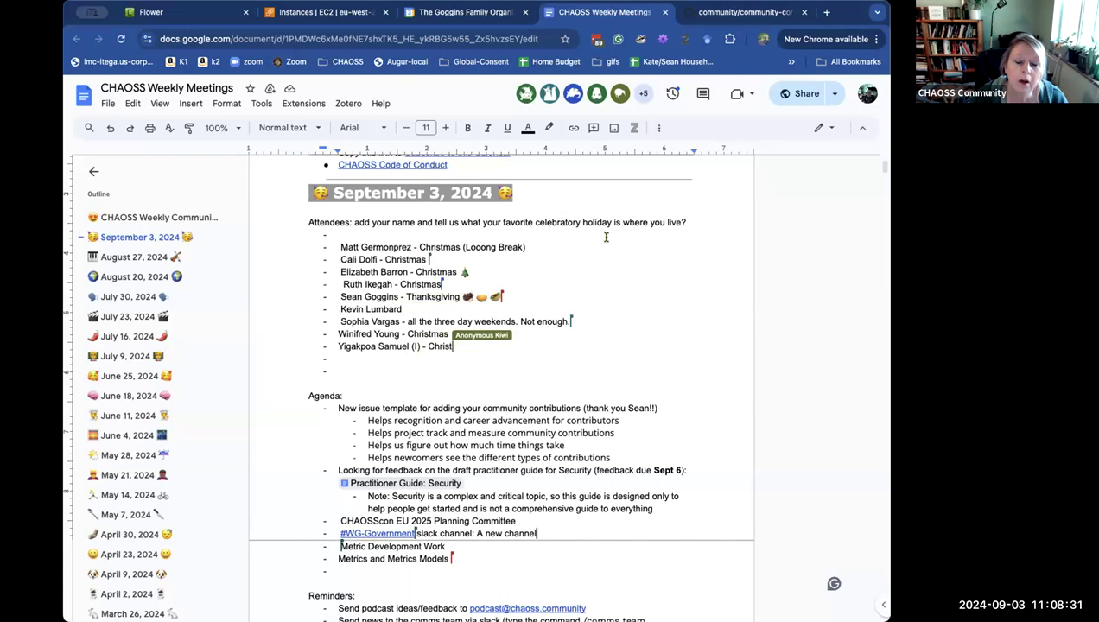
pyautogui.write('mas')
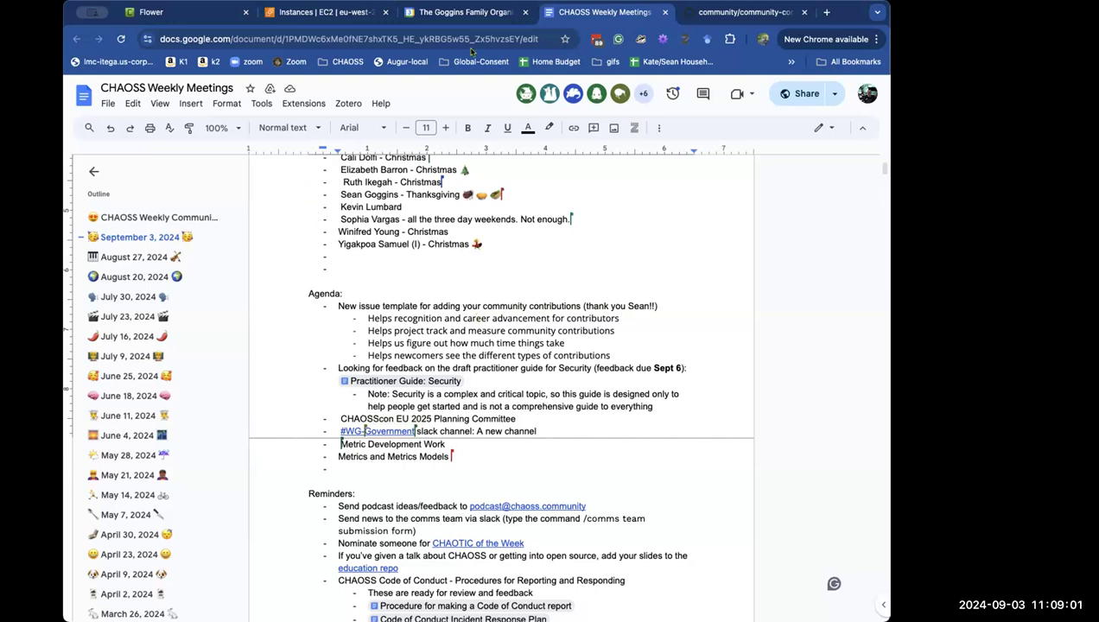
pyautogui.moveTo(487, 128)
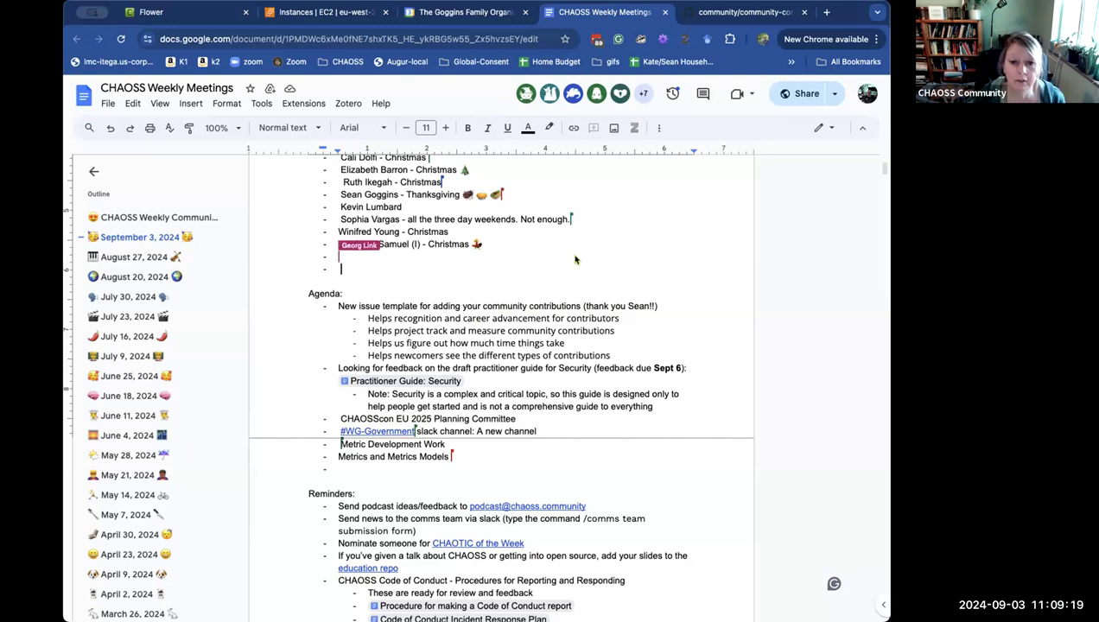
pyautogui.write('Georg Link -')
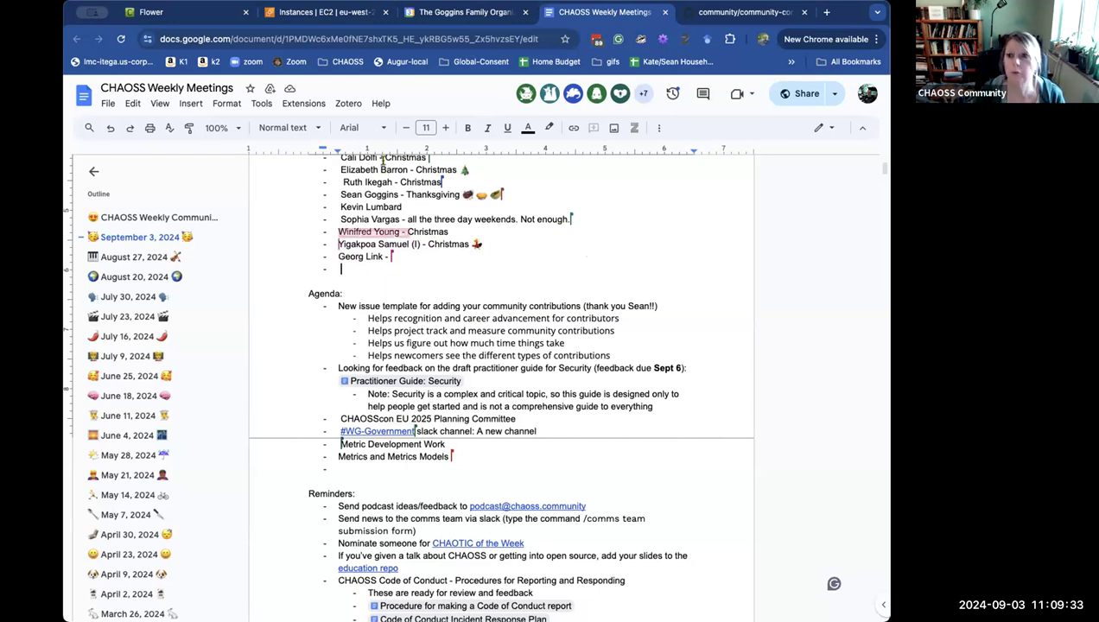
pyautogui.write('Christmas')
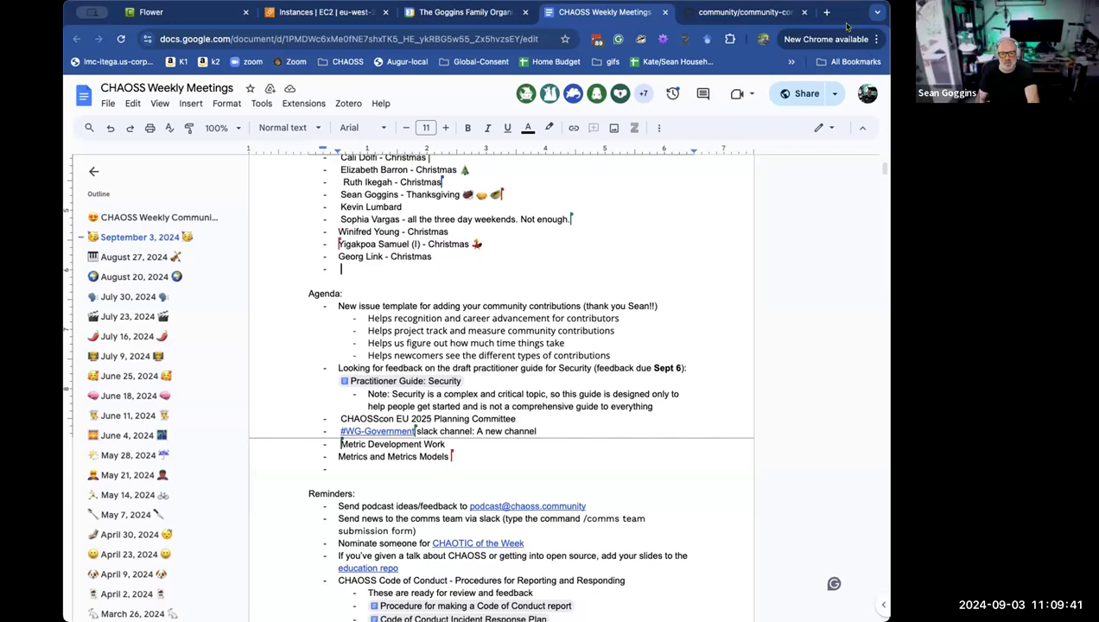
# Add Adeyinka's Christmas answer and a 'FOSDEM?? CHAOSSCon??' agenda item.
pyautogui.scroll(-3)
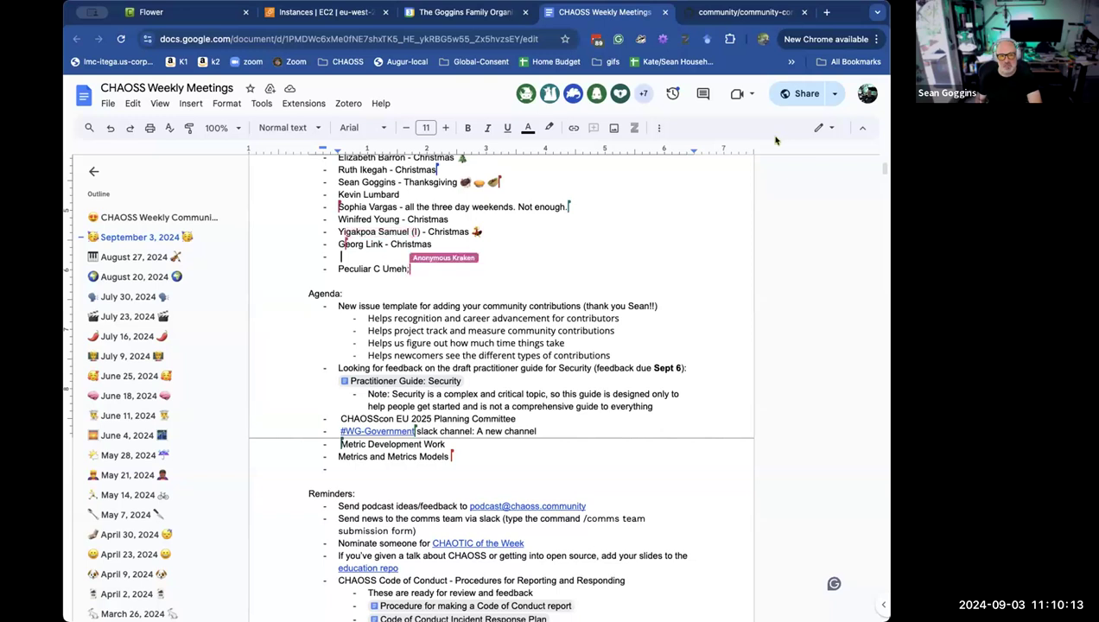
pyautogui.write('Adeyinka Oresanya - Christmas!!!')
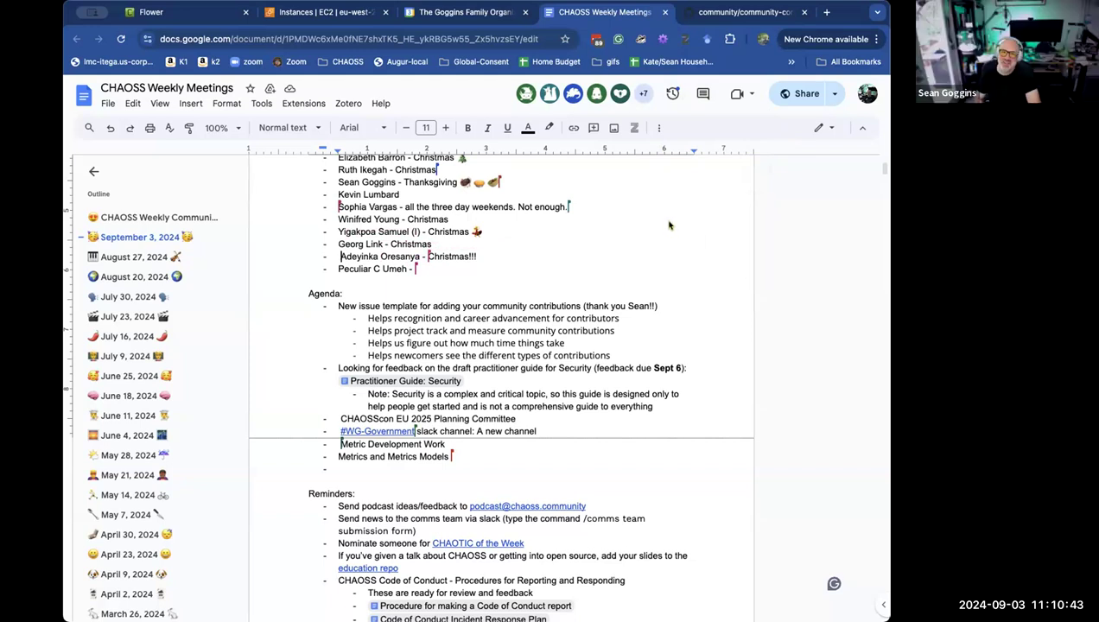
pyautogui.moveTo(674, 216)
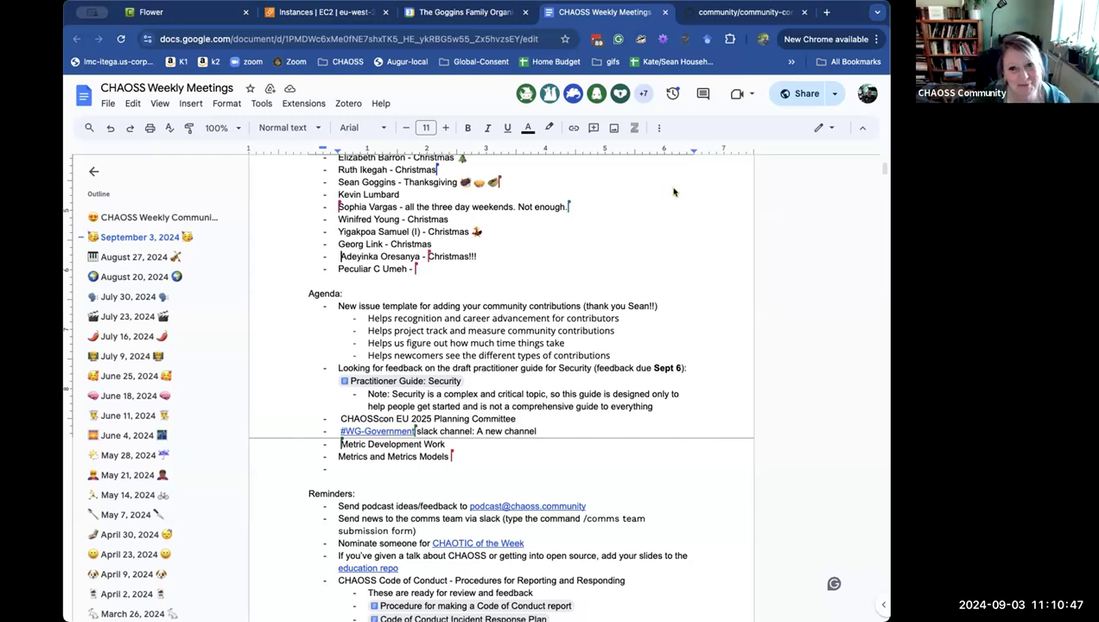
pyautogui.moveTo(725, 211)
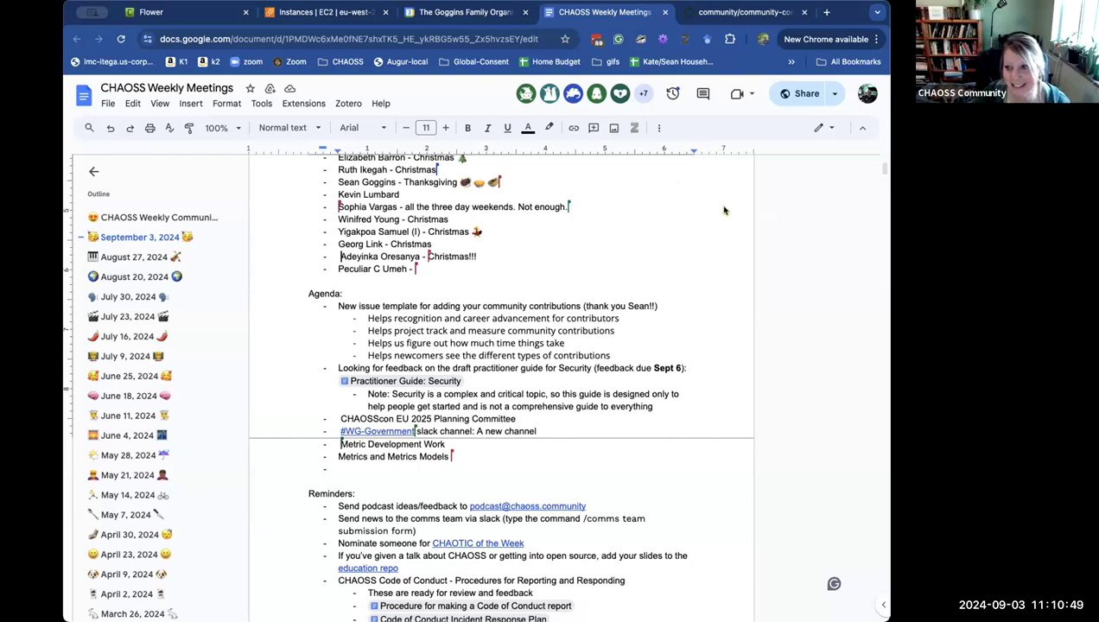
pyautogui.moveTo(859, 239)
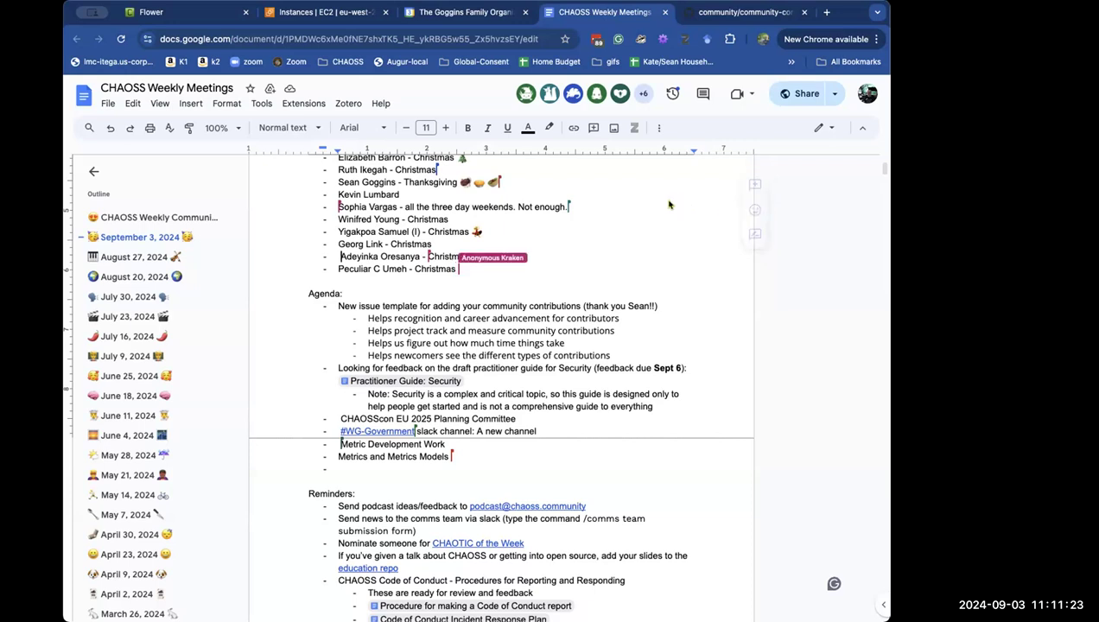
pyautogui.write('s!!!')
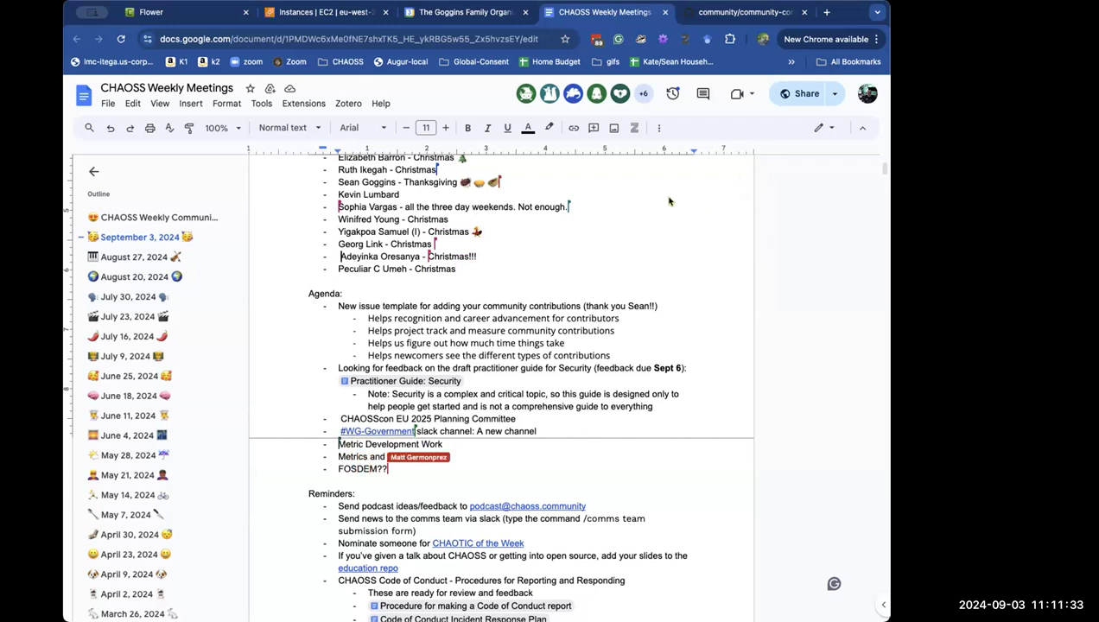
pyautogui.write('CHAOSScon??')
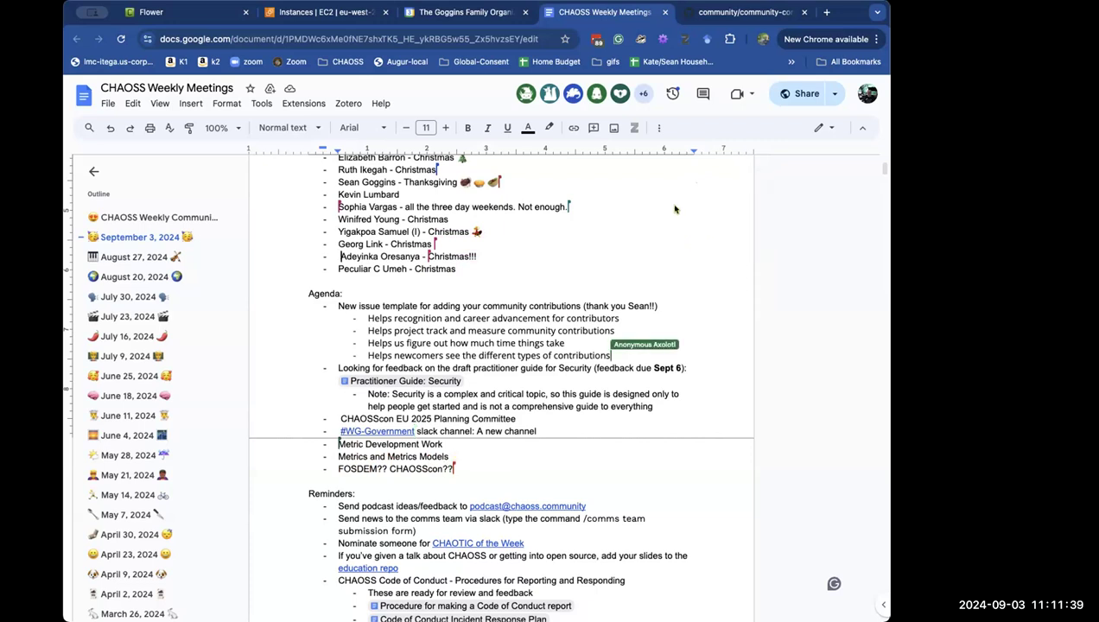
# Add 'Can we break this down into larger categories?' under the issue template item.
pyautogui.write('Can we break this')
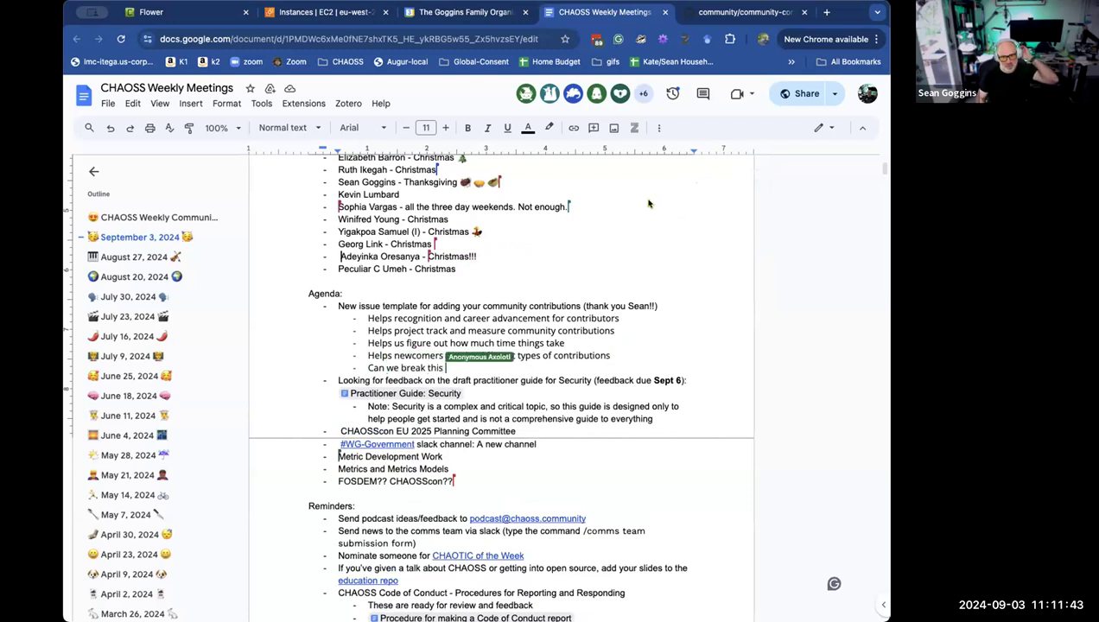
pyautogui.write('down into')
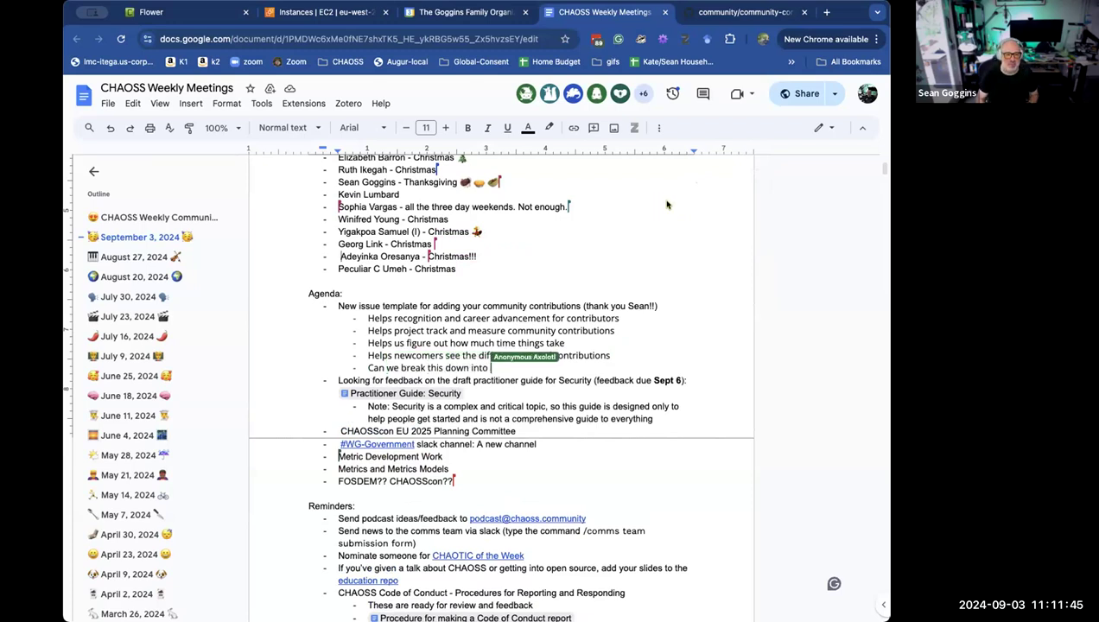
pyautogui.write('larger')
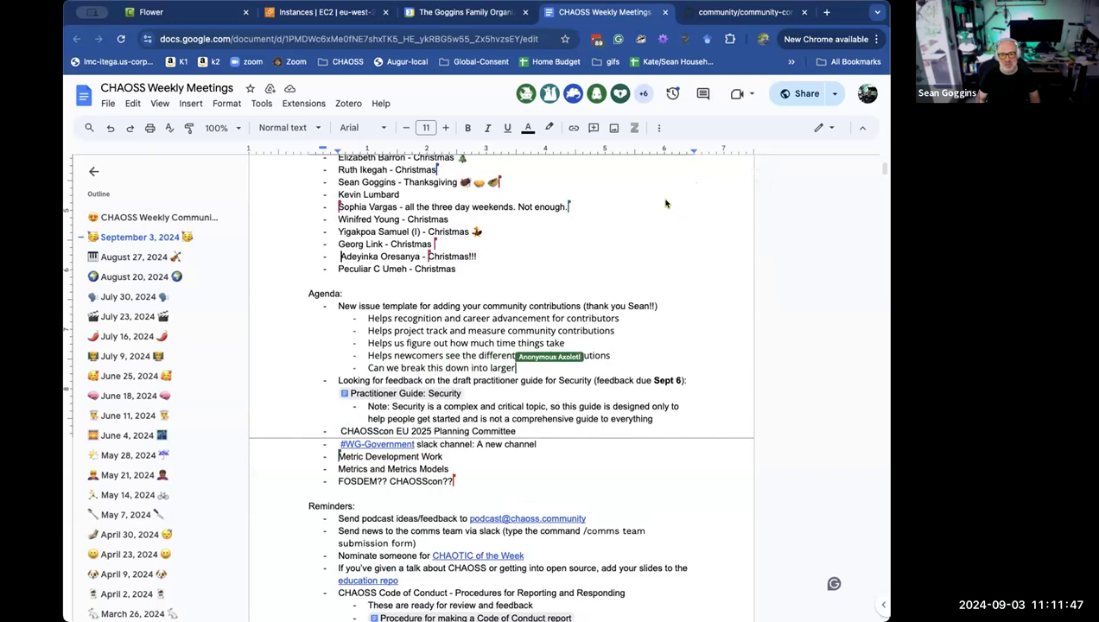
pyautogui.write('categories?')
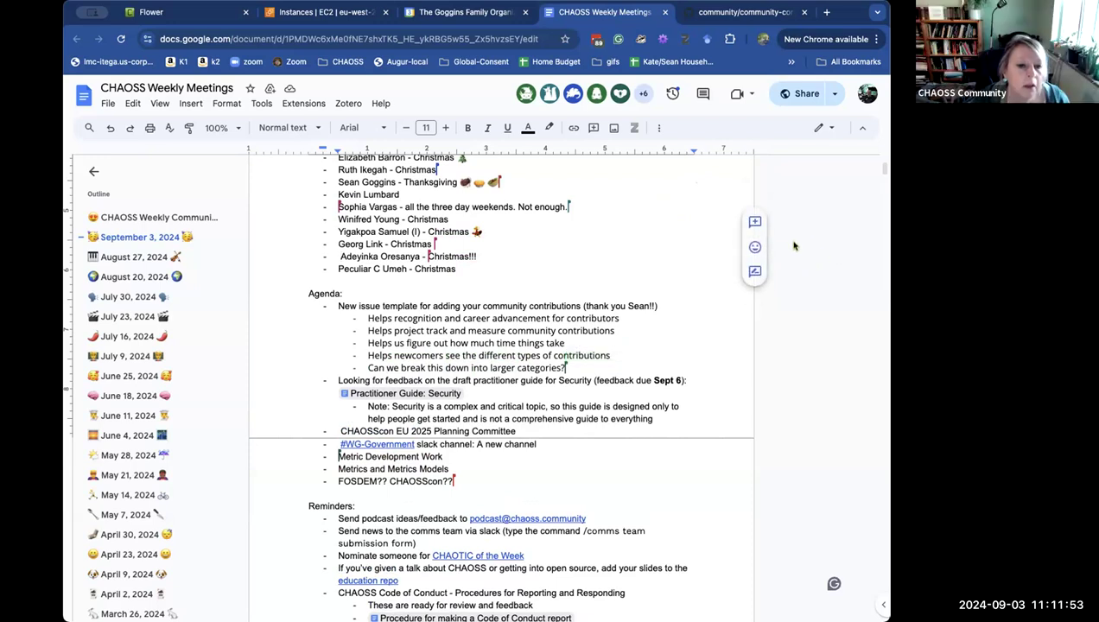
pyautogui.moveTo(864, 255)
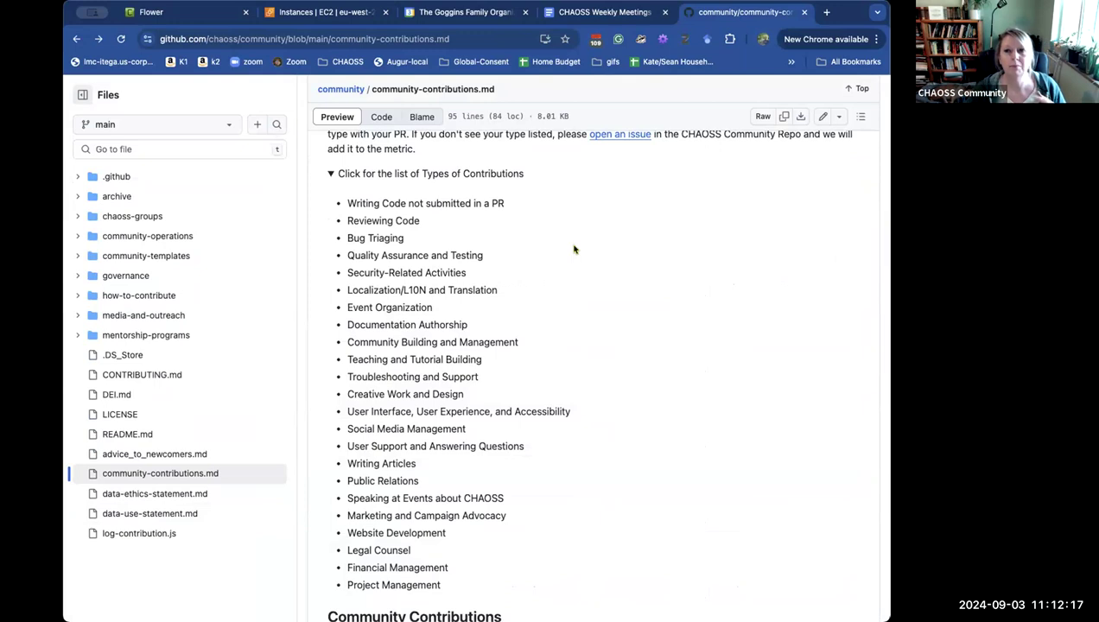
pyautogui.moveTo(543, 236)
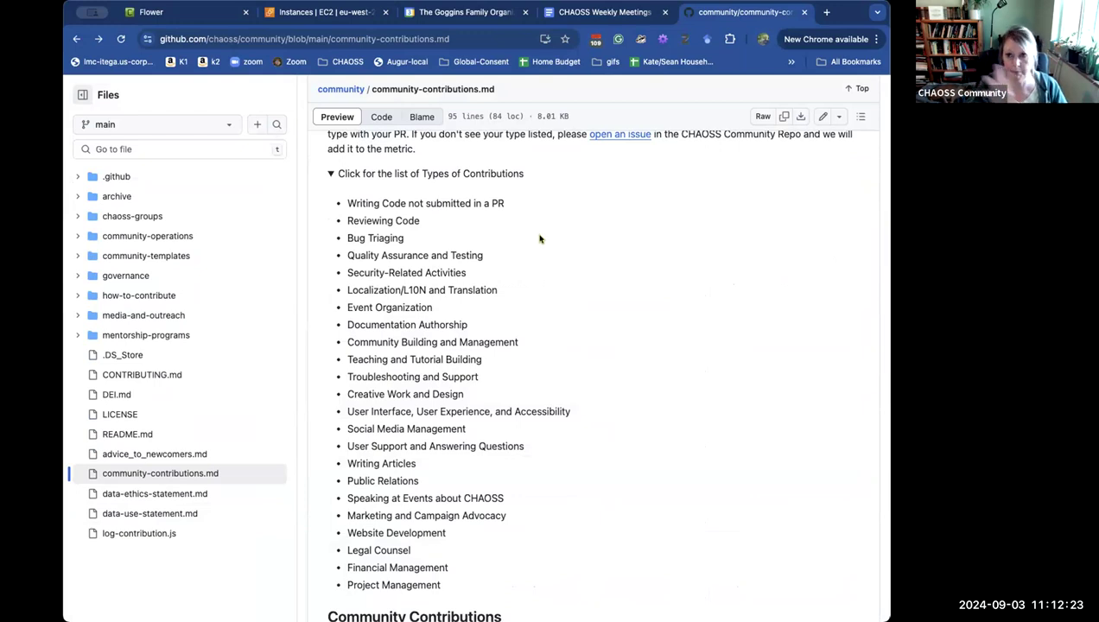
pyautogui.moveTo(539, 246)
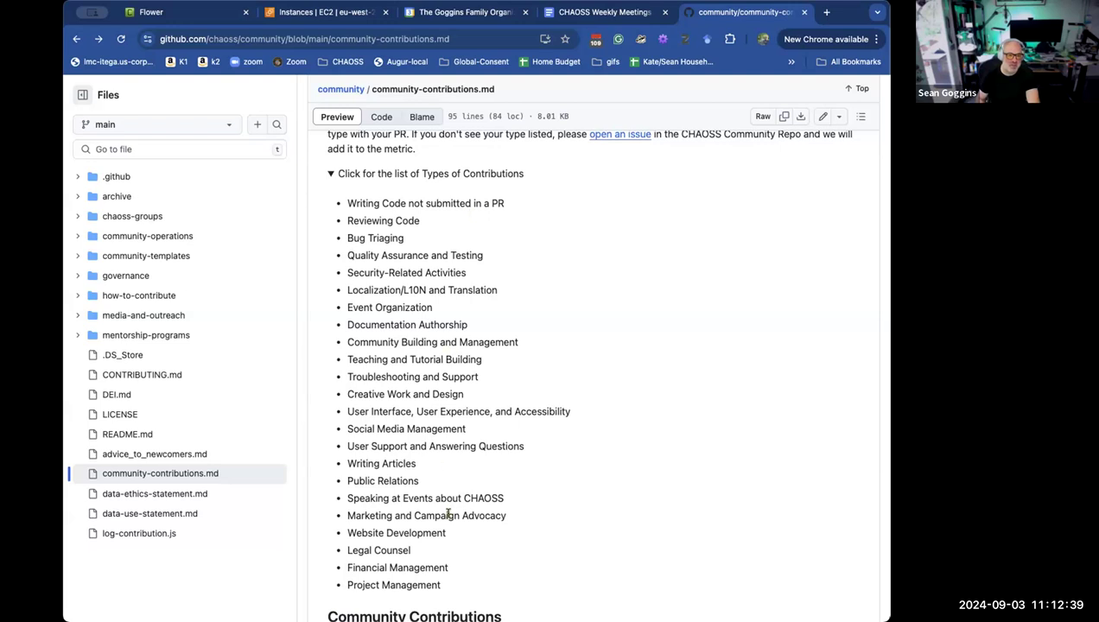
pyautogui.moveTo(480, 492)
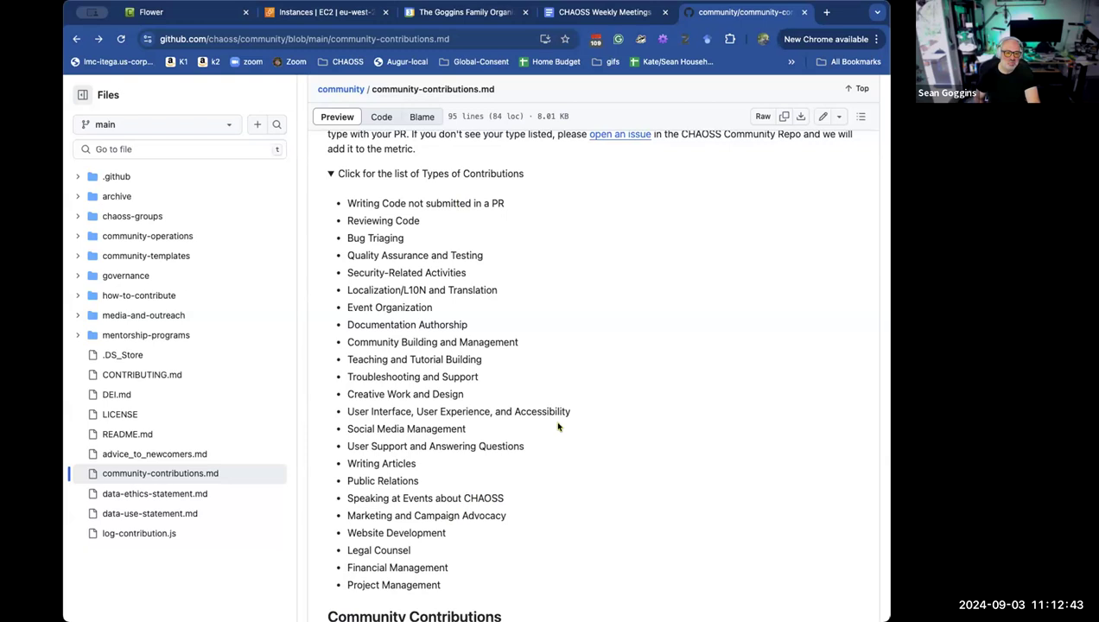
pyautogui.moveTo(587, 376)
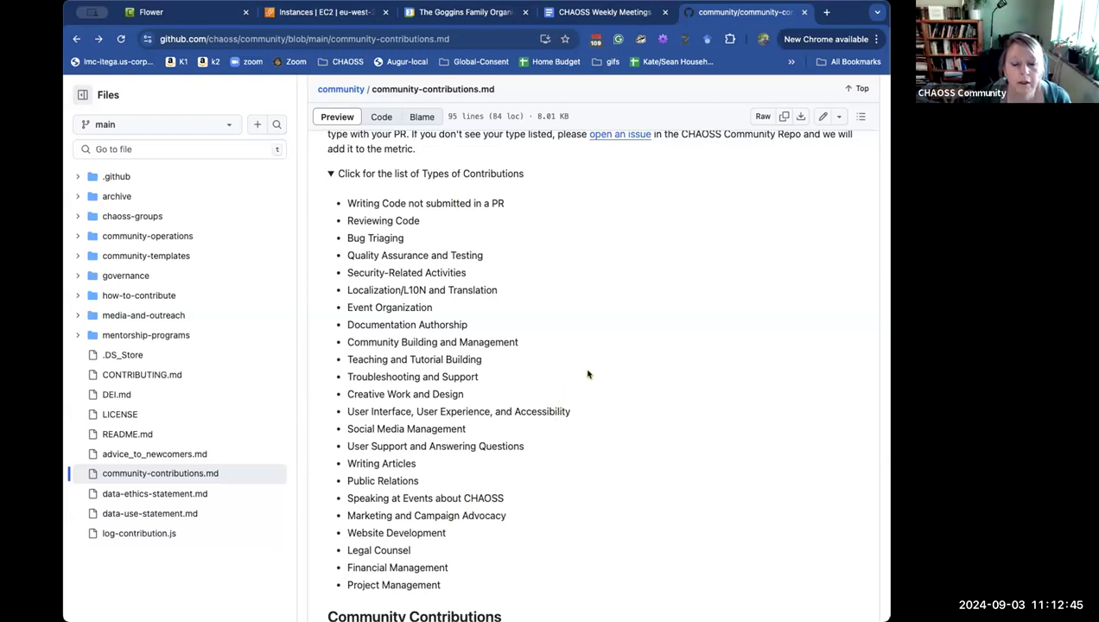
pyautogui.moveTo(588, 366)
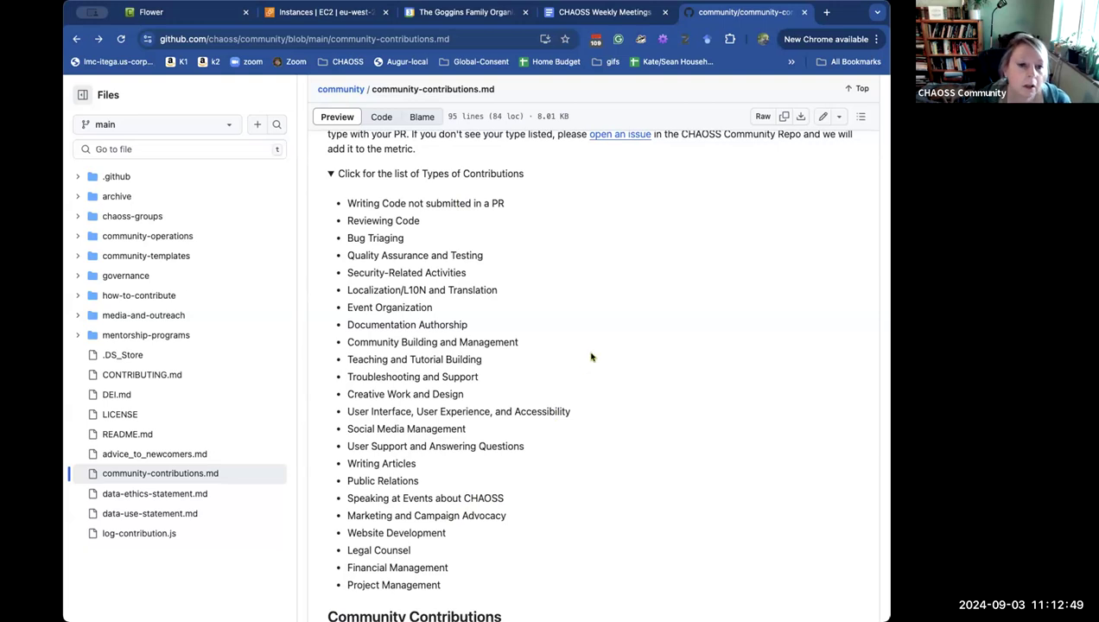
pyautogui.moveTo(626, 353)
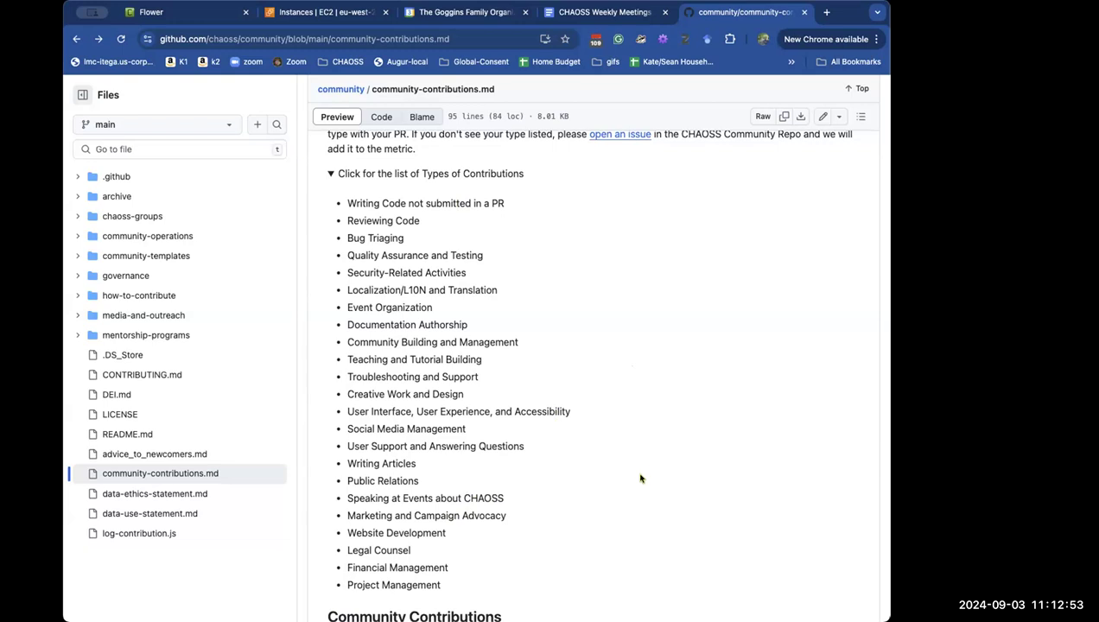
pyautogui.moveTo(586, 481)
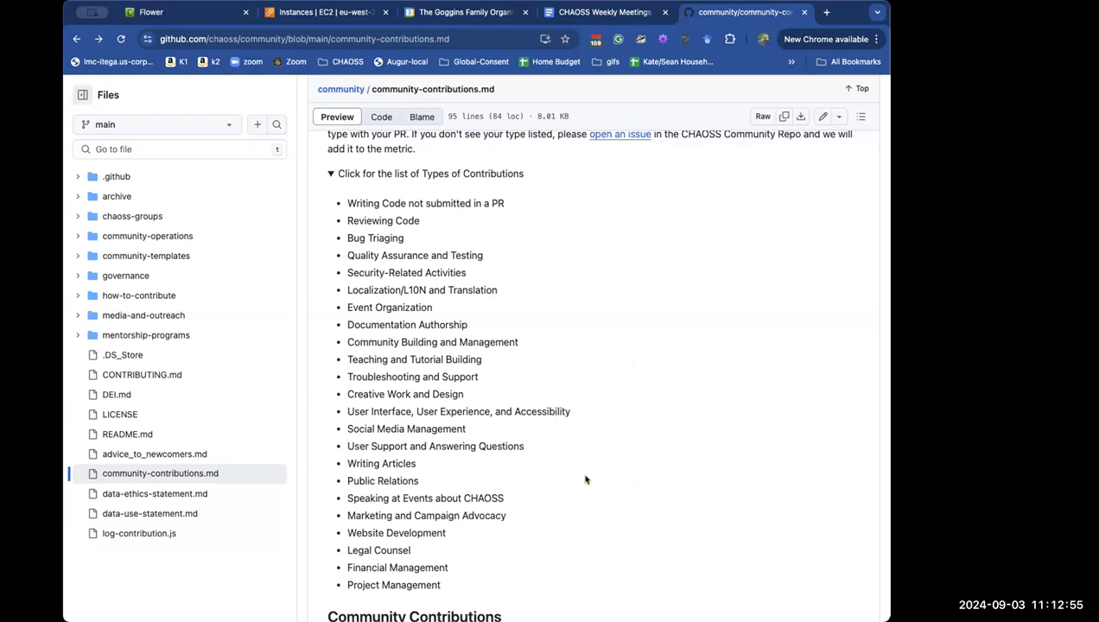
pyautogui.moveTo(577, 477)
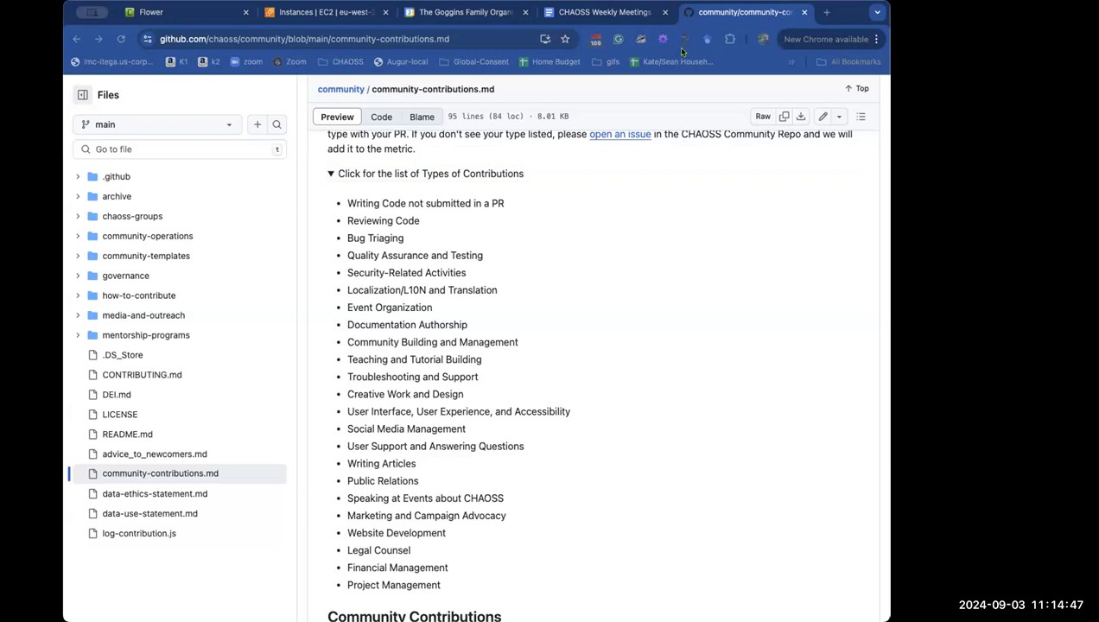
pyautogui.moveTo(650, 214)
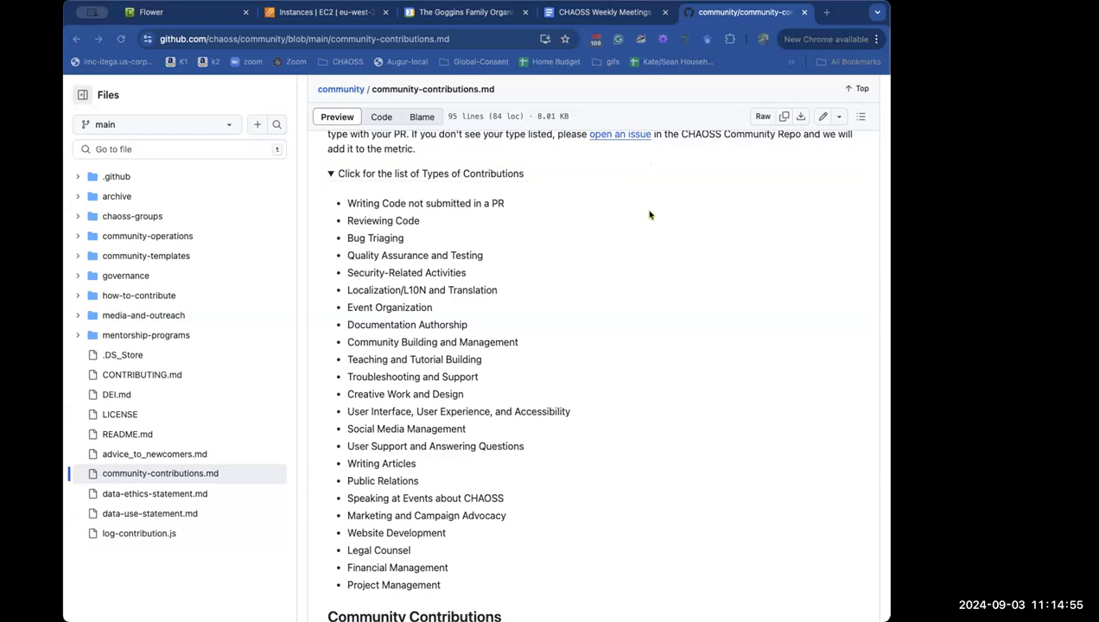
# Scroll the community-contributions.md preview down to the Community Contributions table.
pyautogui.scroll(-3)
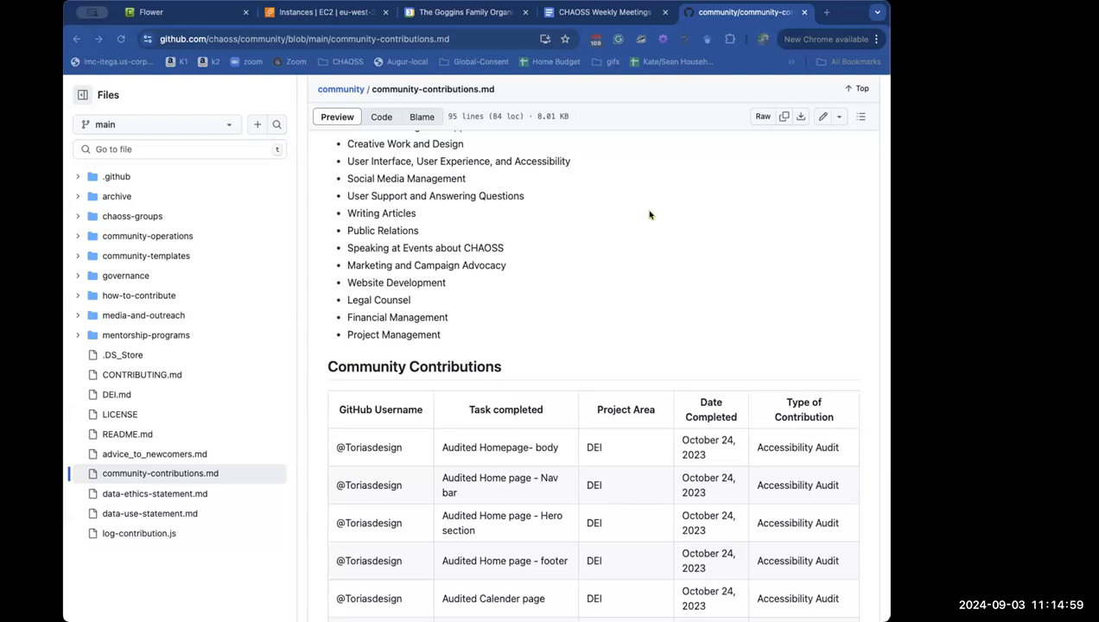
pyautogui.moveTo(683, 214)
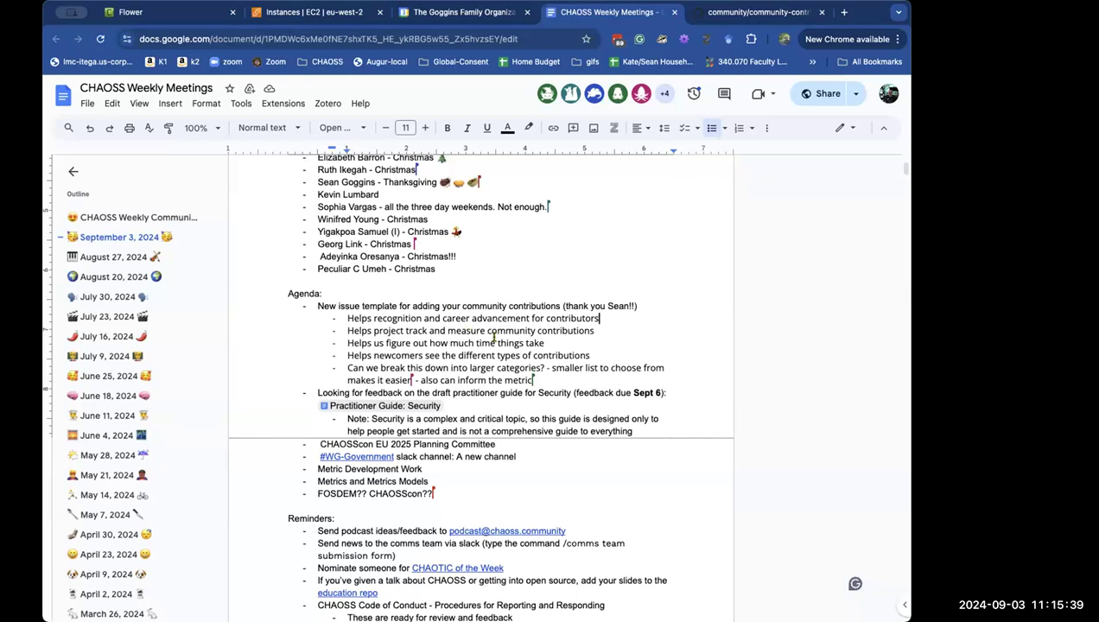
# Scroll the meeting notes down to the Agenda's Security practitioner guide item.
pyautogui.scroll(-3)
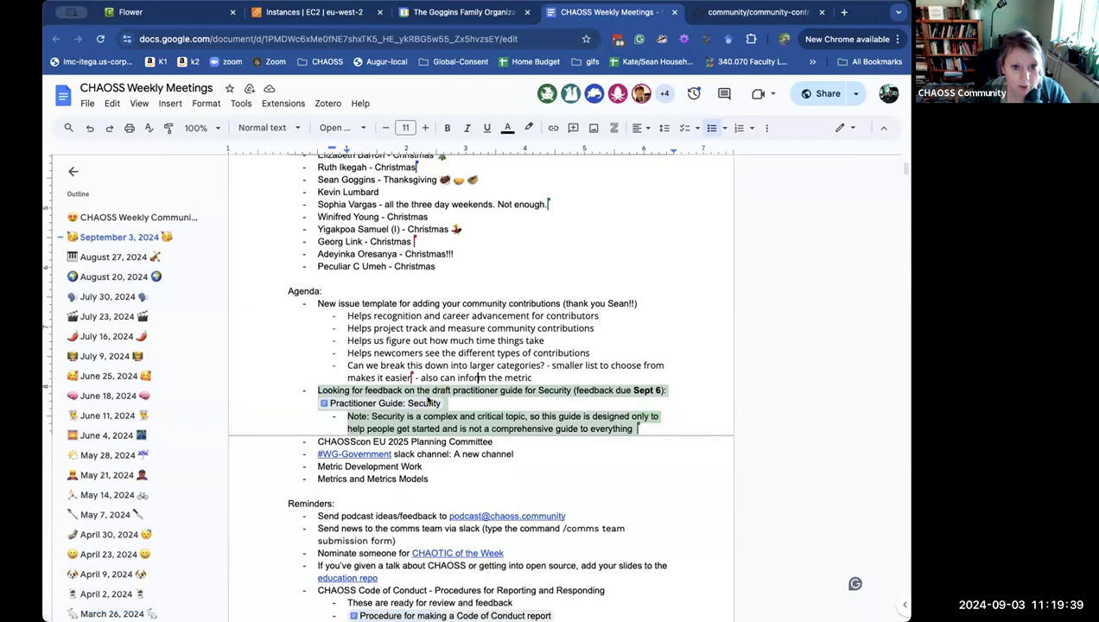
pyautogui.click(385, 404)
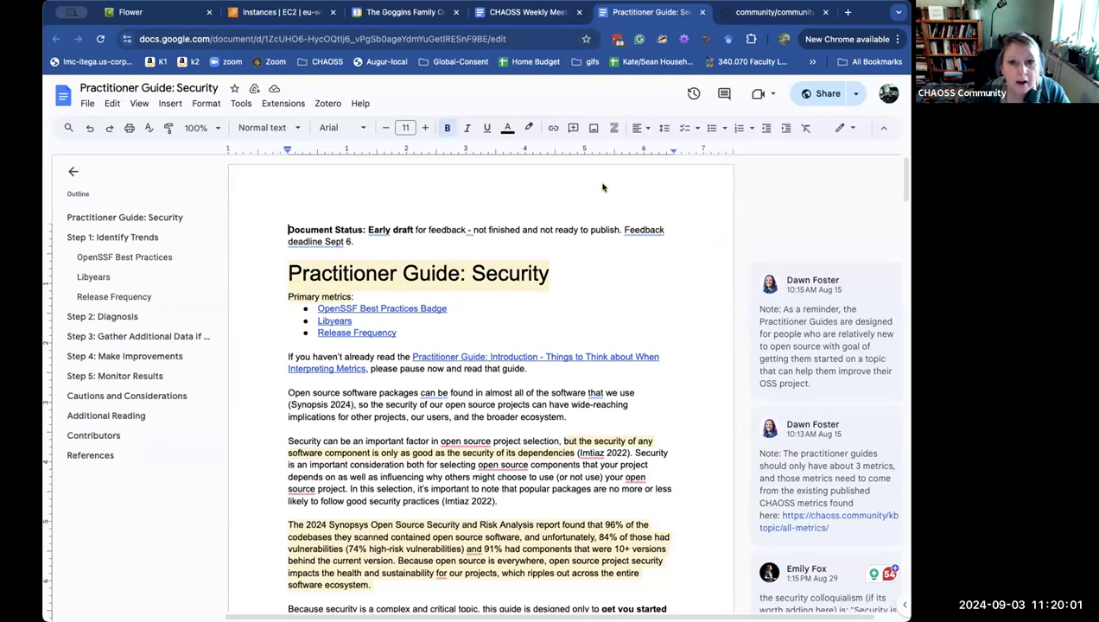
pyautogui.moveTo(589, 183)
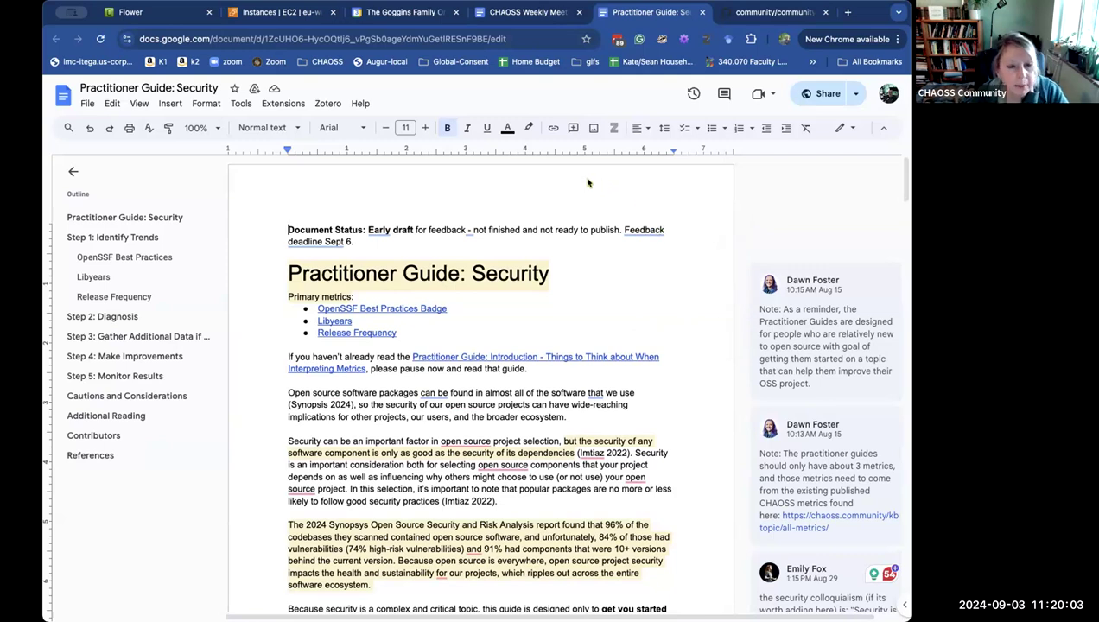
pyautogui.moveTo(577, 200)
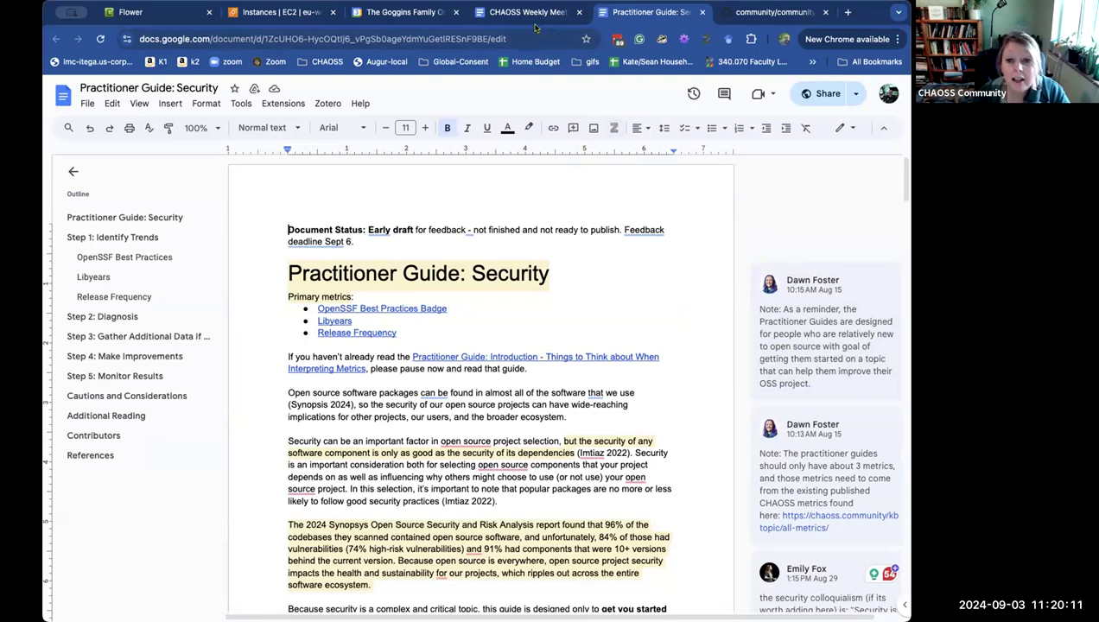
pyautogui.scroll(-3)
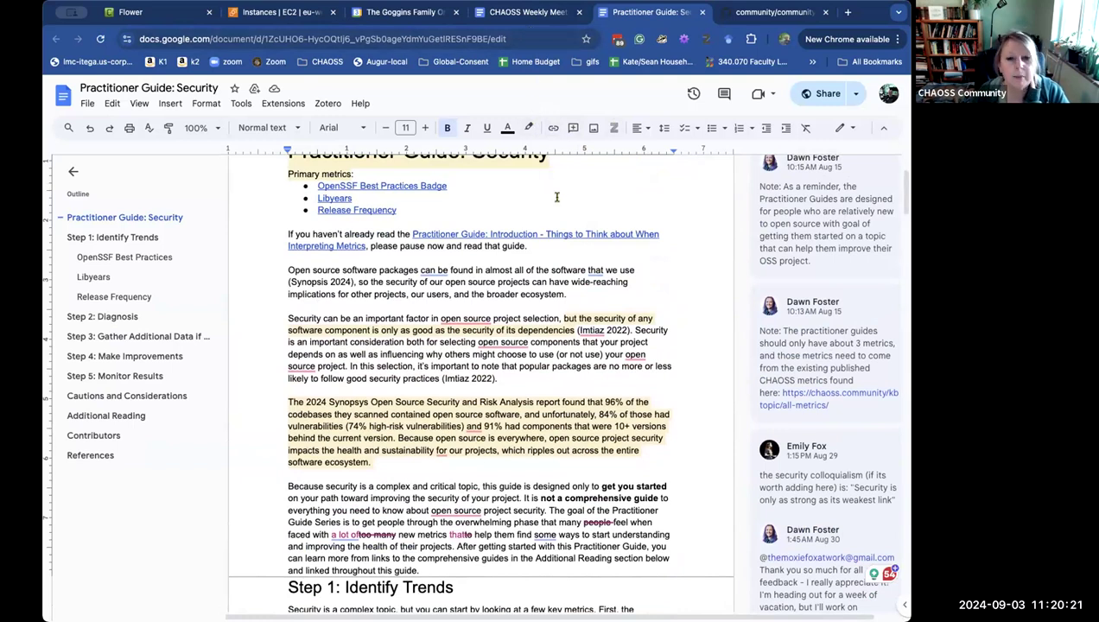
pyautogui.moveTo(631, 184)
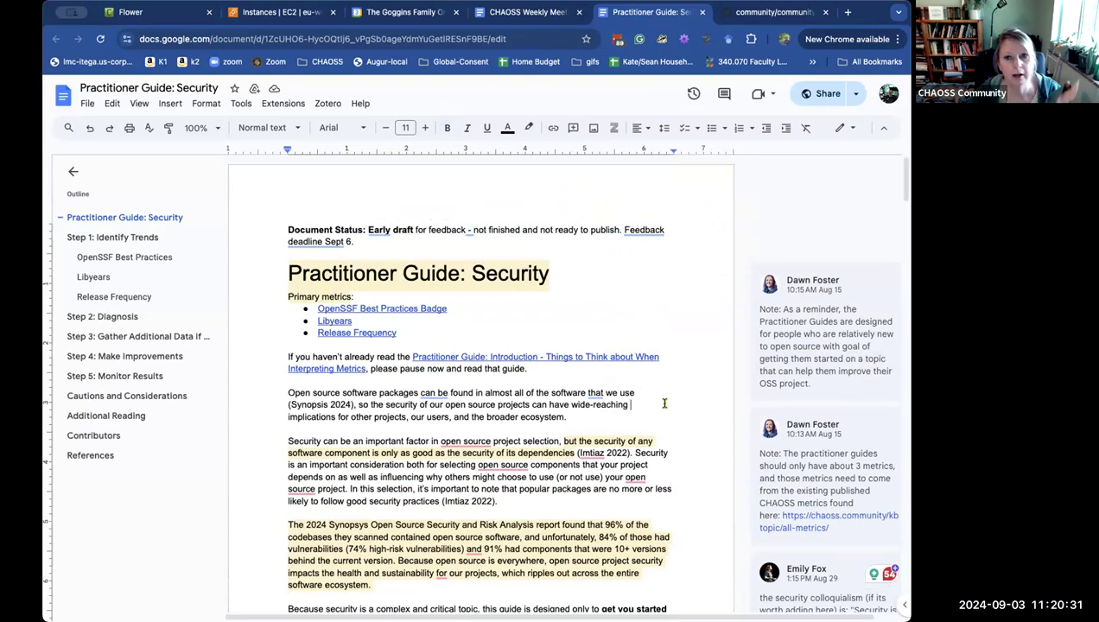
pyautogui.scroll(-3)
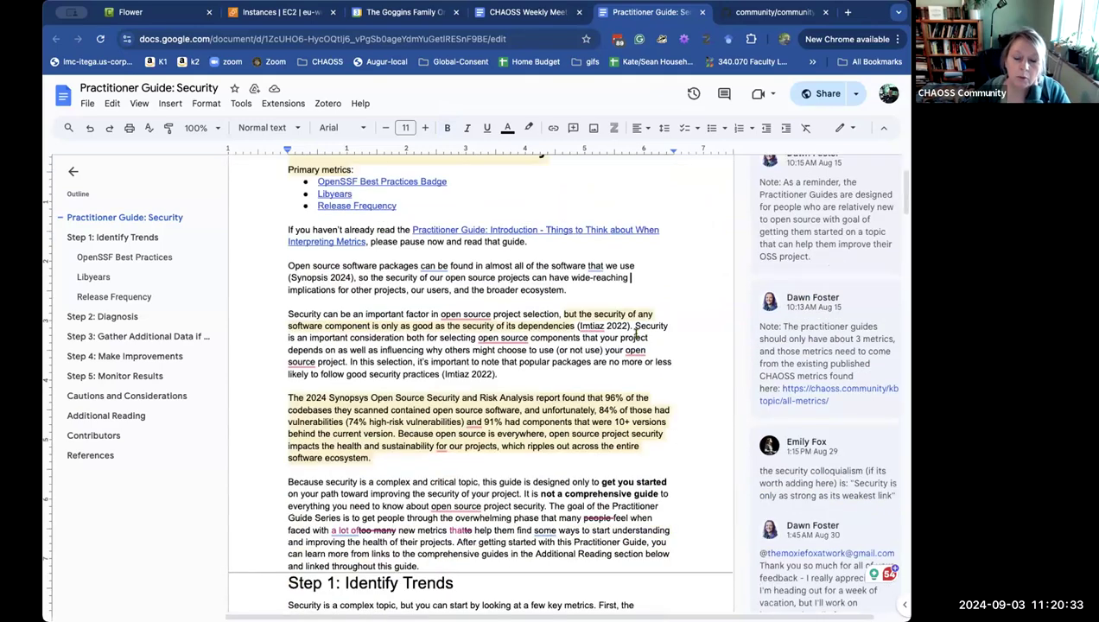
pyautogui.scroll(-3)
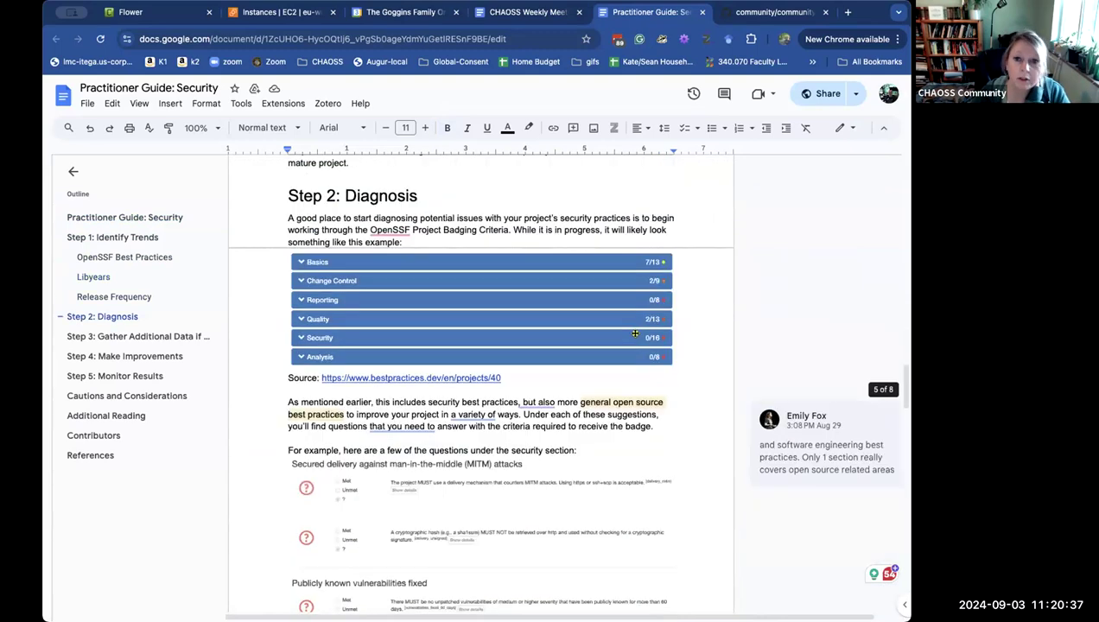
pyautogui.scroll(-3)
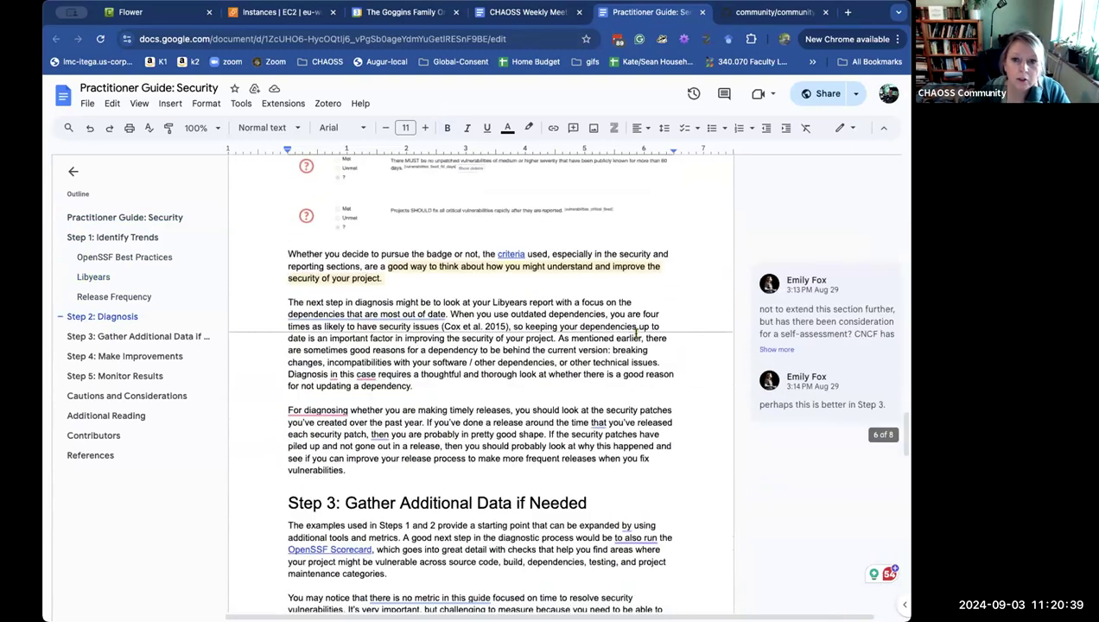
pyautogui.scroll(-3)
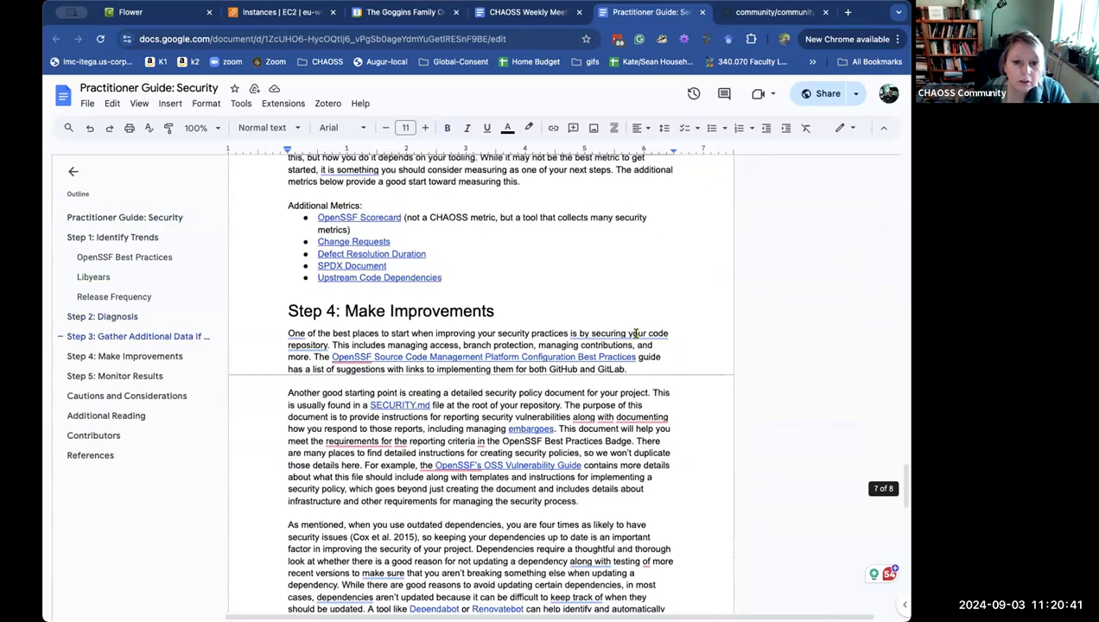
pyautogui.scroll(-3)
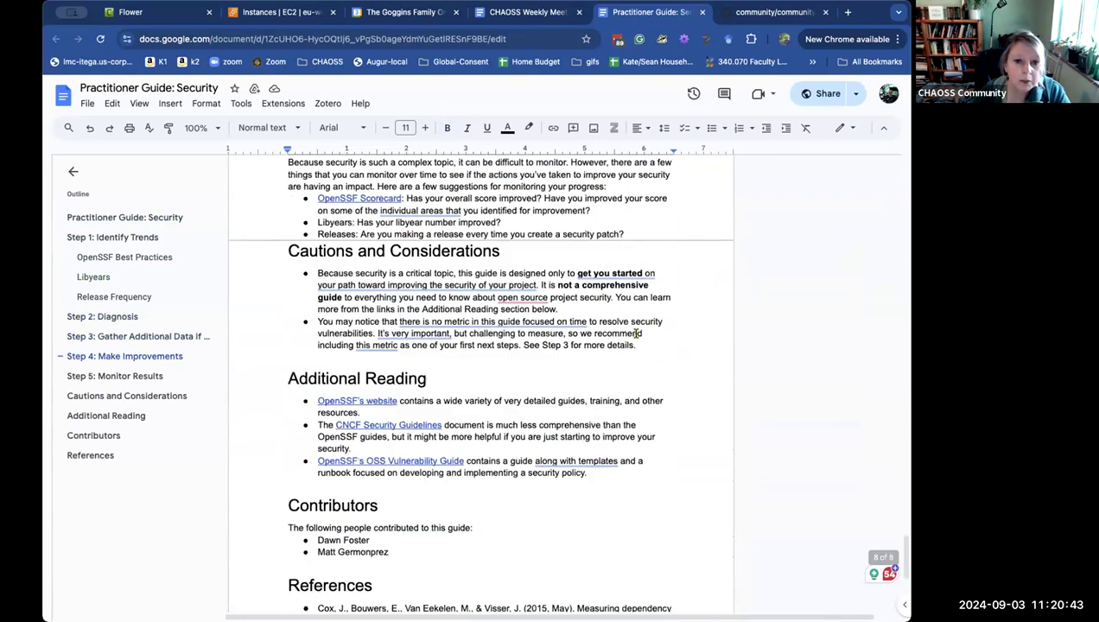
pyautogui.scroll(-3)
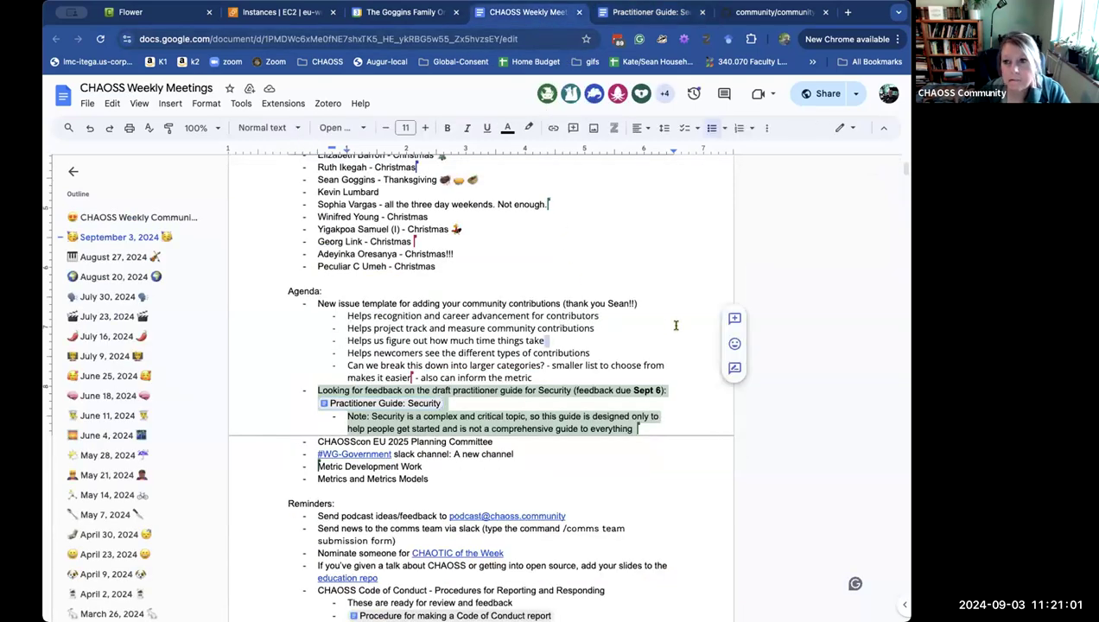
# Scroll the CHAOSS meeting notes to the end of the September 3 agenda.
pyautogui.scroll(-3)
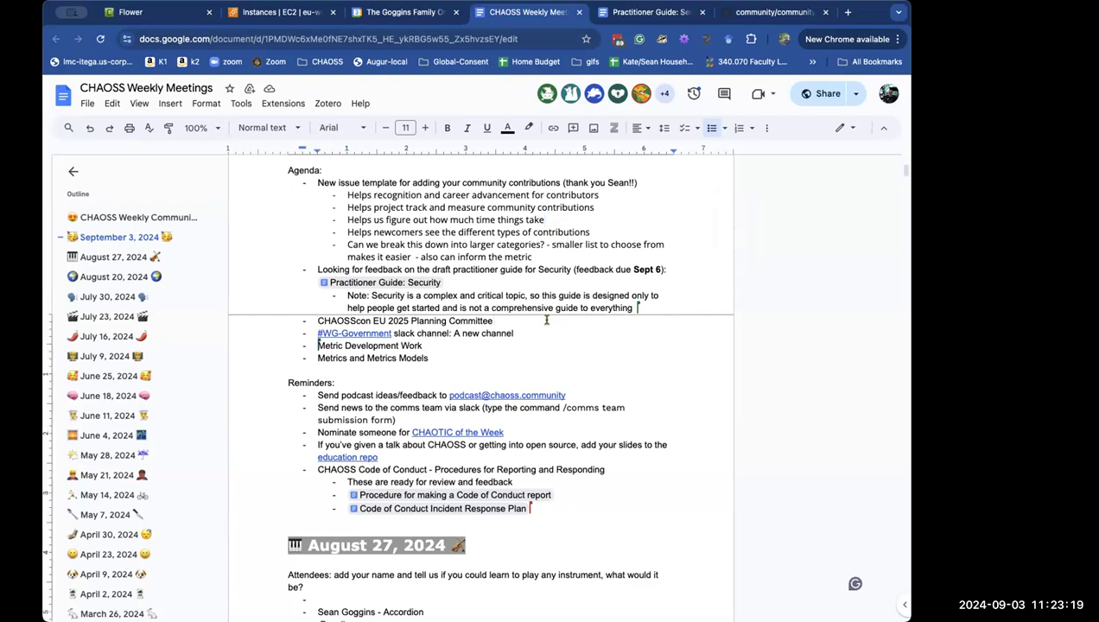
pyautogui.write('(')
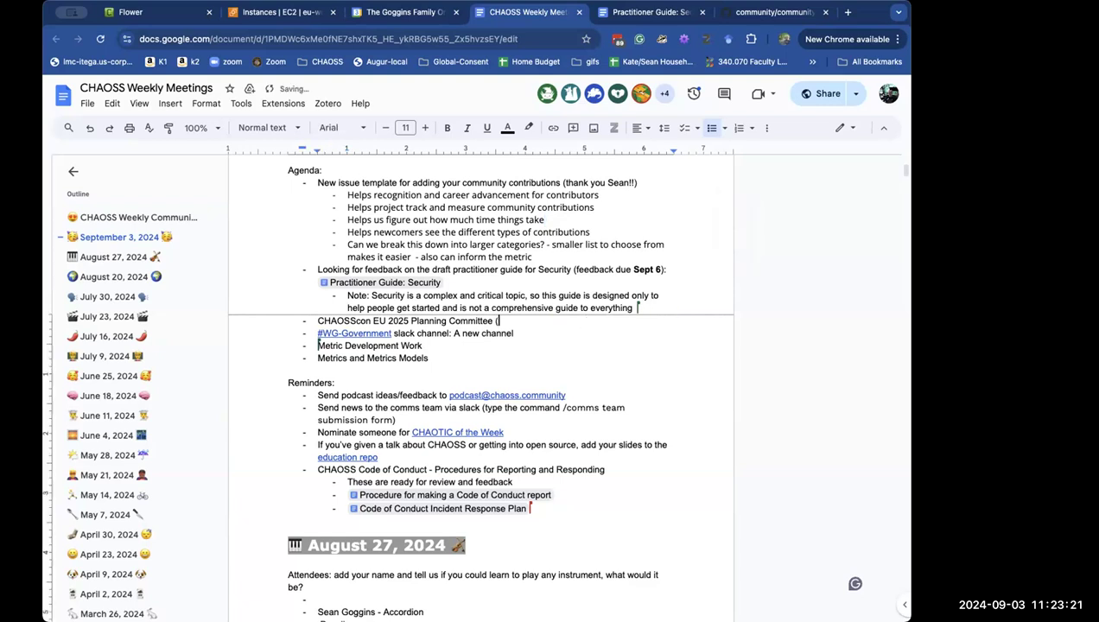
pyautogui.write('FOSDEM Co')
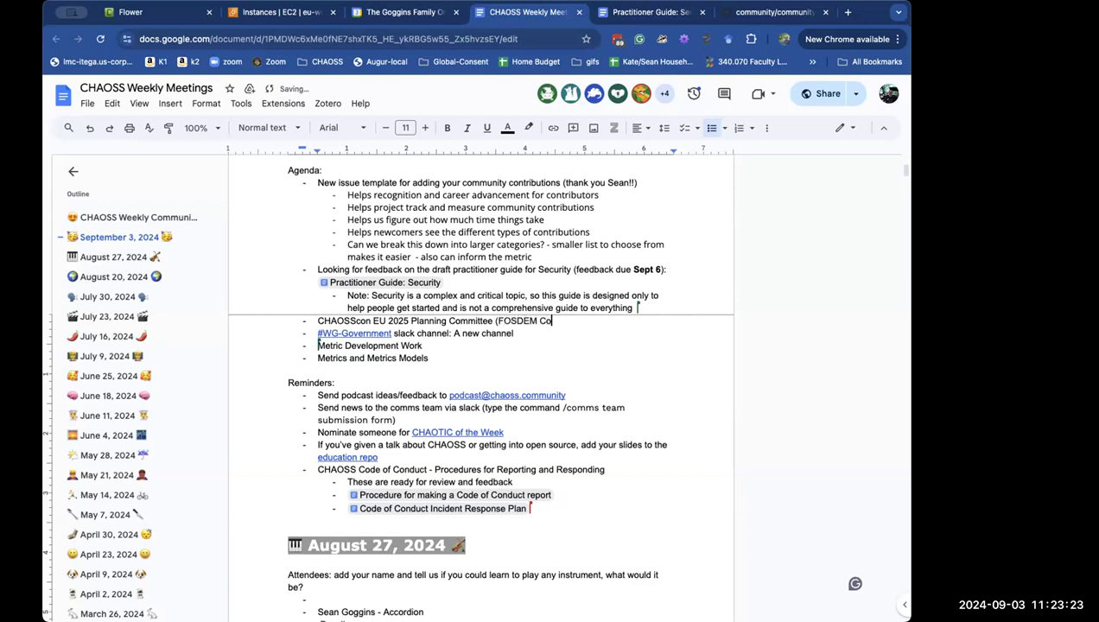
pyautogui.write('Located)')
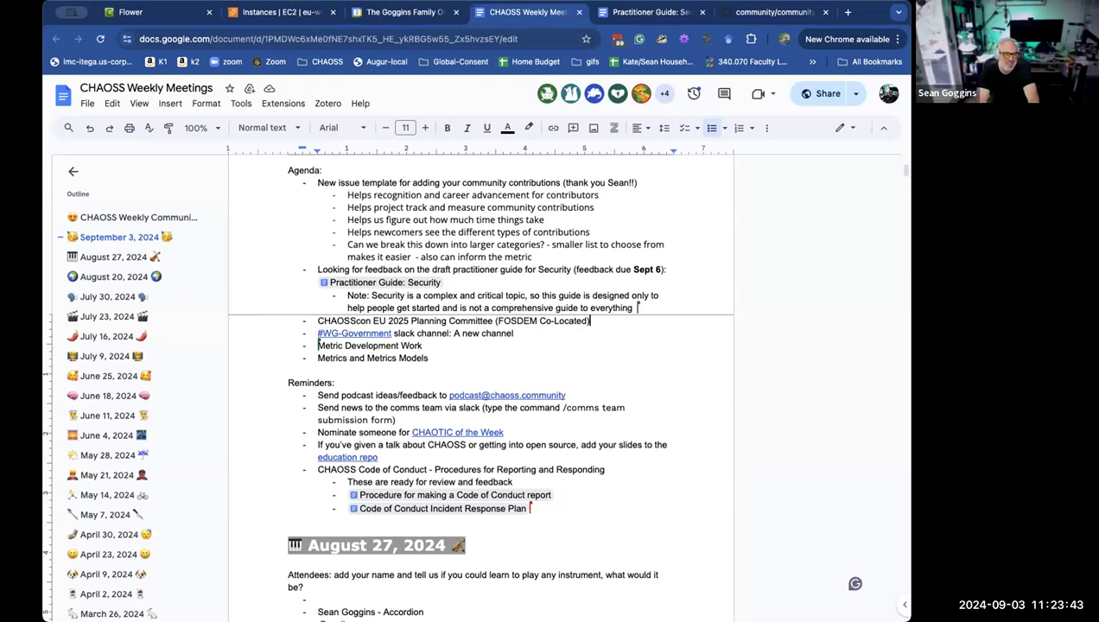
pyautogui.moveTo(548, 325)
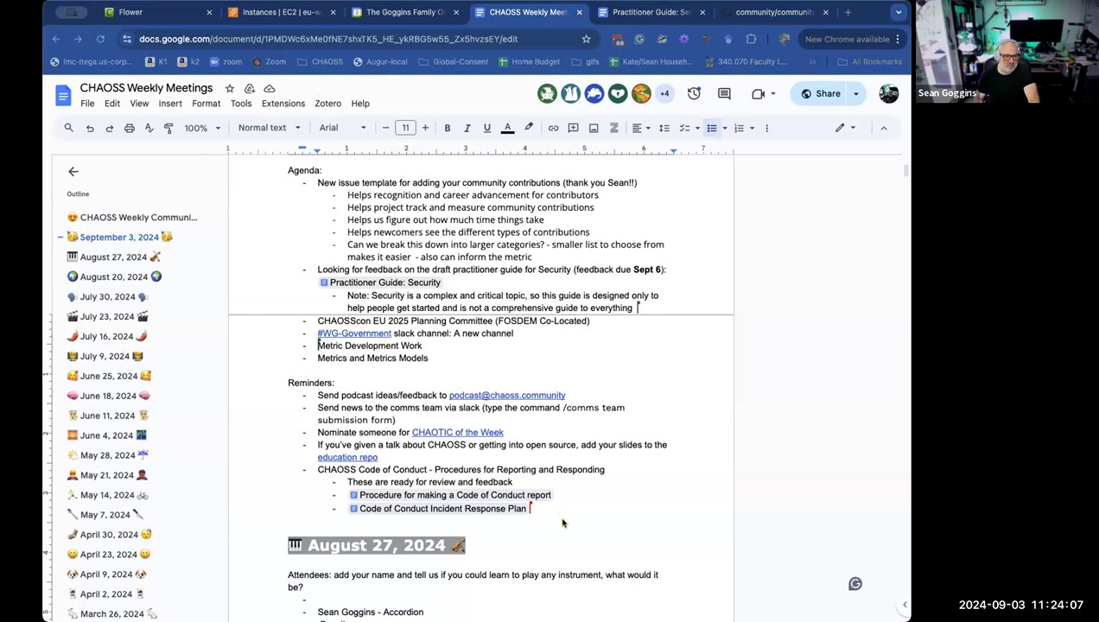
pyautogui.moveTo(567, 522)
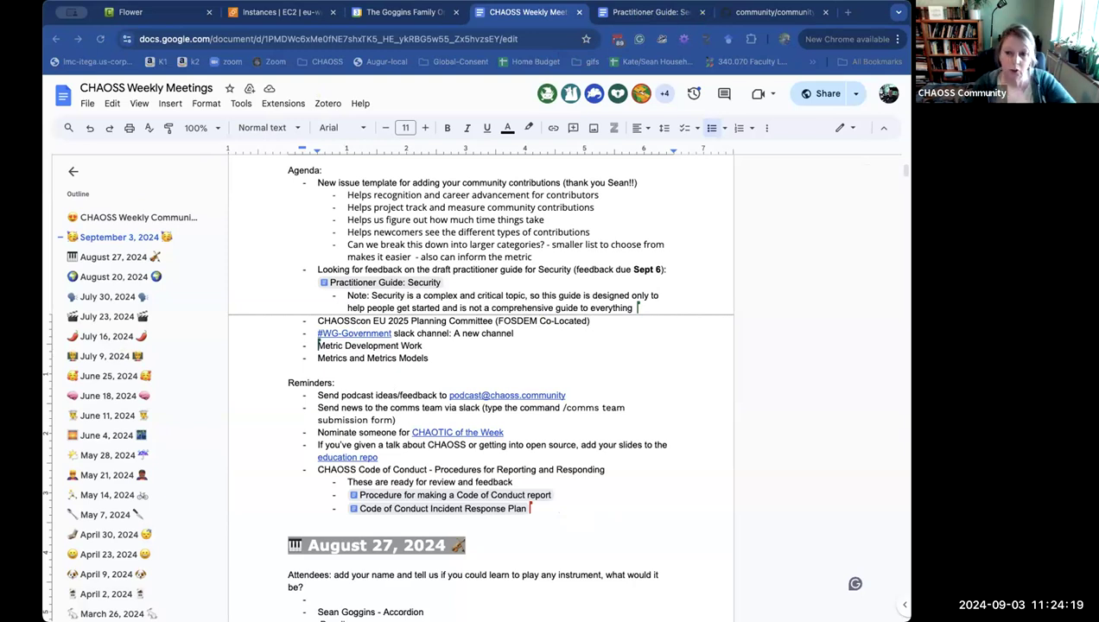
pyautogui.moveTo(522, 543)
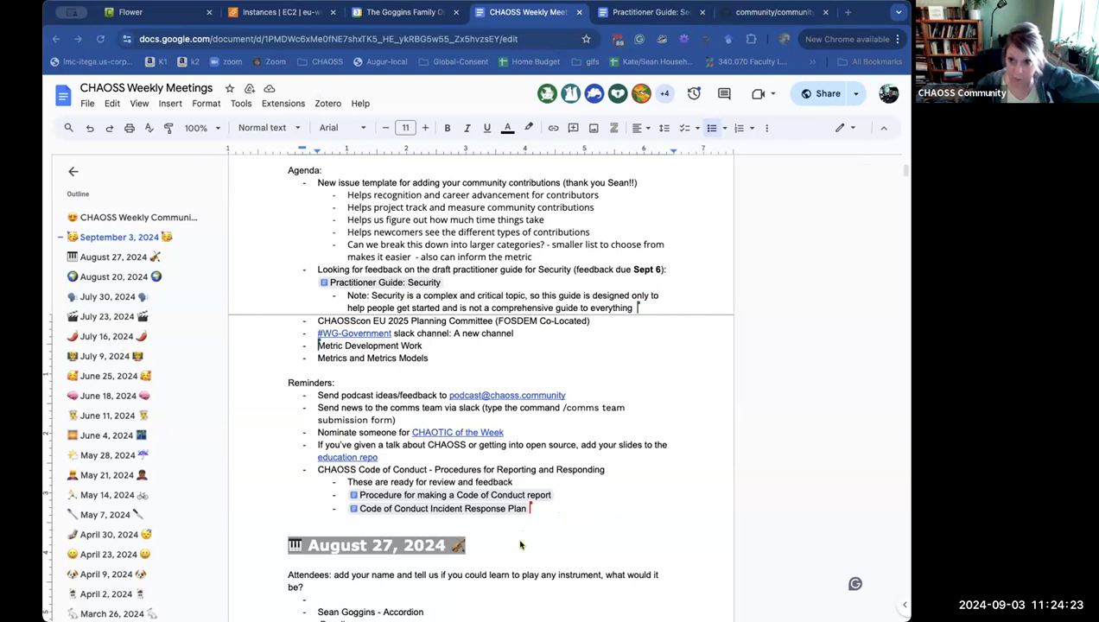
pyautogui.moveTo(671, 449)
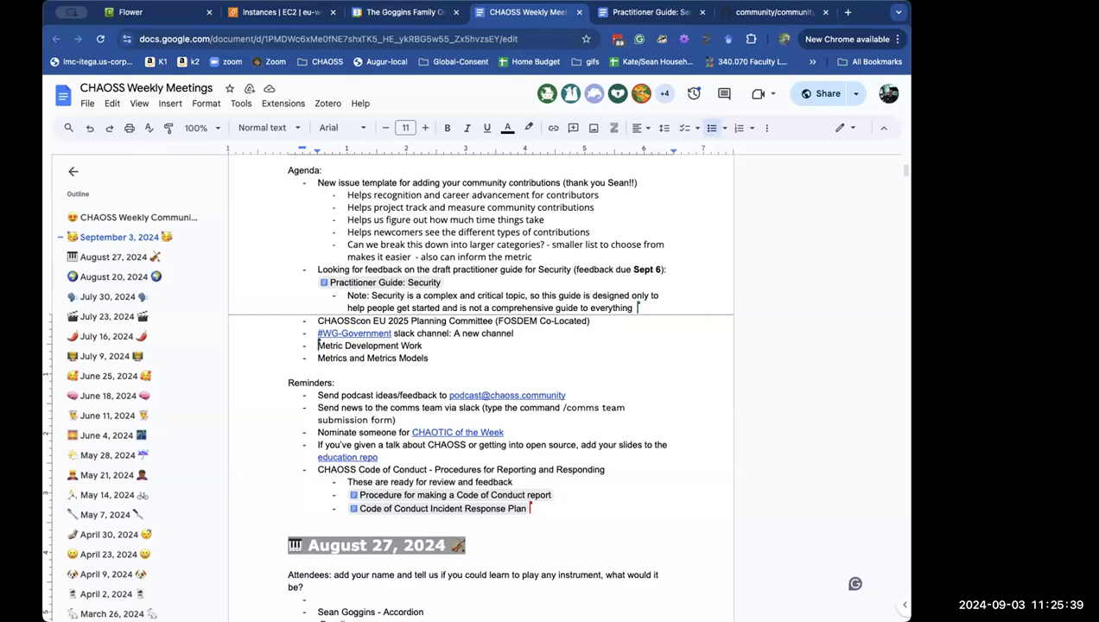
pyautogui.moveTo(418, 266)
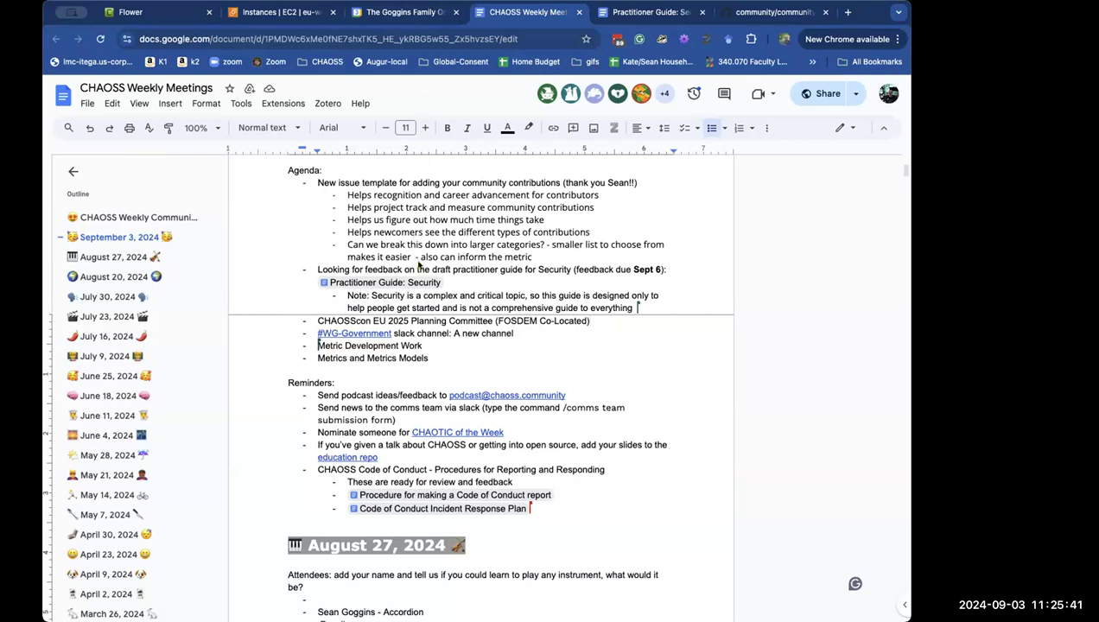
pyautogui.moveTo(363, 200)
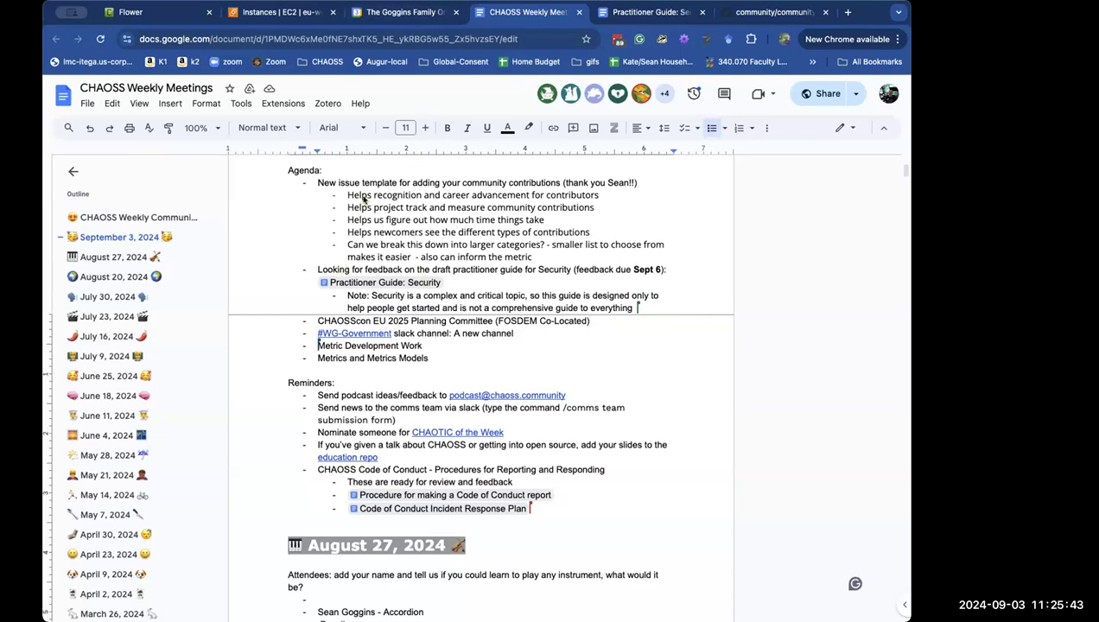
pyautogui.moveTo(372, 169)
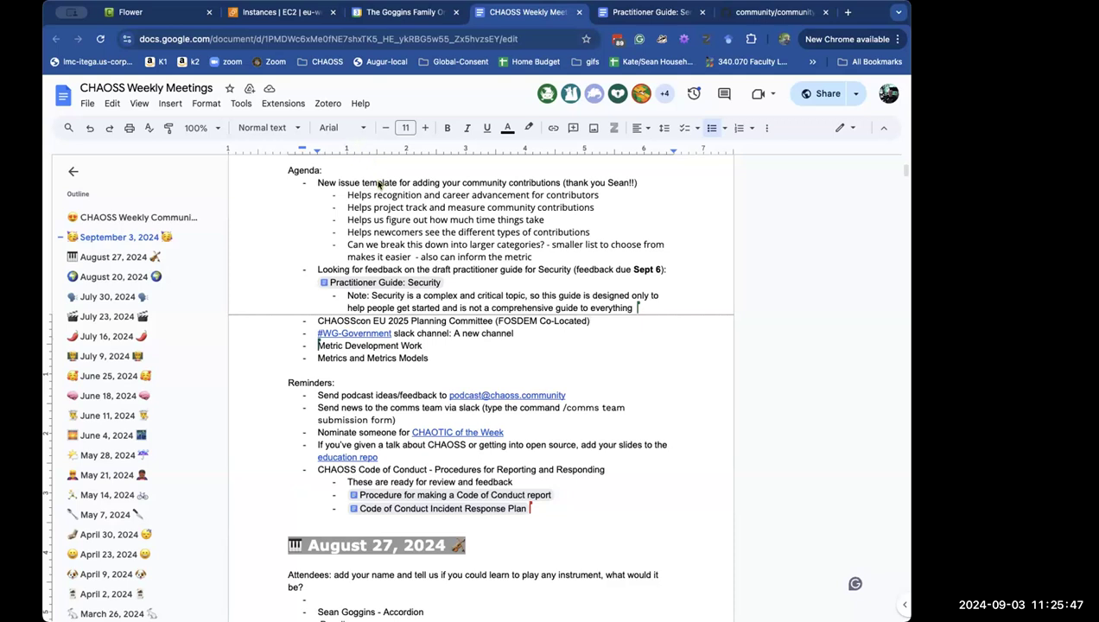
pyautogui.moveTo(379, 134)
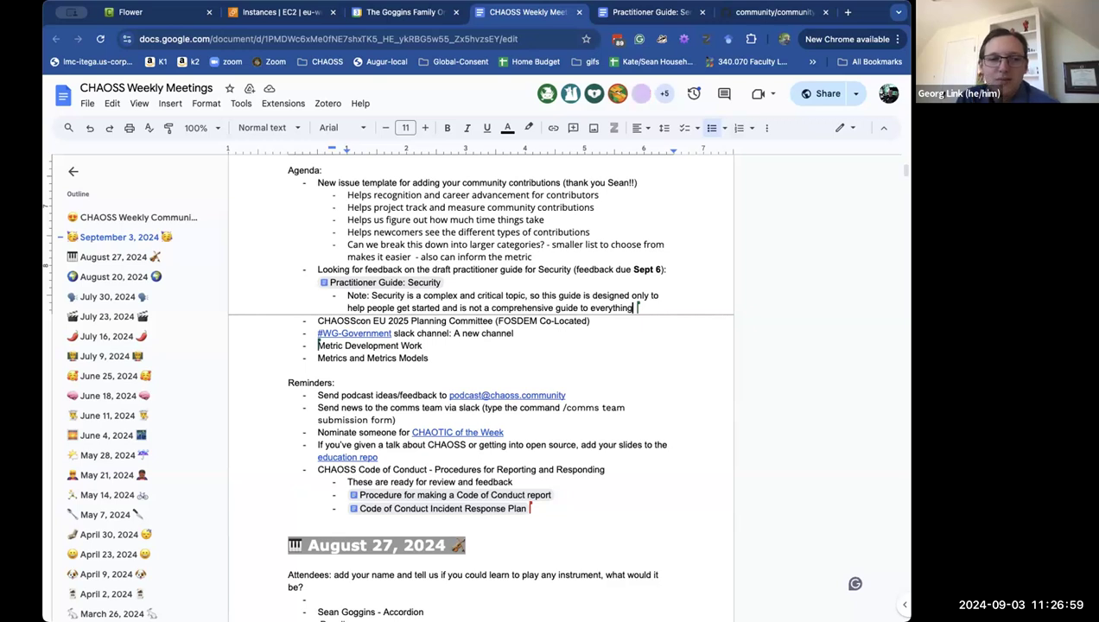
pyautogui.moveTo(466, 166)
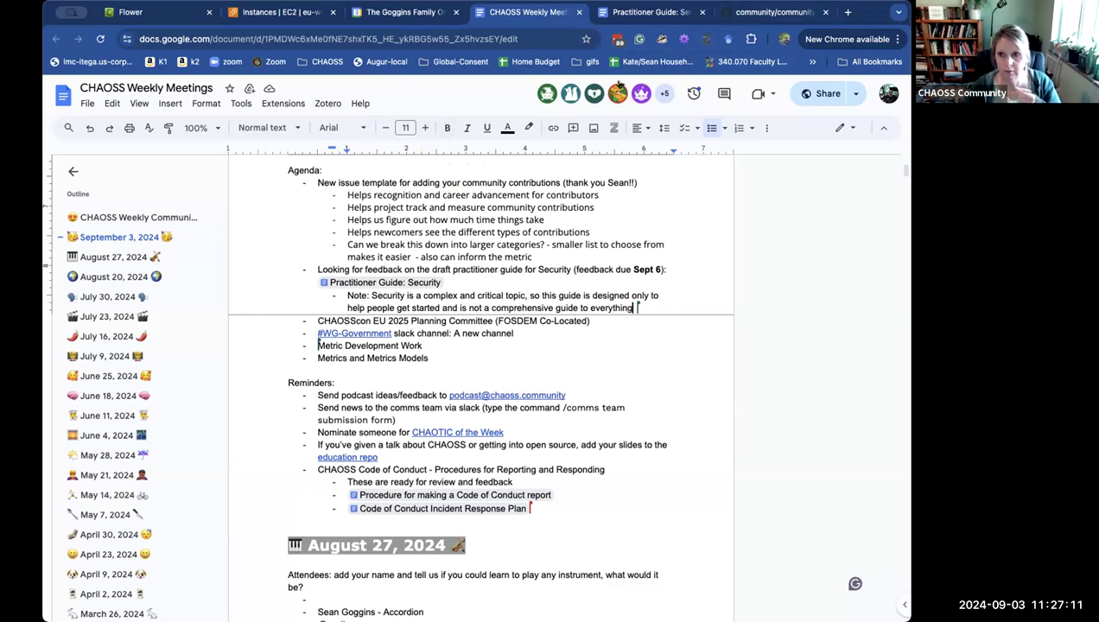
pyautogui.moveTo(546, 93)
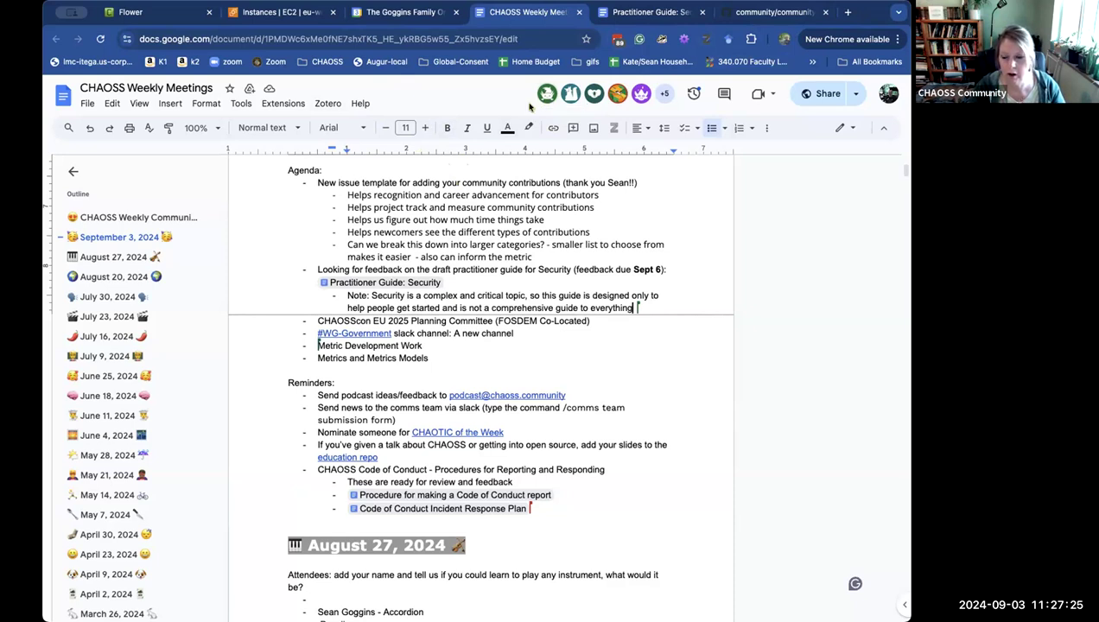
pyautogui.moveTo(546, 94)
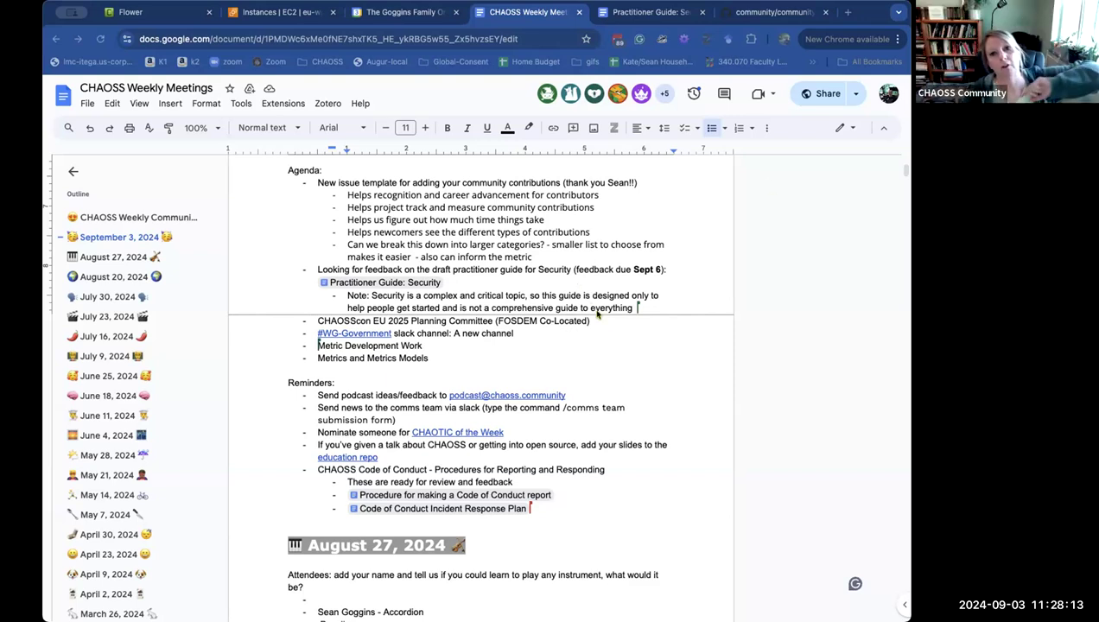
pyautogui.moveTo(510, 356)
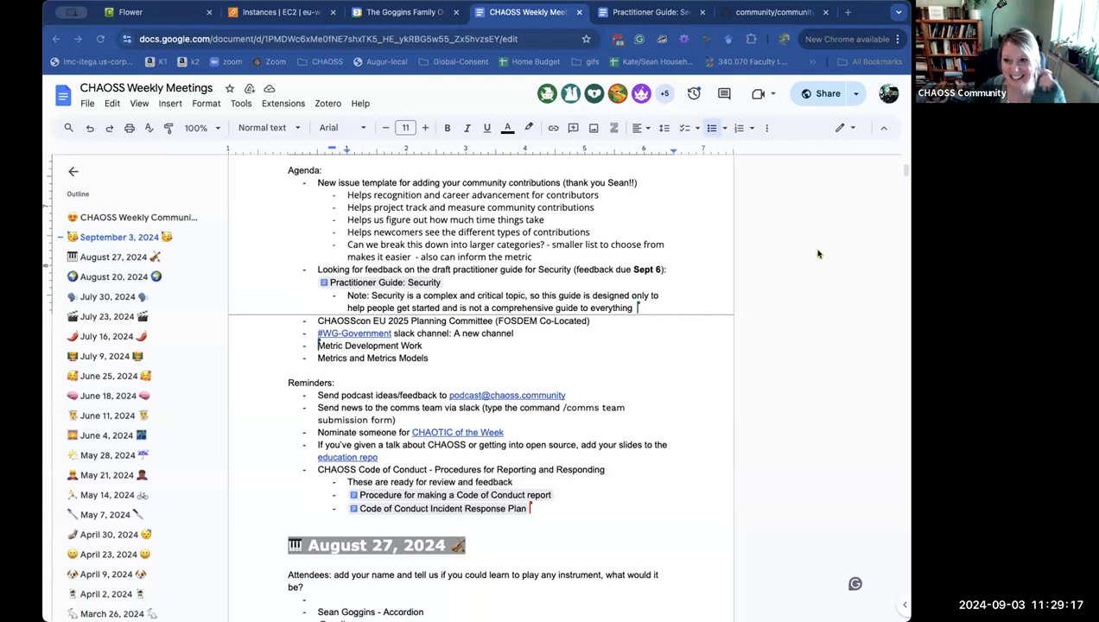
pyautogui.moveTo(532, 411)
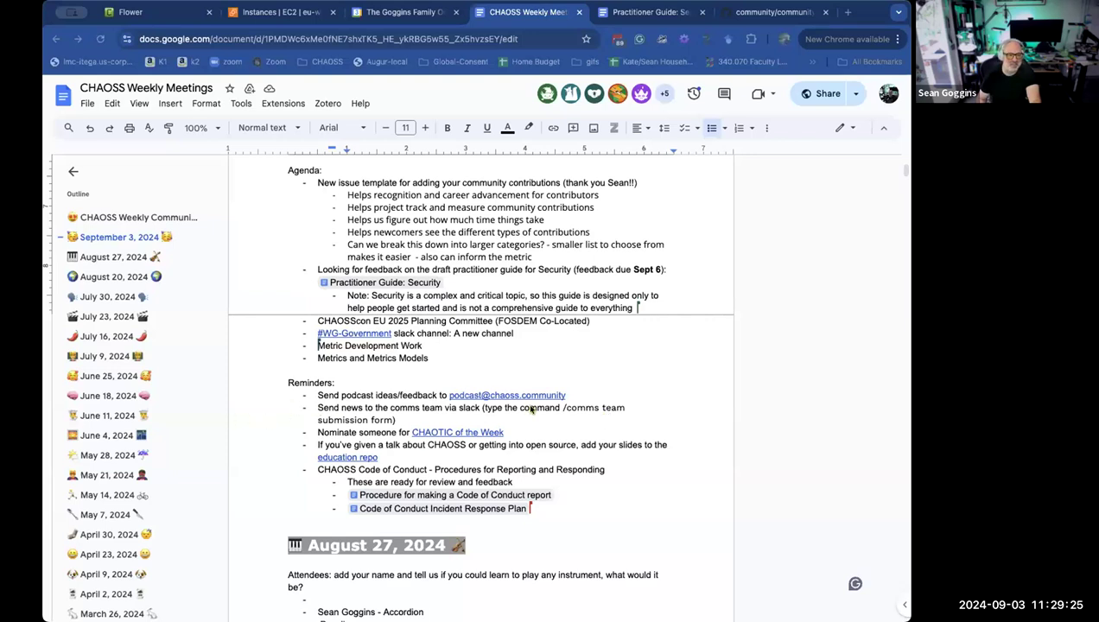
pyautogui.moveTo(307, 290)
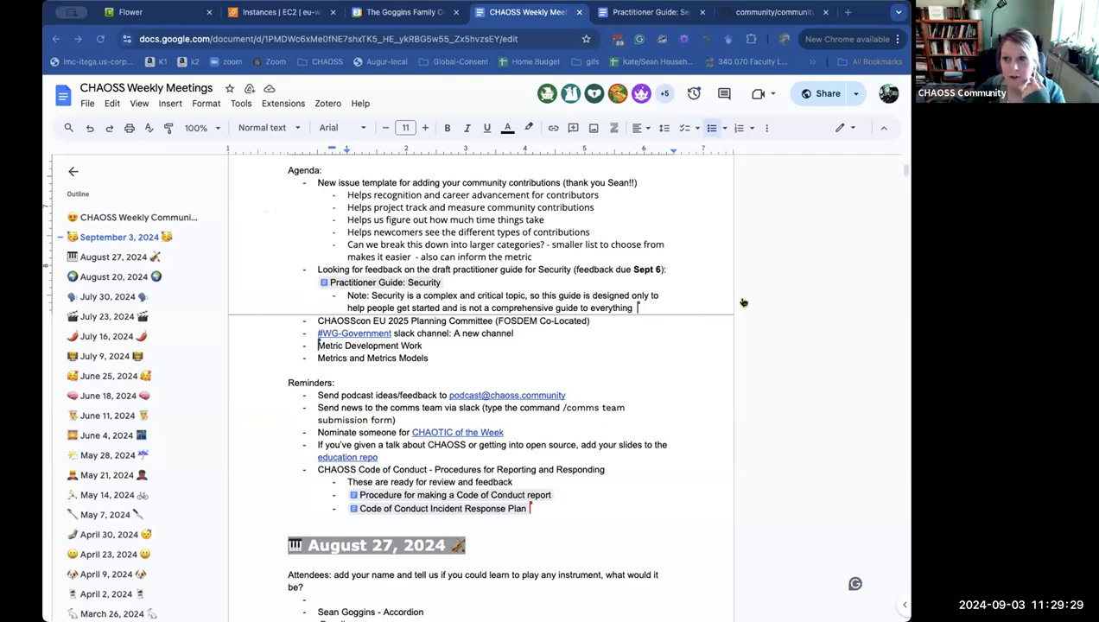
pyautogui.moveTo(676, 362)
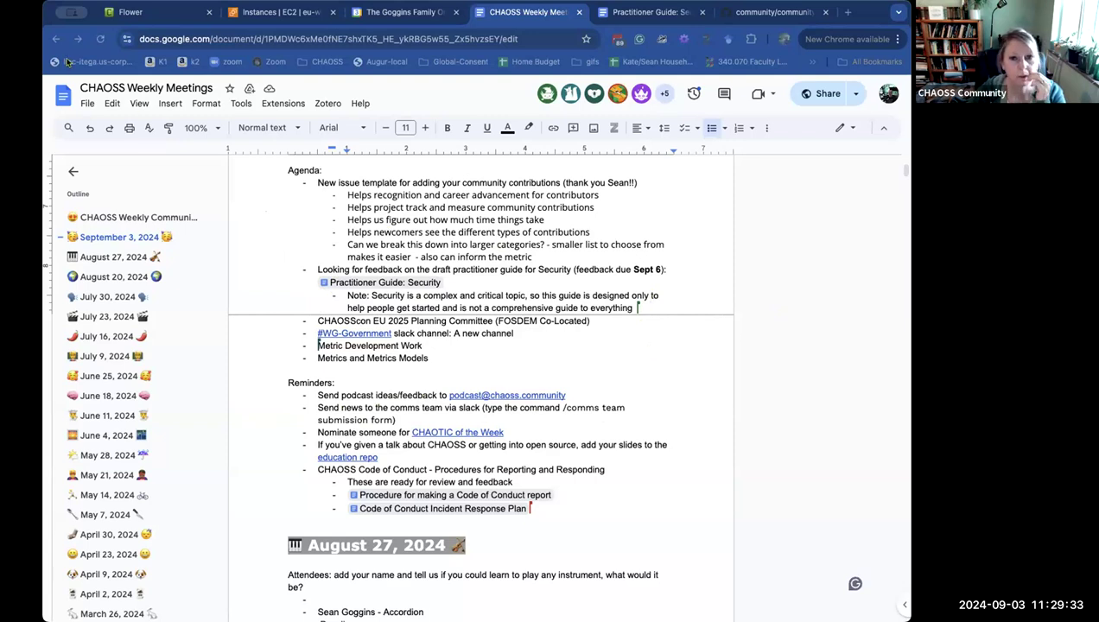
pyautogui.moveTo(387, 315)
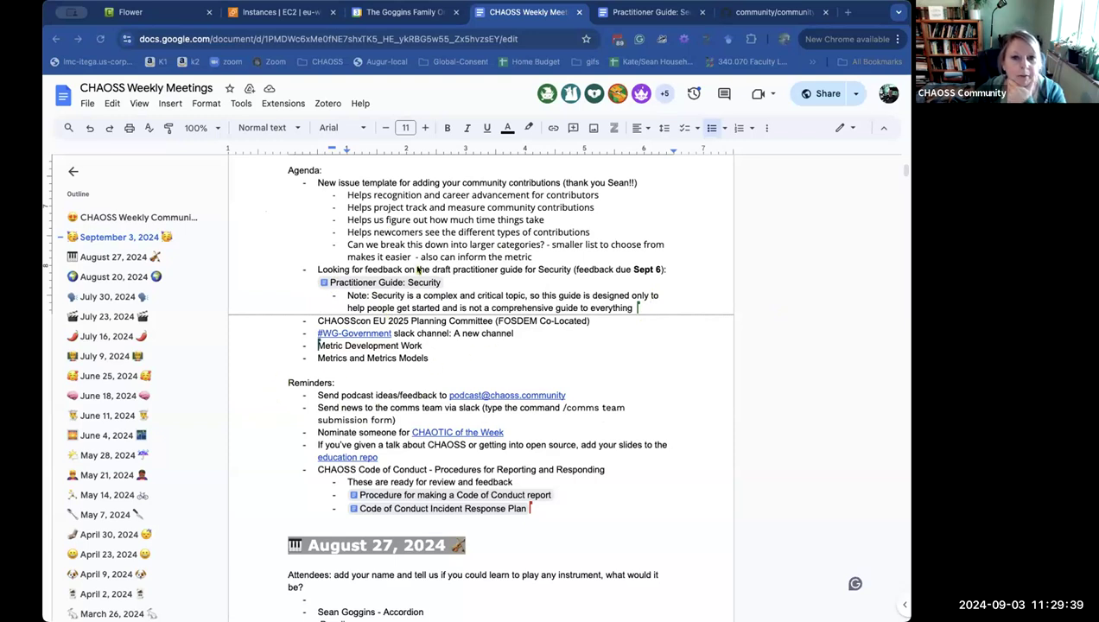
pyautogui.moveTo(235, 297)
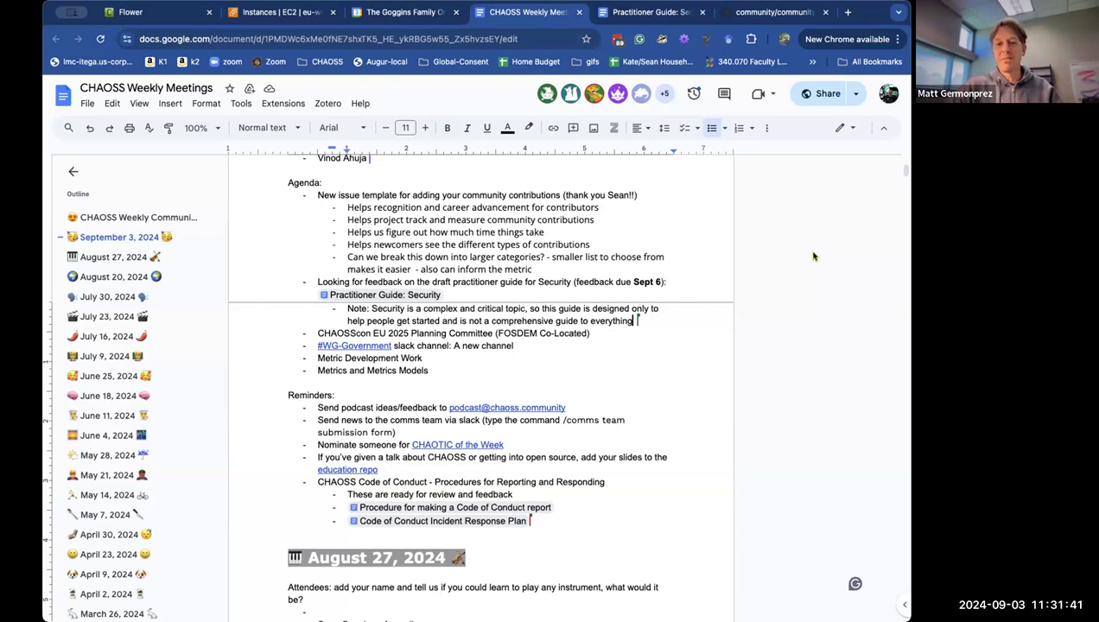
pyautogui.moveTo(812, 256)
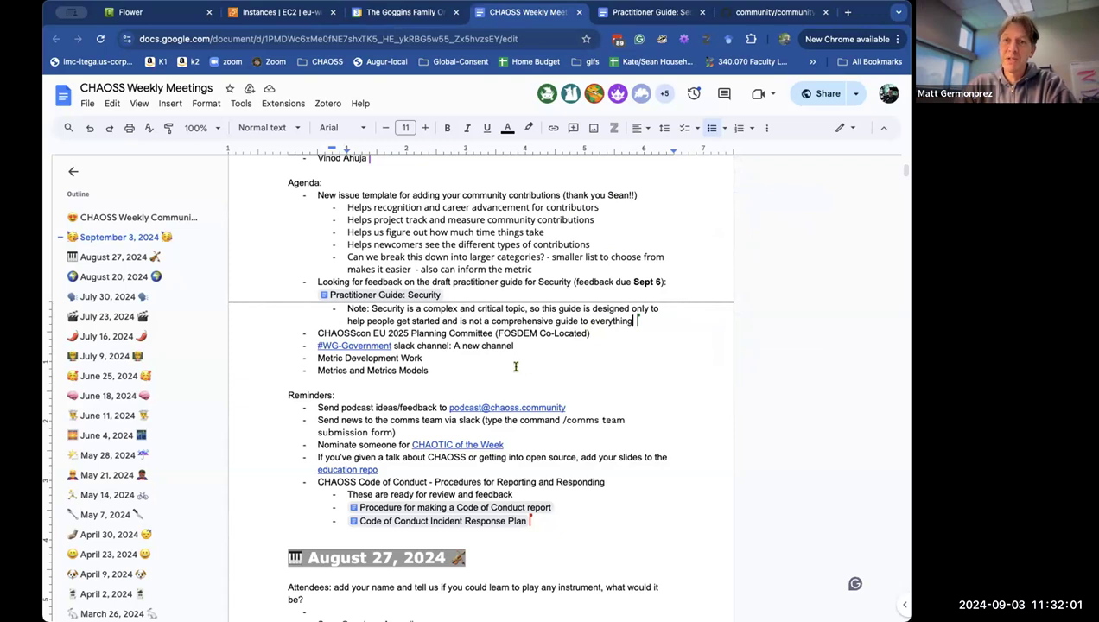
pyautogui.moveTo(460, 367)
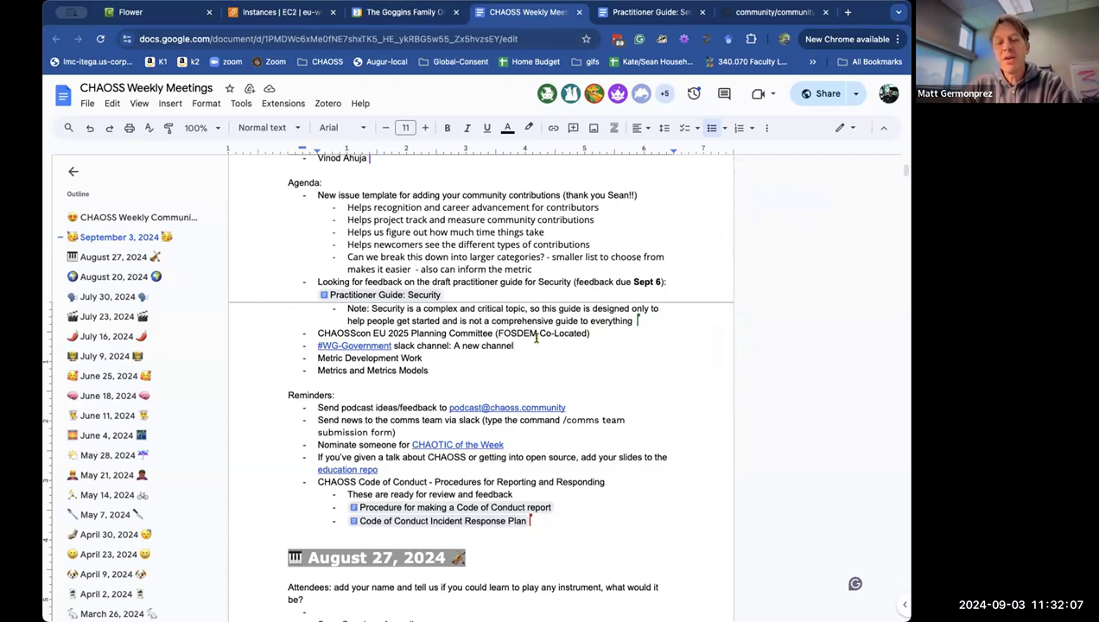
# Note that Yiga and Peculiar are working on the consolidation, including merging of the templates.
pyautogui.write('Si')
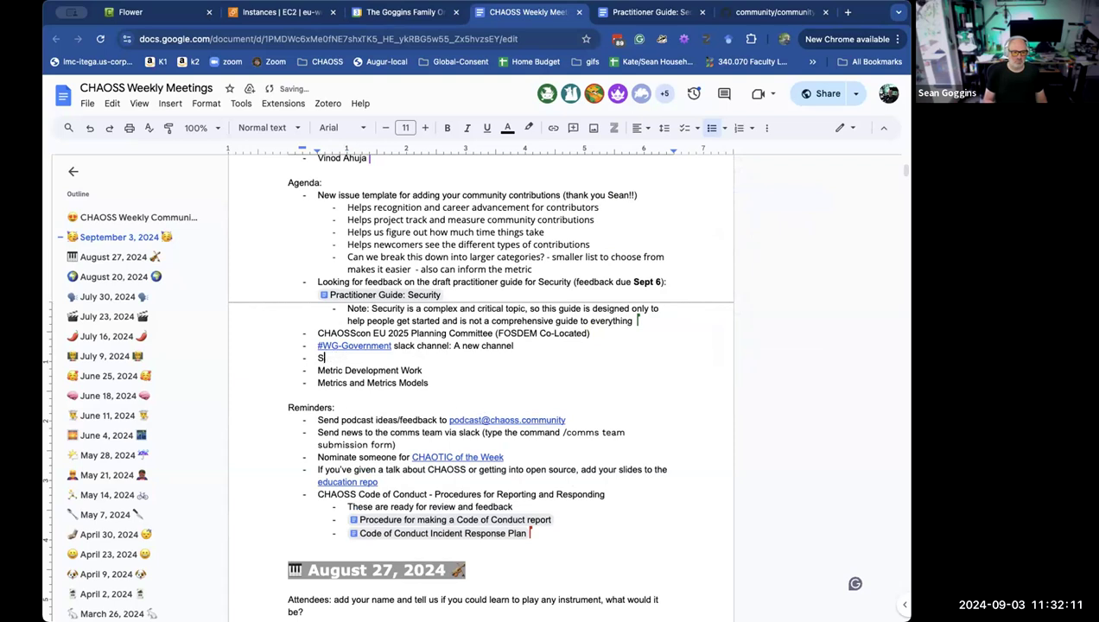
pyautogui.write('onsolidation of:')
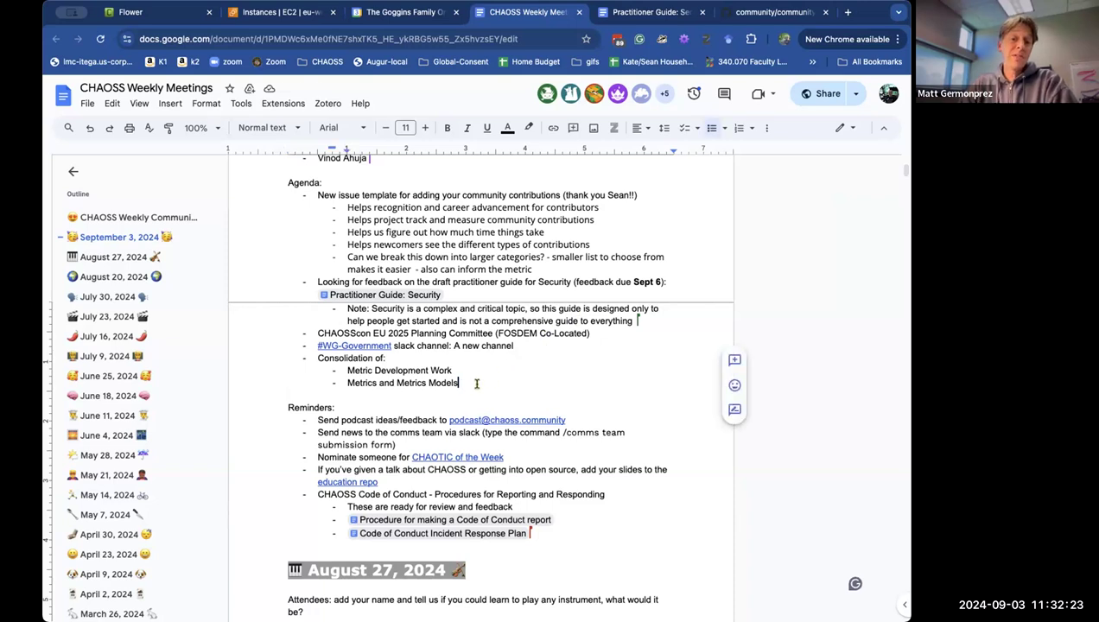
pyautogui.write('Y')
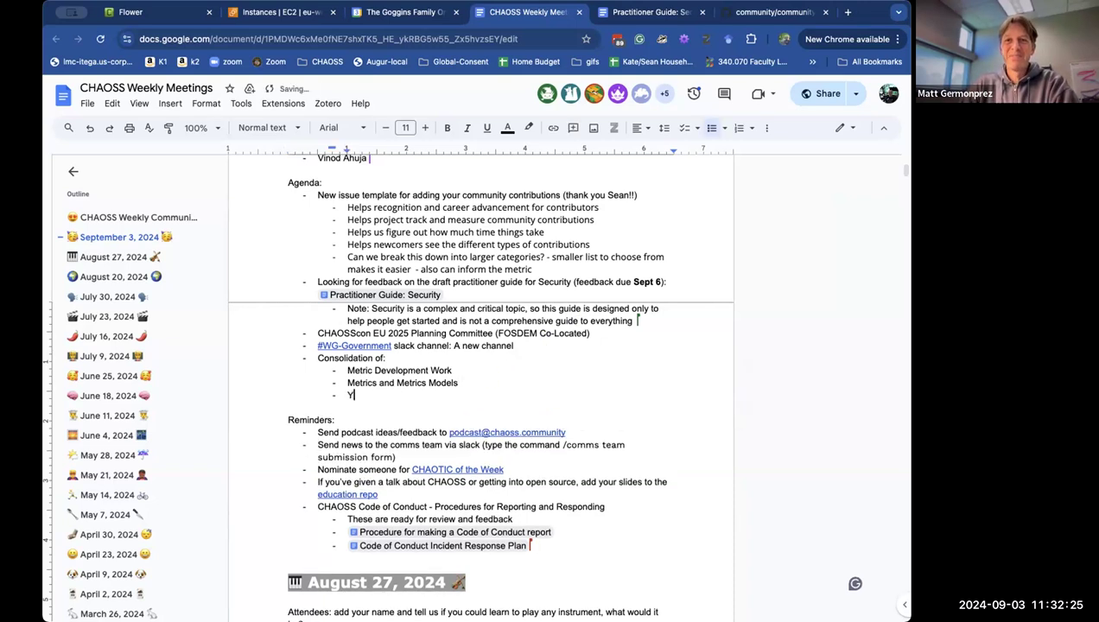
pyautogui.write('iga and Pe')
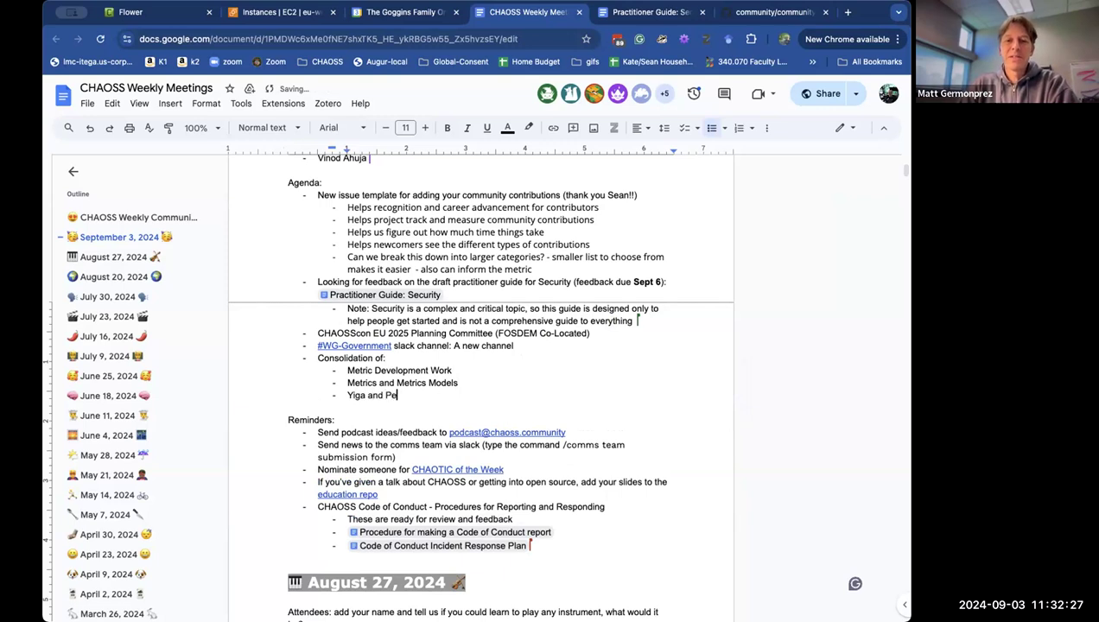
pyautogui.write('culiar are')
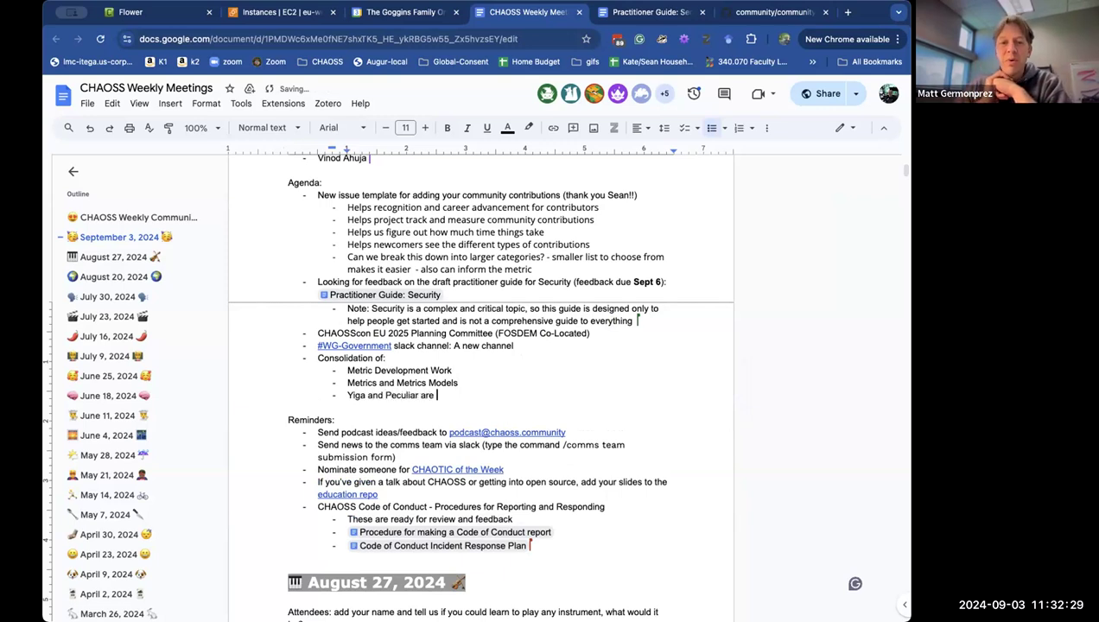
pyautogui.write('working on this right now (')
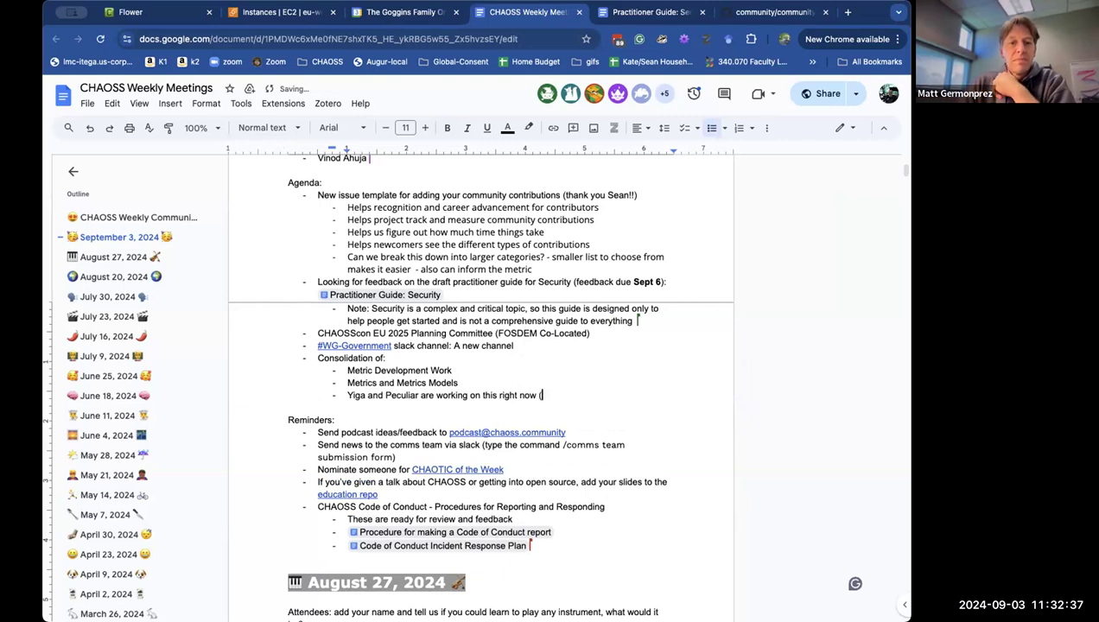
pyautogui.write('inc')
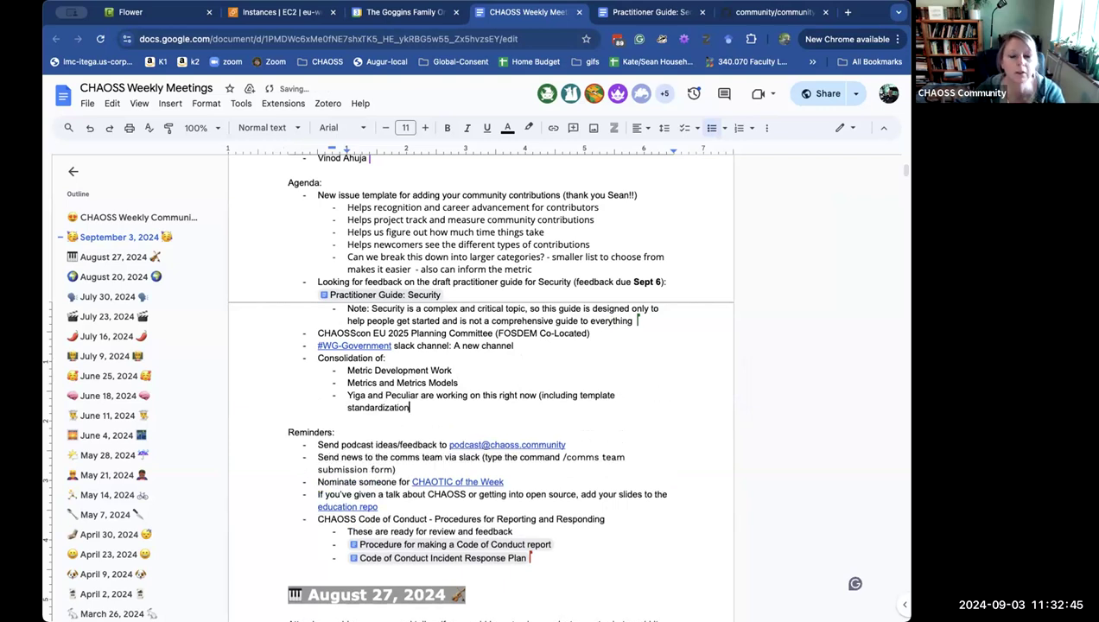
pyautogui.write('merging of the two meetings)')
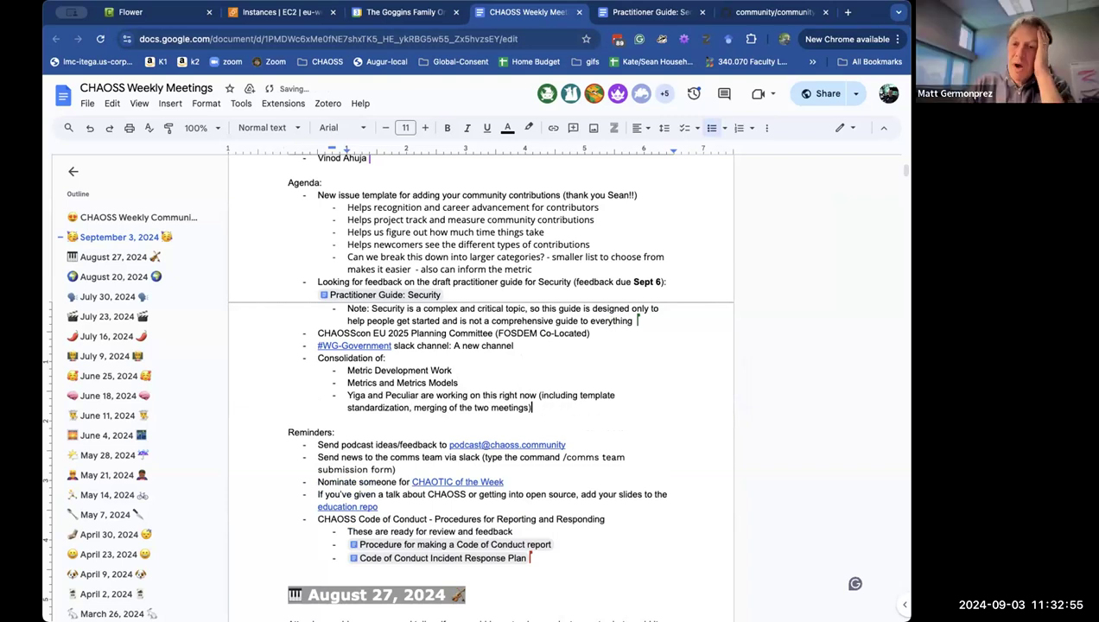
# Add that #metrics-development Slack is where discussion happens, plus an action item: poll for new meeting times/days.
pyautogui.write('#')
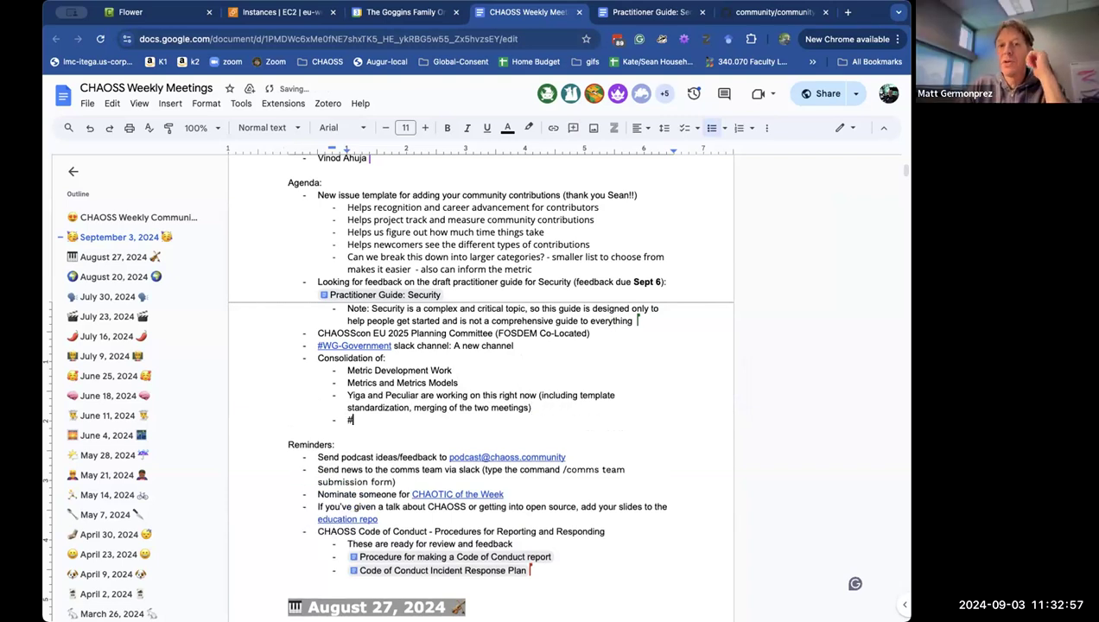
pyautogui.write('metrics-deve')
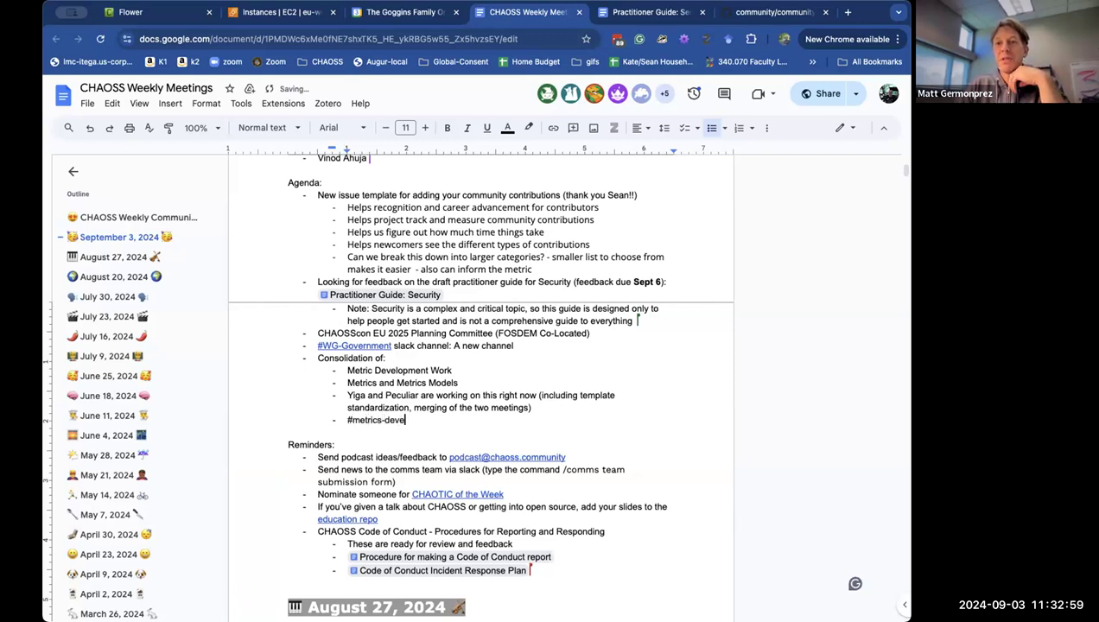
pyautogui.write('lopment slack channel')
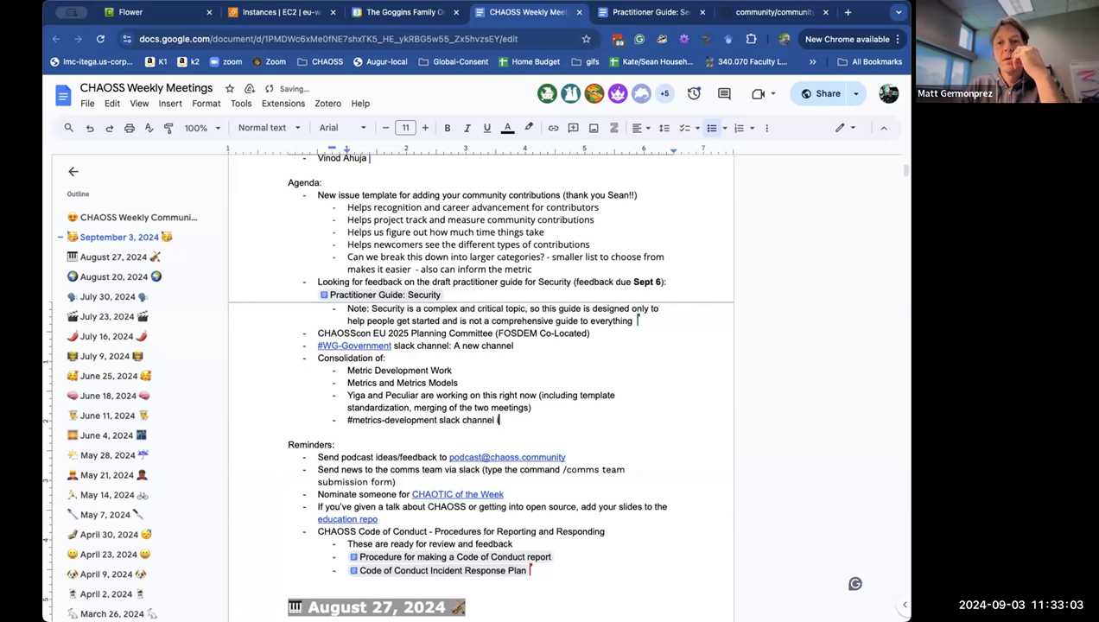
pyautogui.write('is where discussions are occurring')
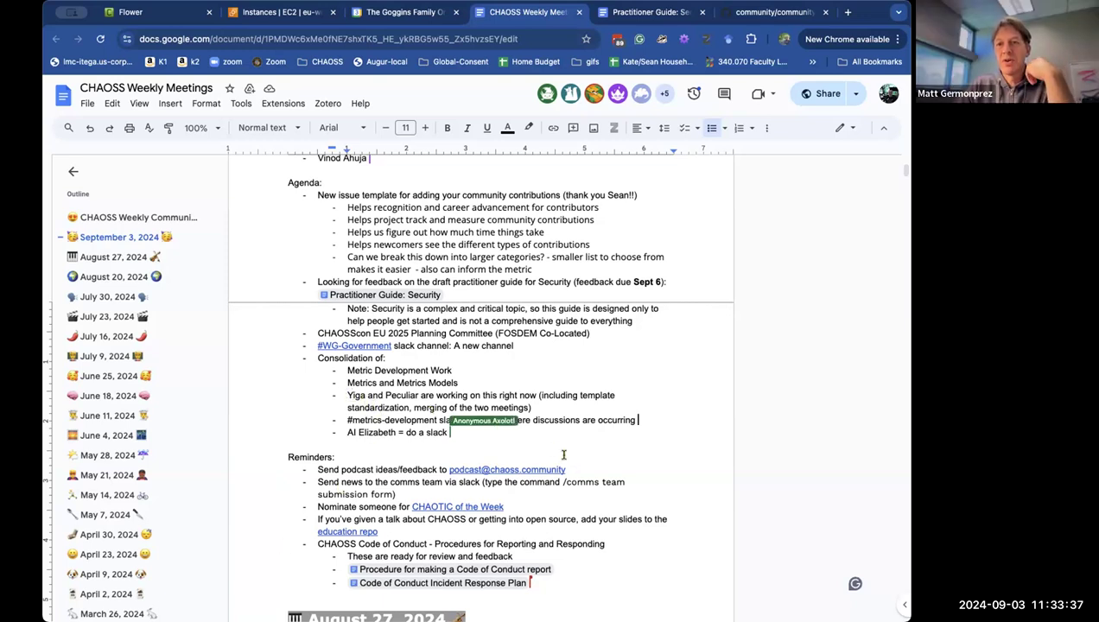
pyautogui.write('poll for new meeting times/days')
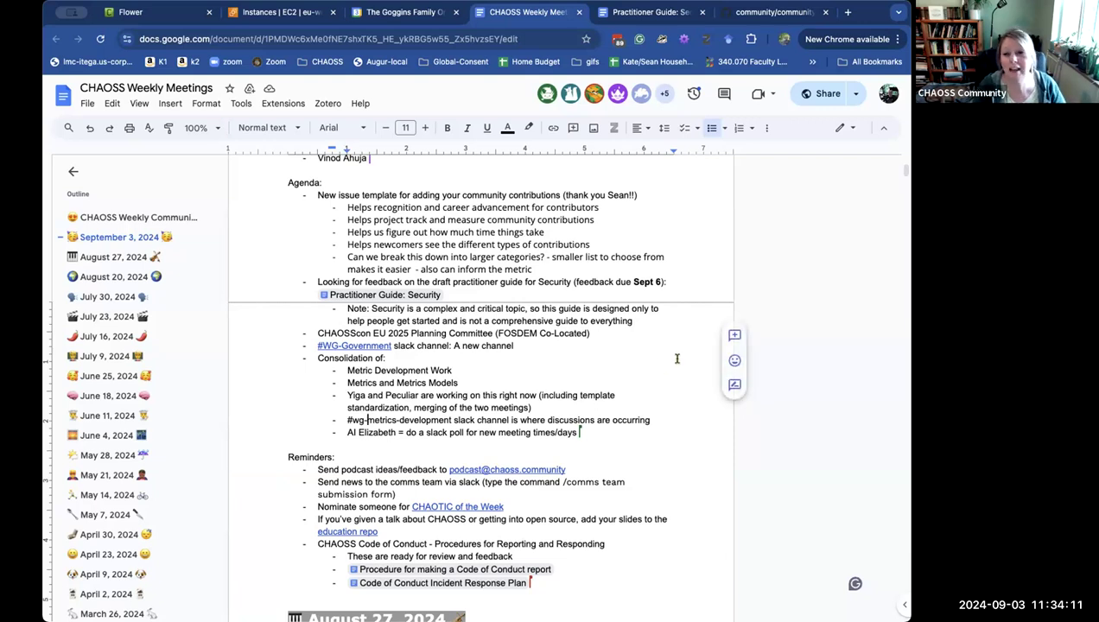
pyautogui.moveTo(505, 363)
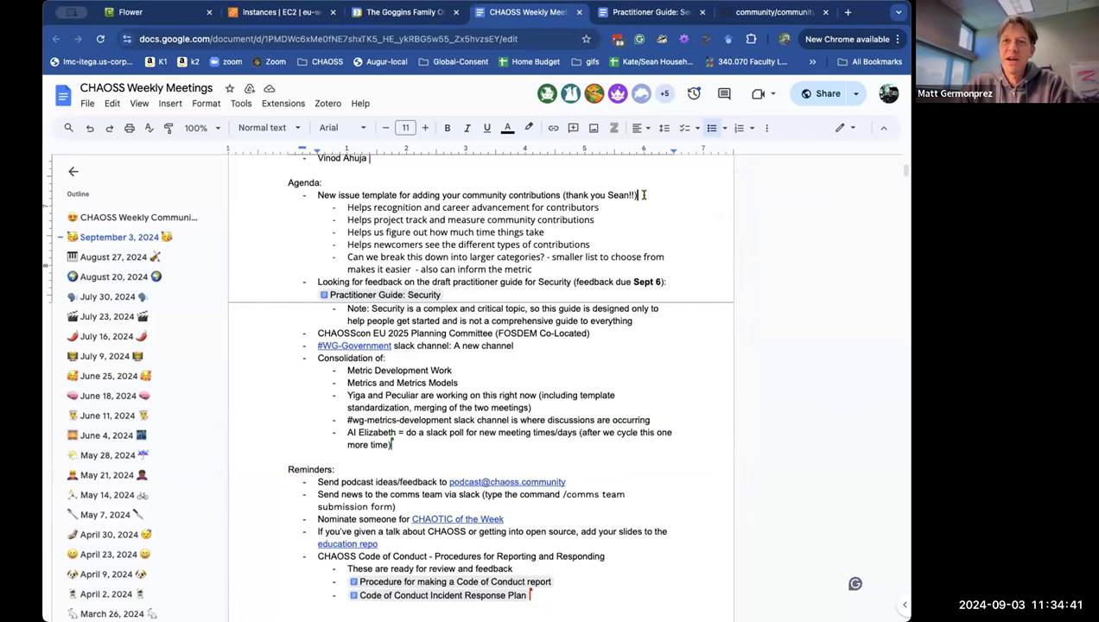
pyautogui.moveTo(697, 231)
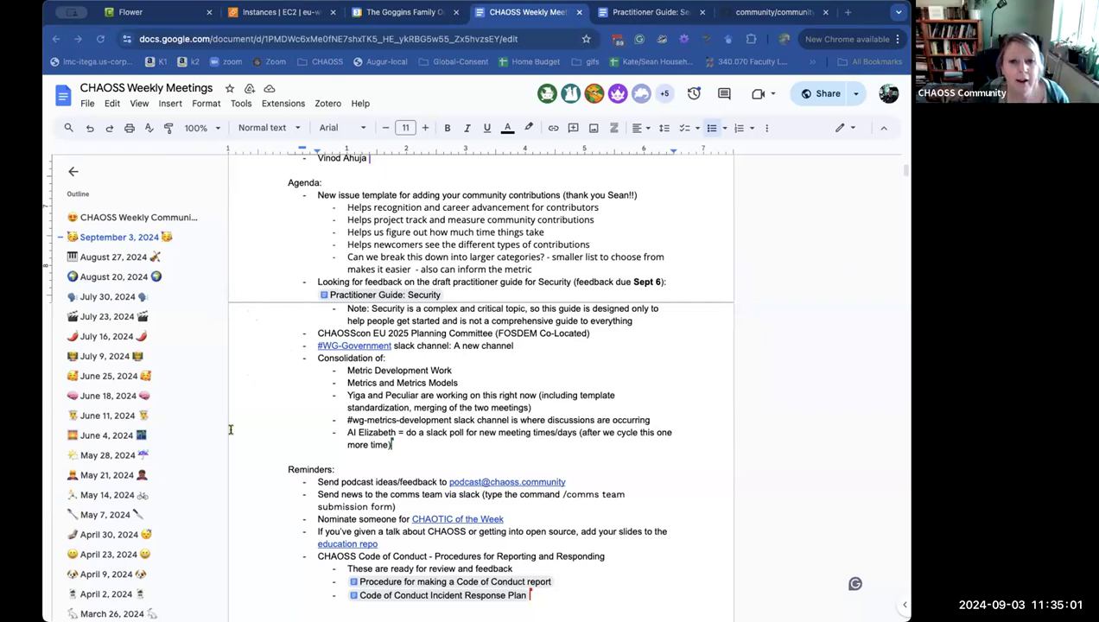
pyautogui.moveTo(153, 194)
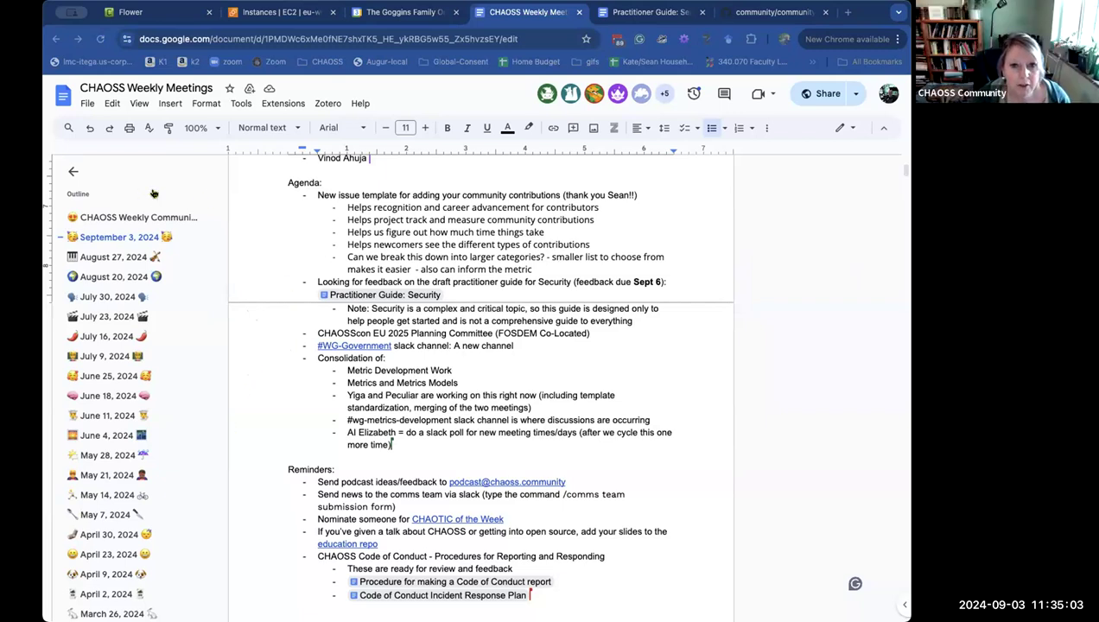
pyautogui.moveTo(180, 353)
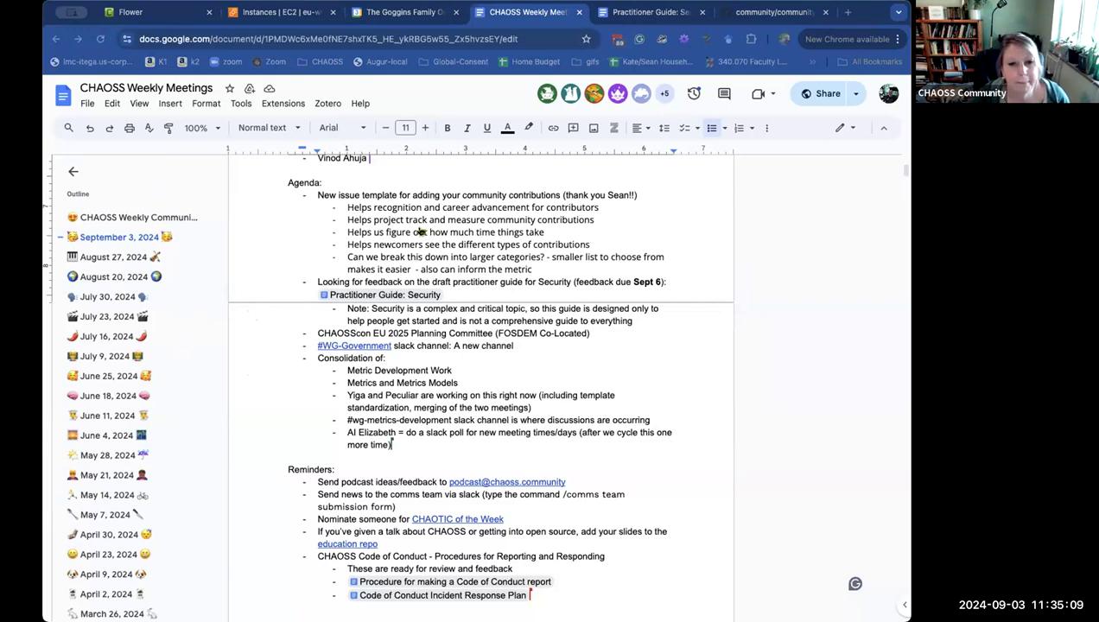
pyautogui.moveTo(423, 261)
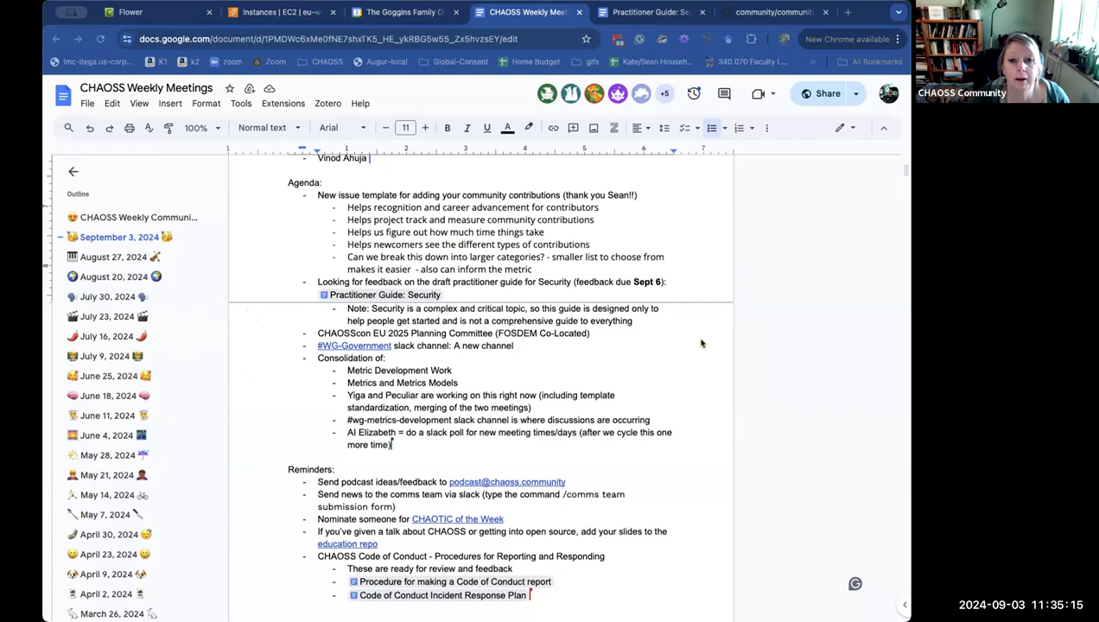
# Scroll down past the poll action item in the consolidation notes.
pyautogui.scroll(-3)
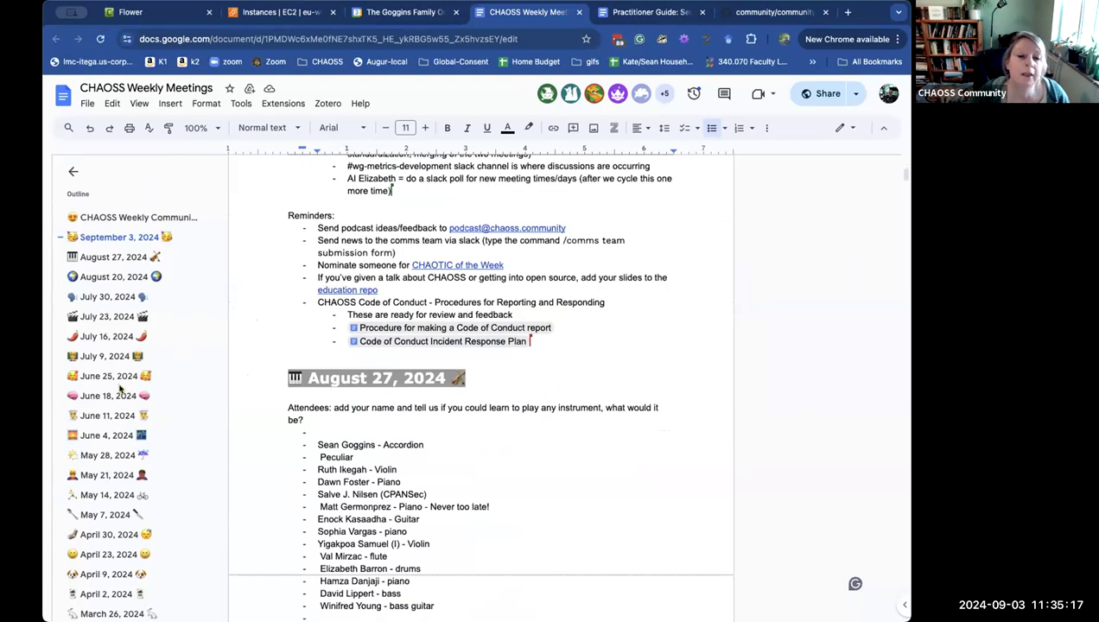
# Start a new outdented agenda item 'Code of Conduct Procedure' below the consolidation bullets.
pyautogui.scroll(-3)
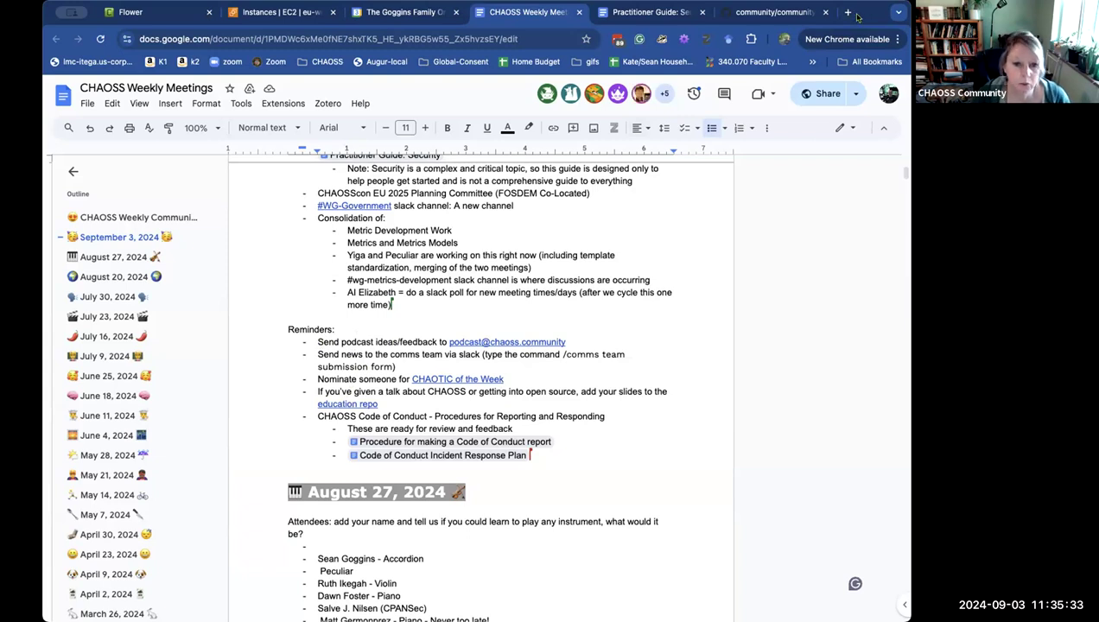
pyautogui.moveTo(104, 176)
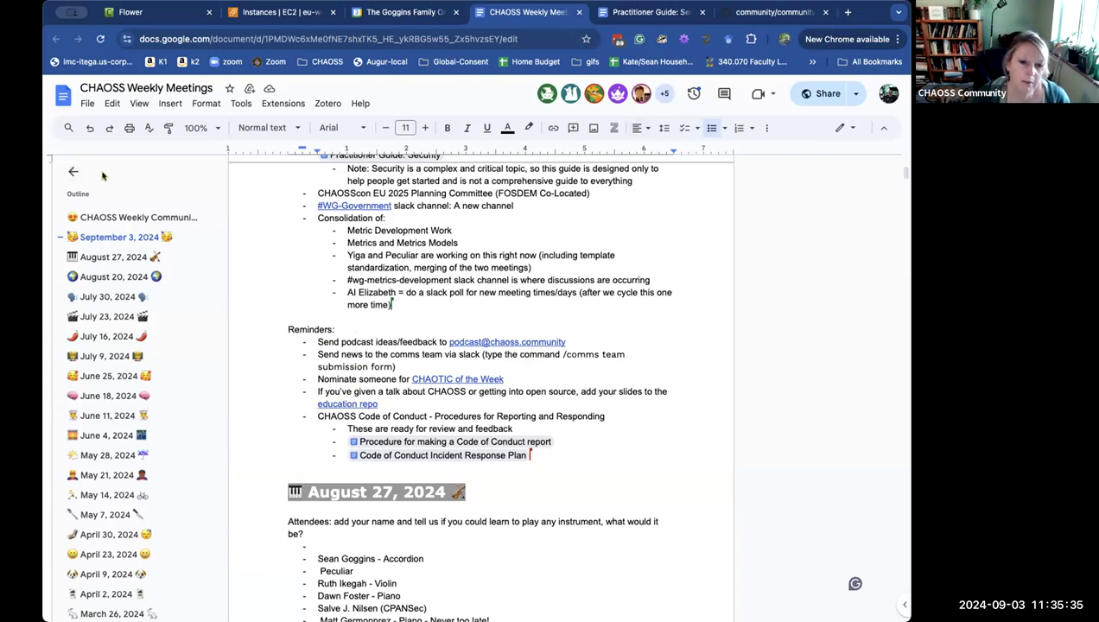
pyautogui.moveTo(394, 294)
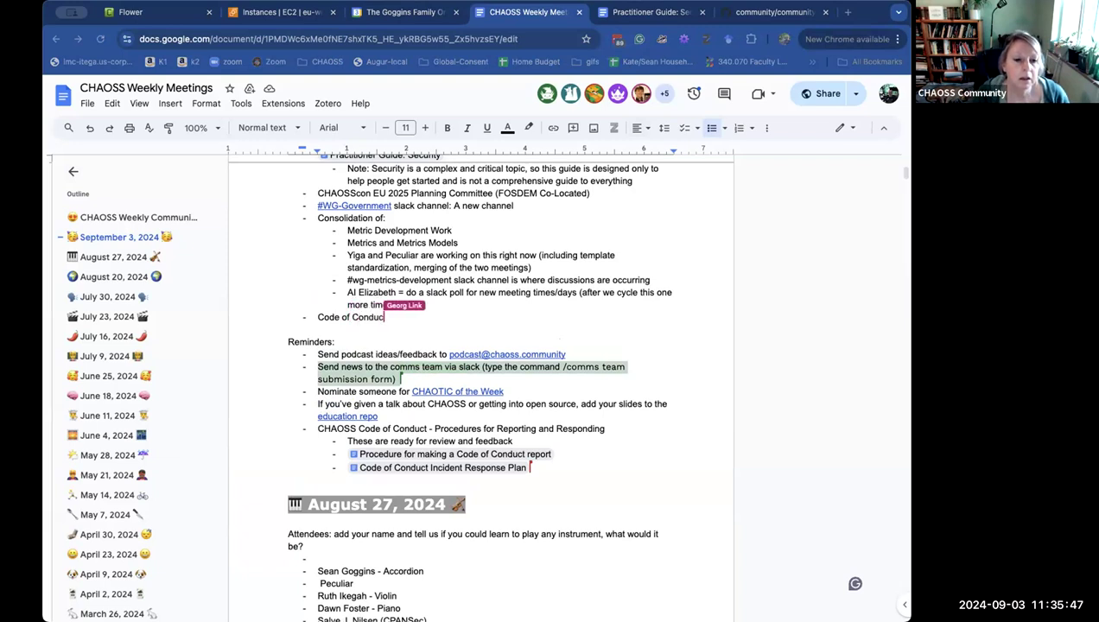
pyautogui.write('Procedure')
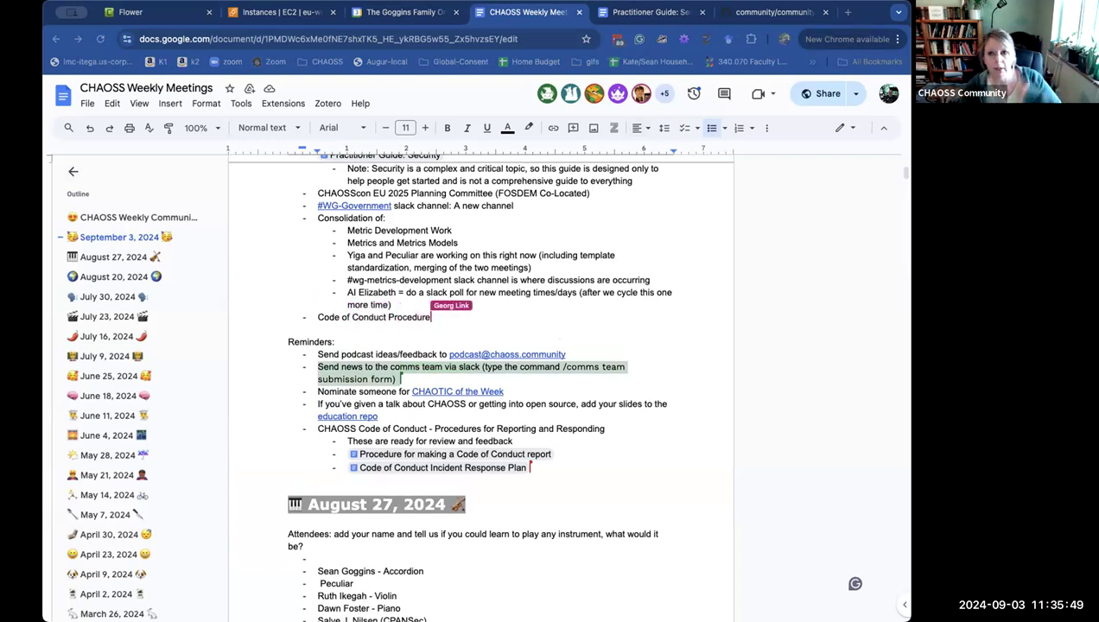
# Retitle the item 'Code of Conduct Committee updates' and add sub-bullets on role-played documentation and moving to publish procedures.
pyautogui.write('updates')
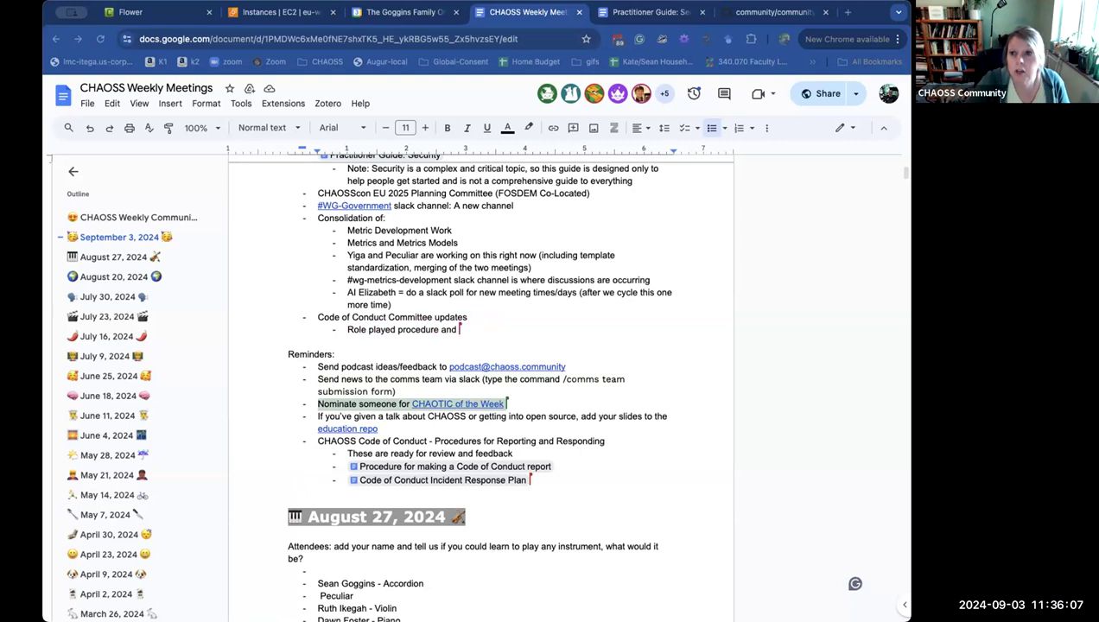
pyautogui.write('documentation')
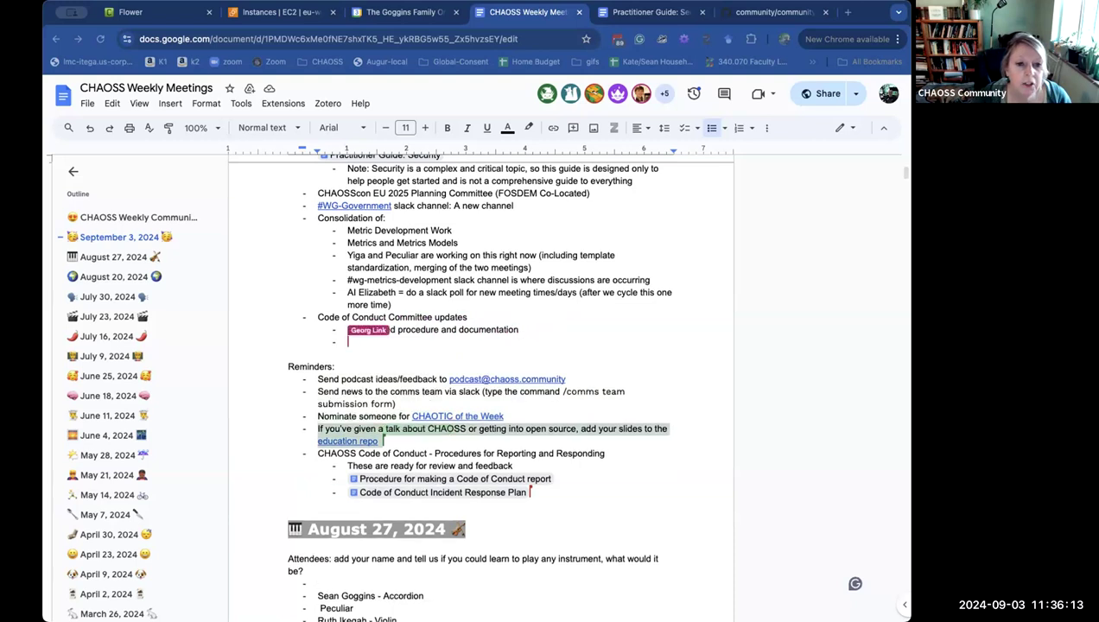
pyautogui.write('W')
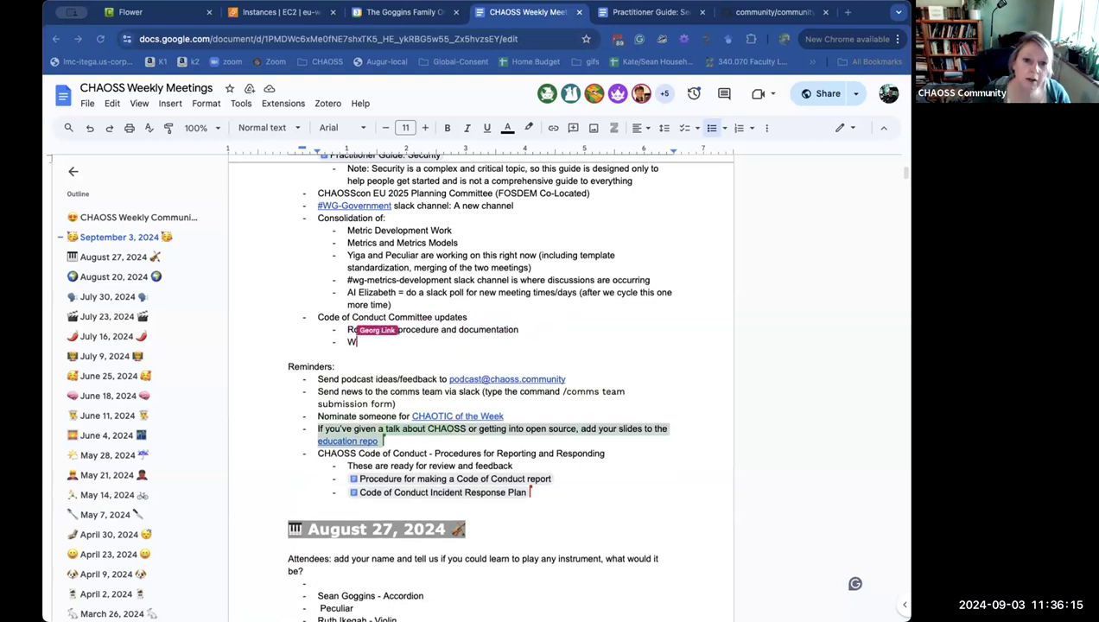
pyautogui.write('ould like to mv')
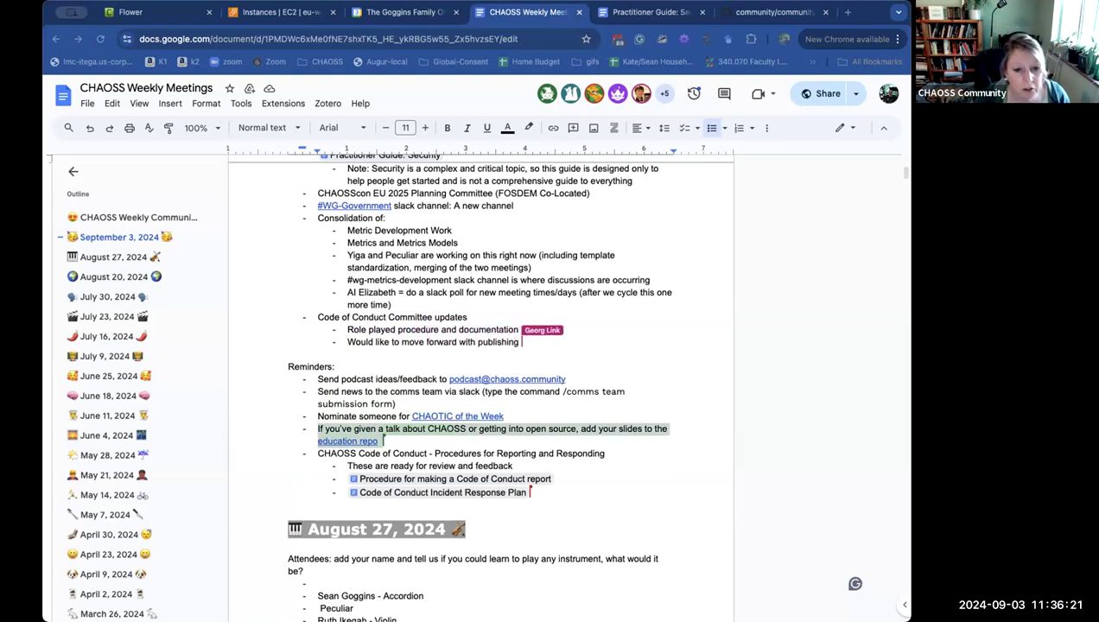
pyautogui.write('procedures:')
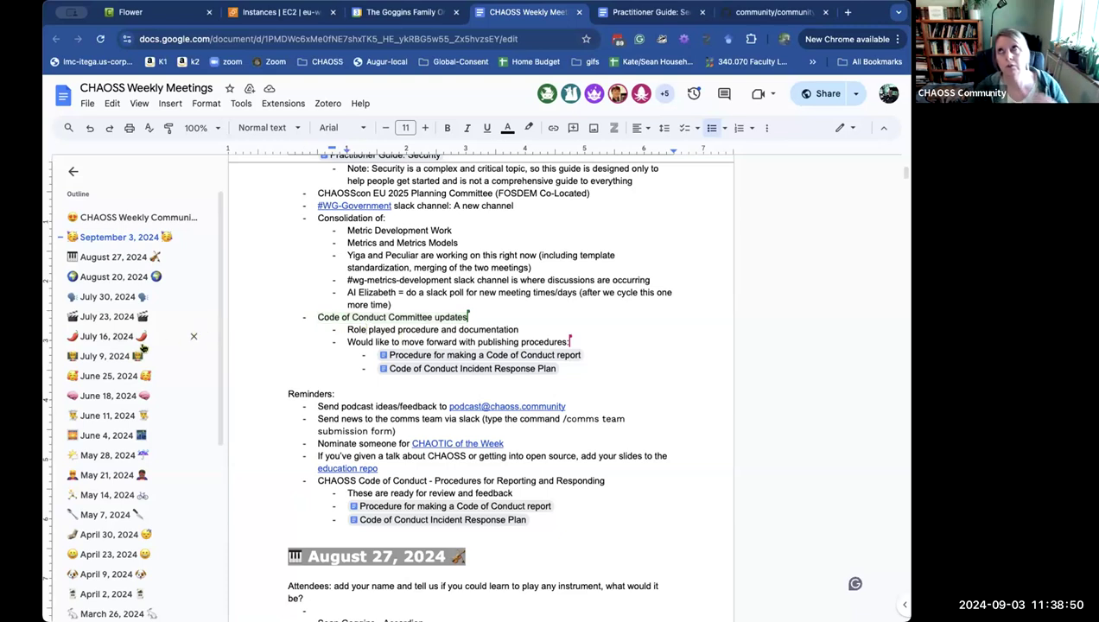
pyautogui.moveTo(66, 343)
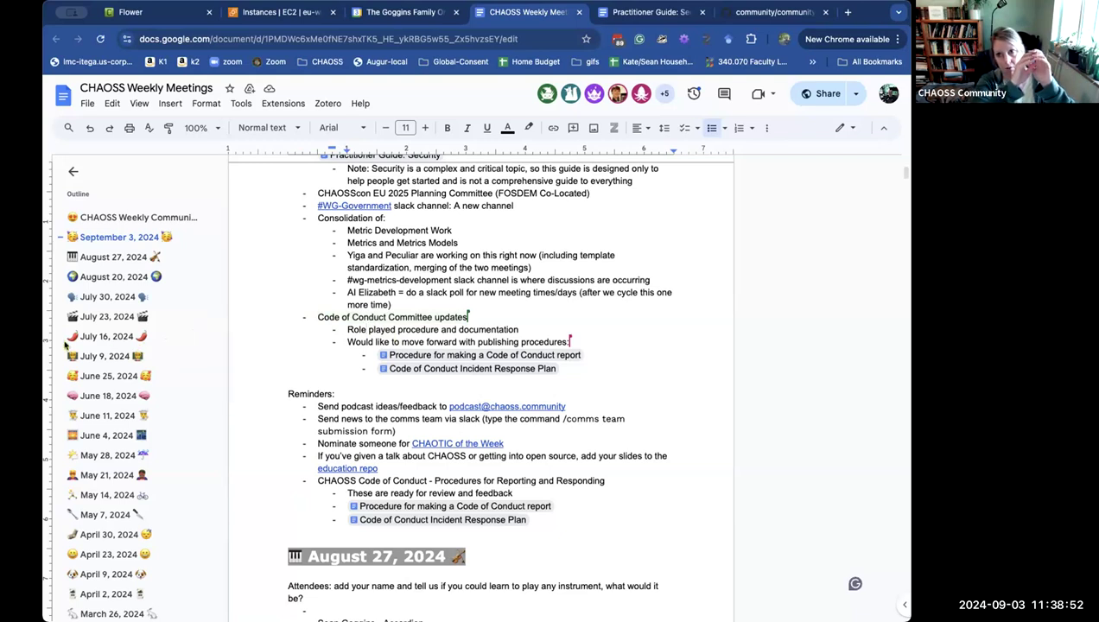